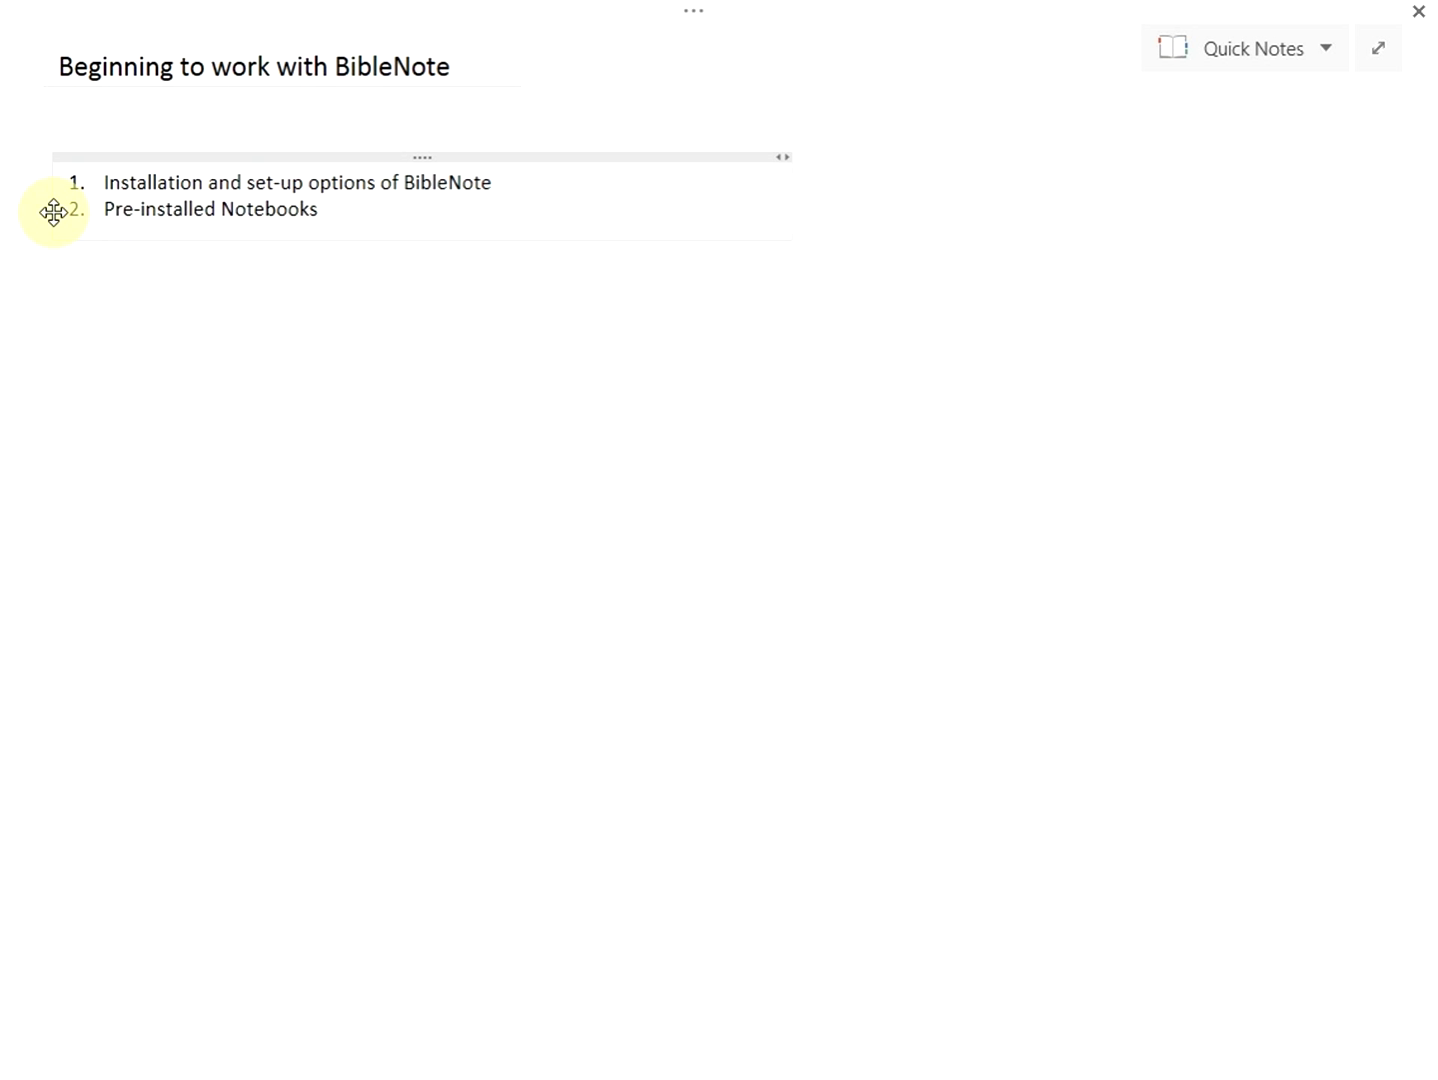
Search Windows for 'OneNote 2013' and bring up the options for the result.
triple_click(297, 182)
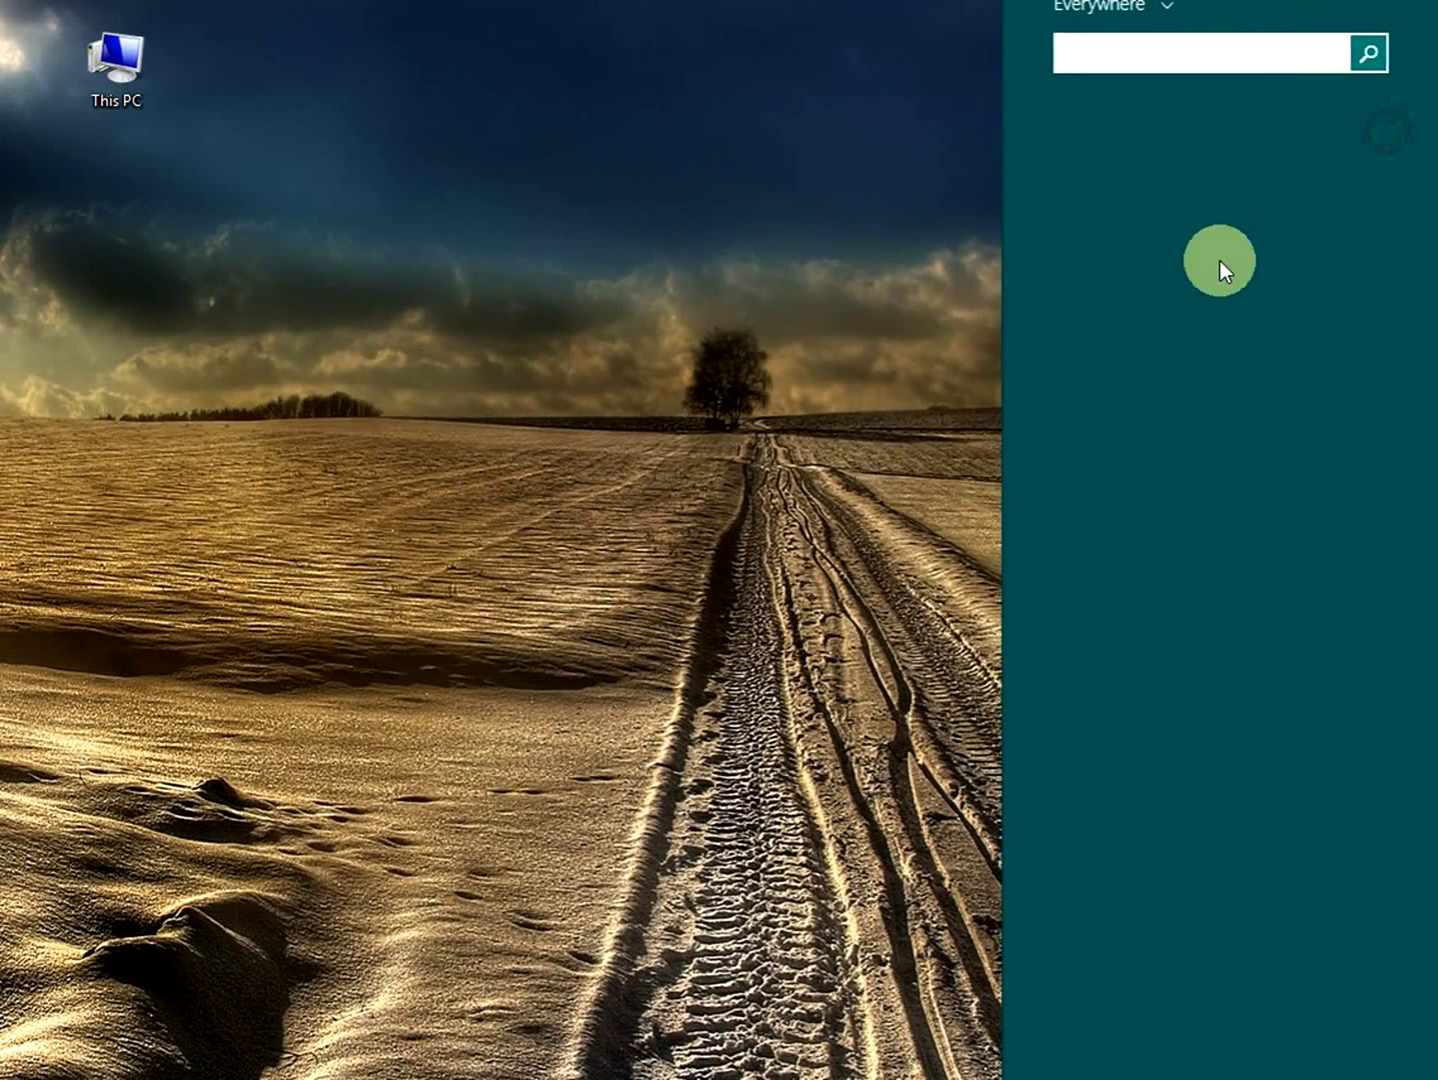
text(o)
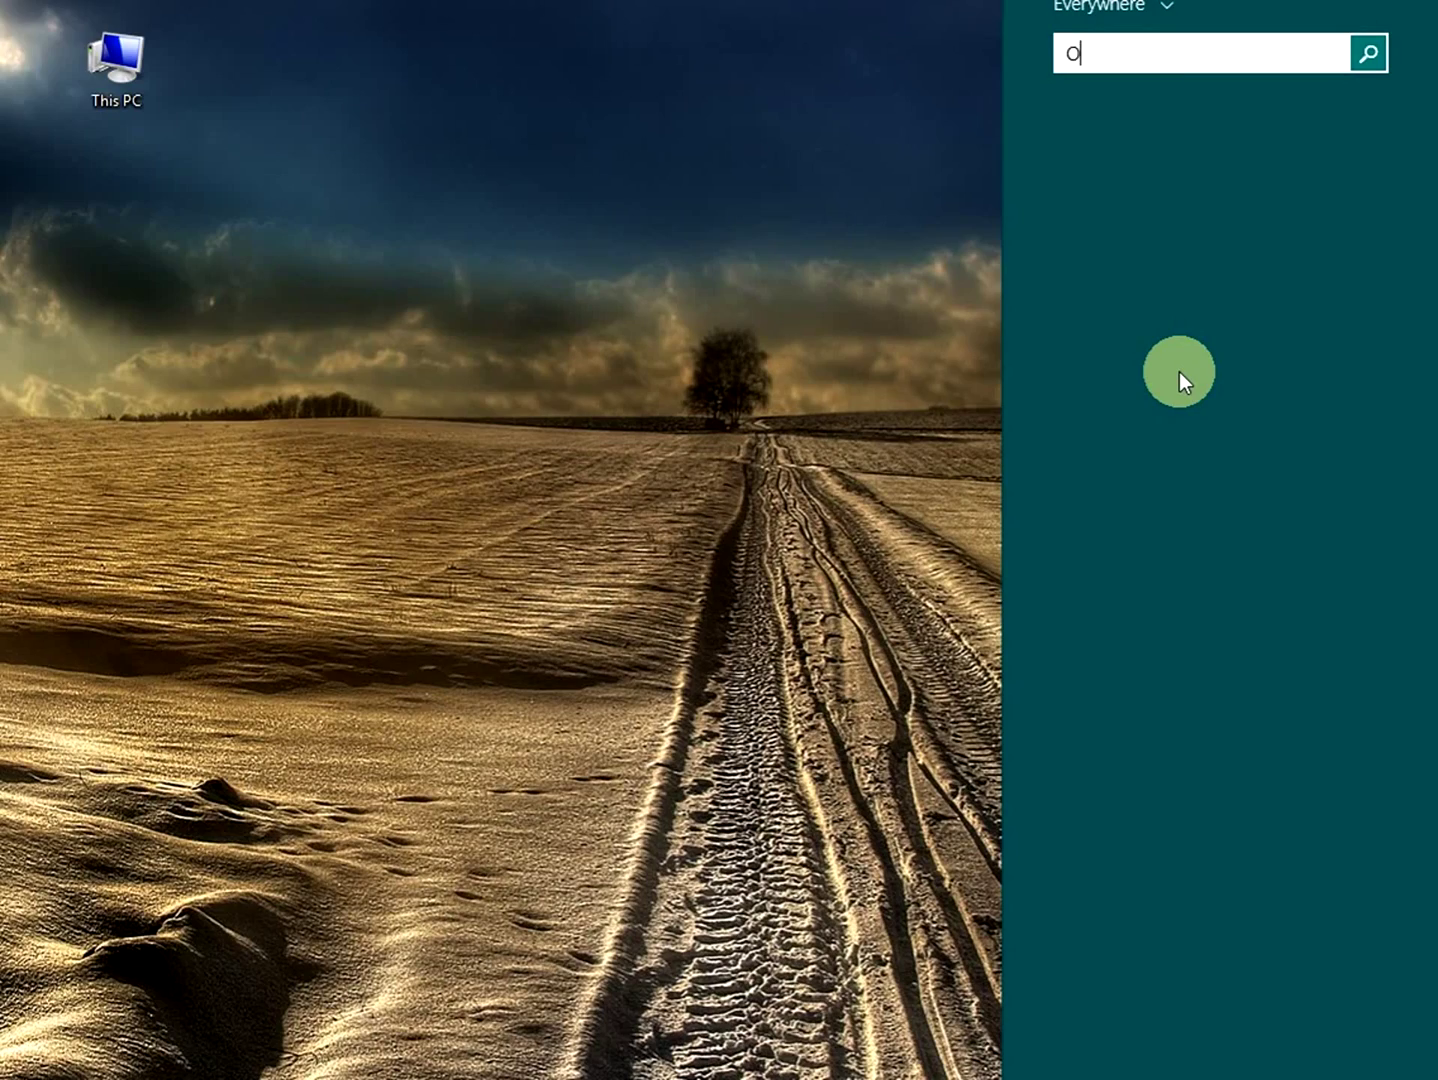
text(neNote 2013)
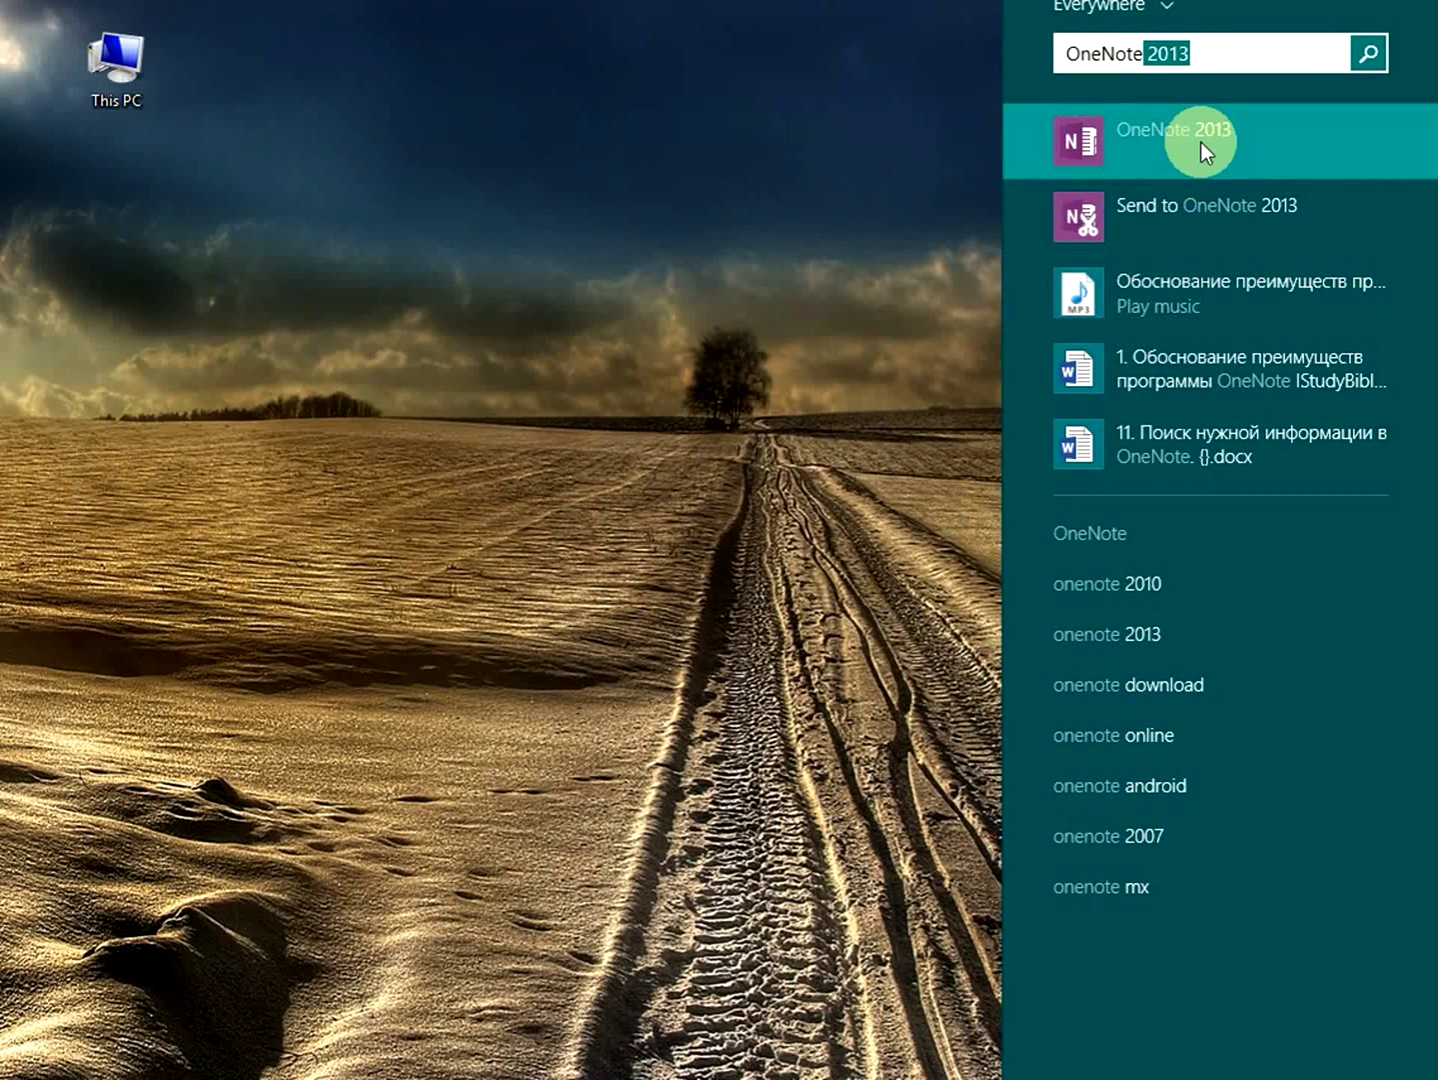
right_click(1170, 140)
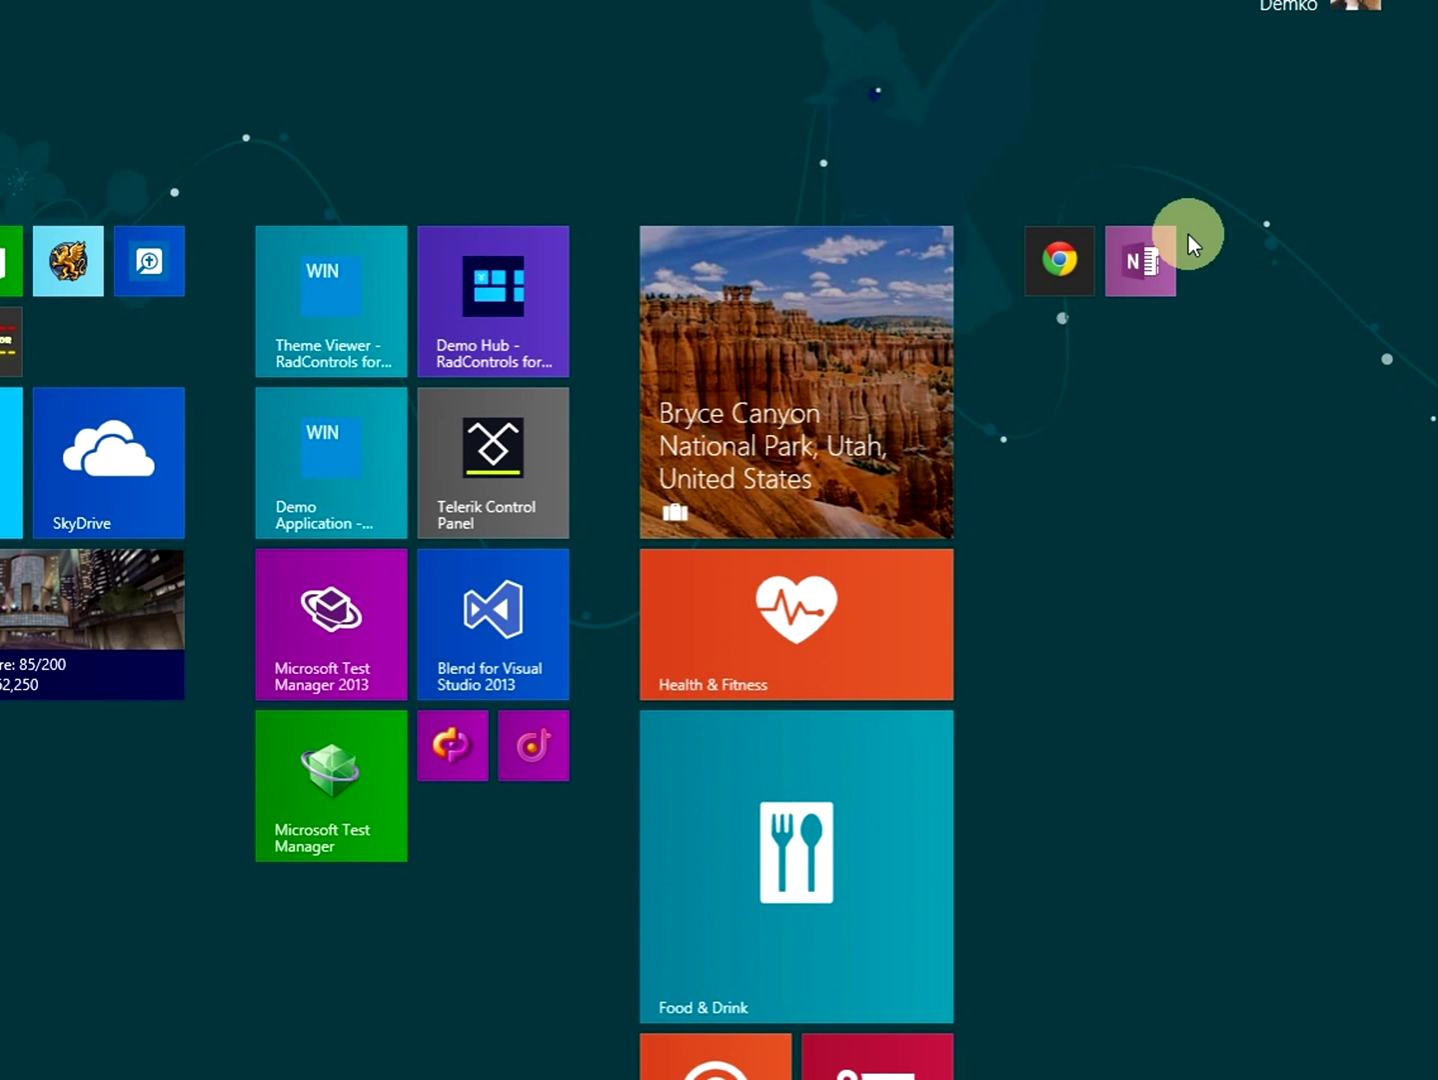
mouse_move(1163, 318)
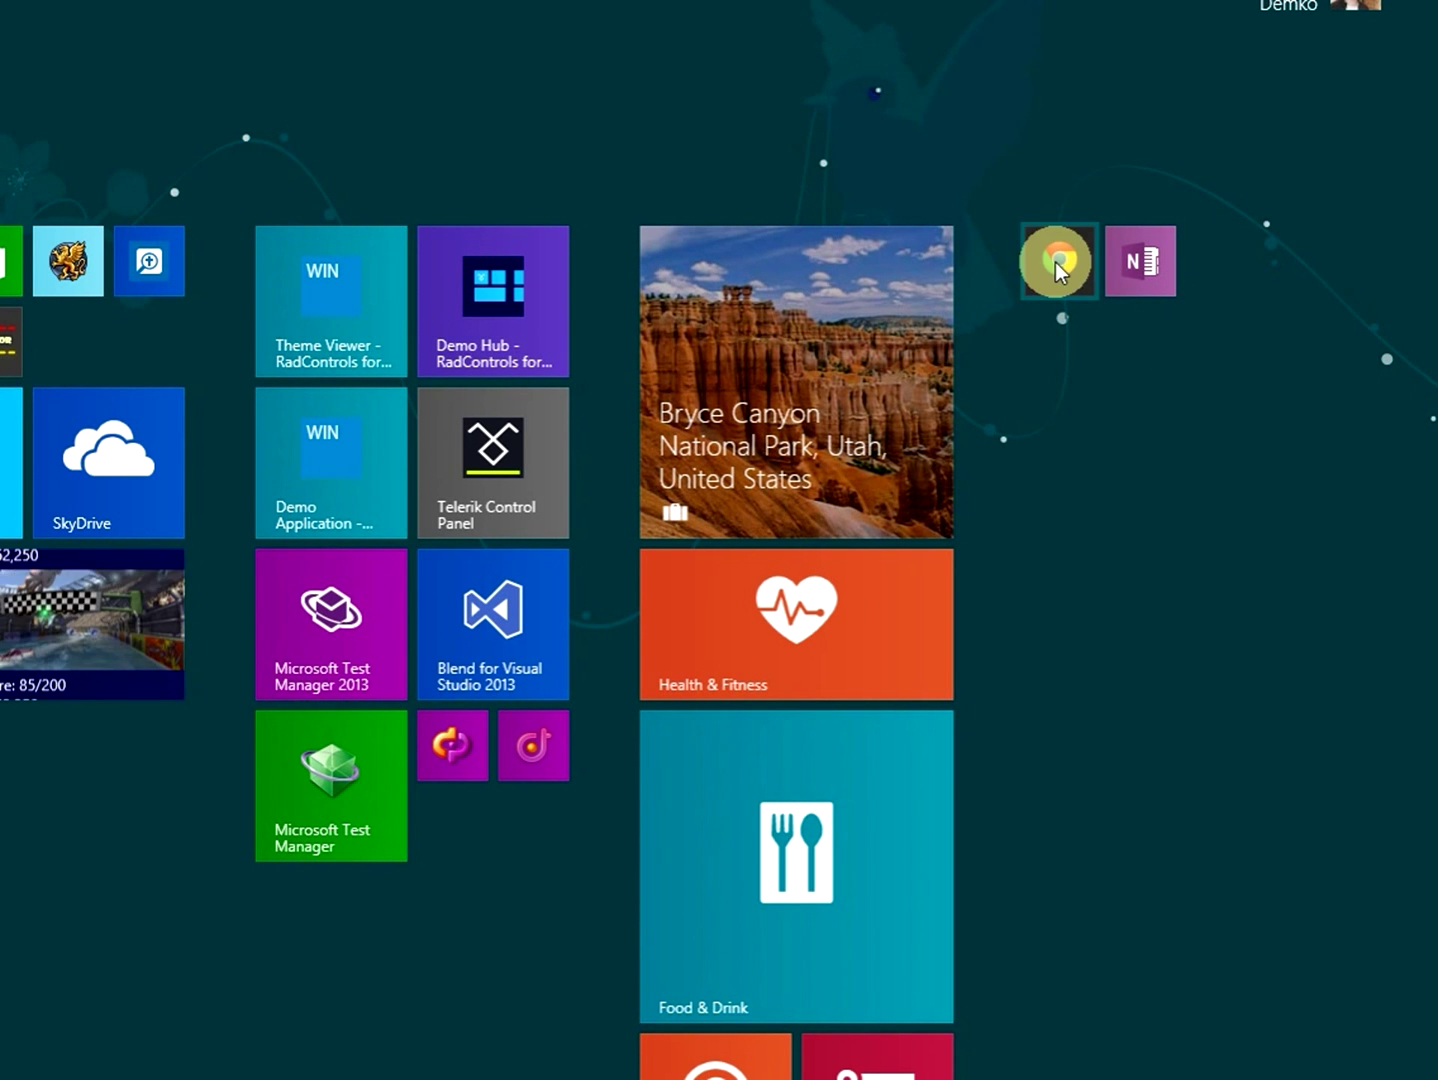
Download the BibleNote Office 2013 x86 installer from biblenote.pro in Chrome.
click(1057, 261)
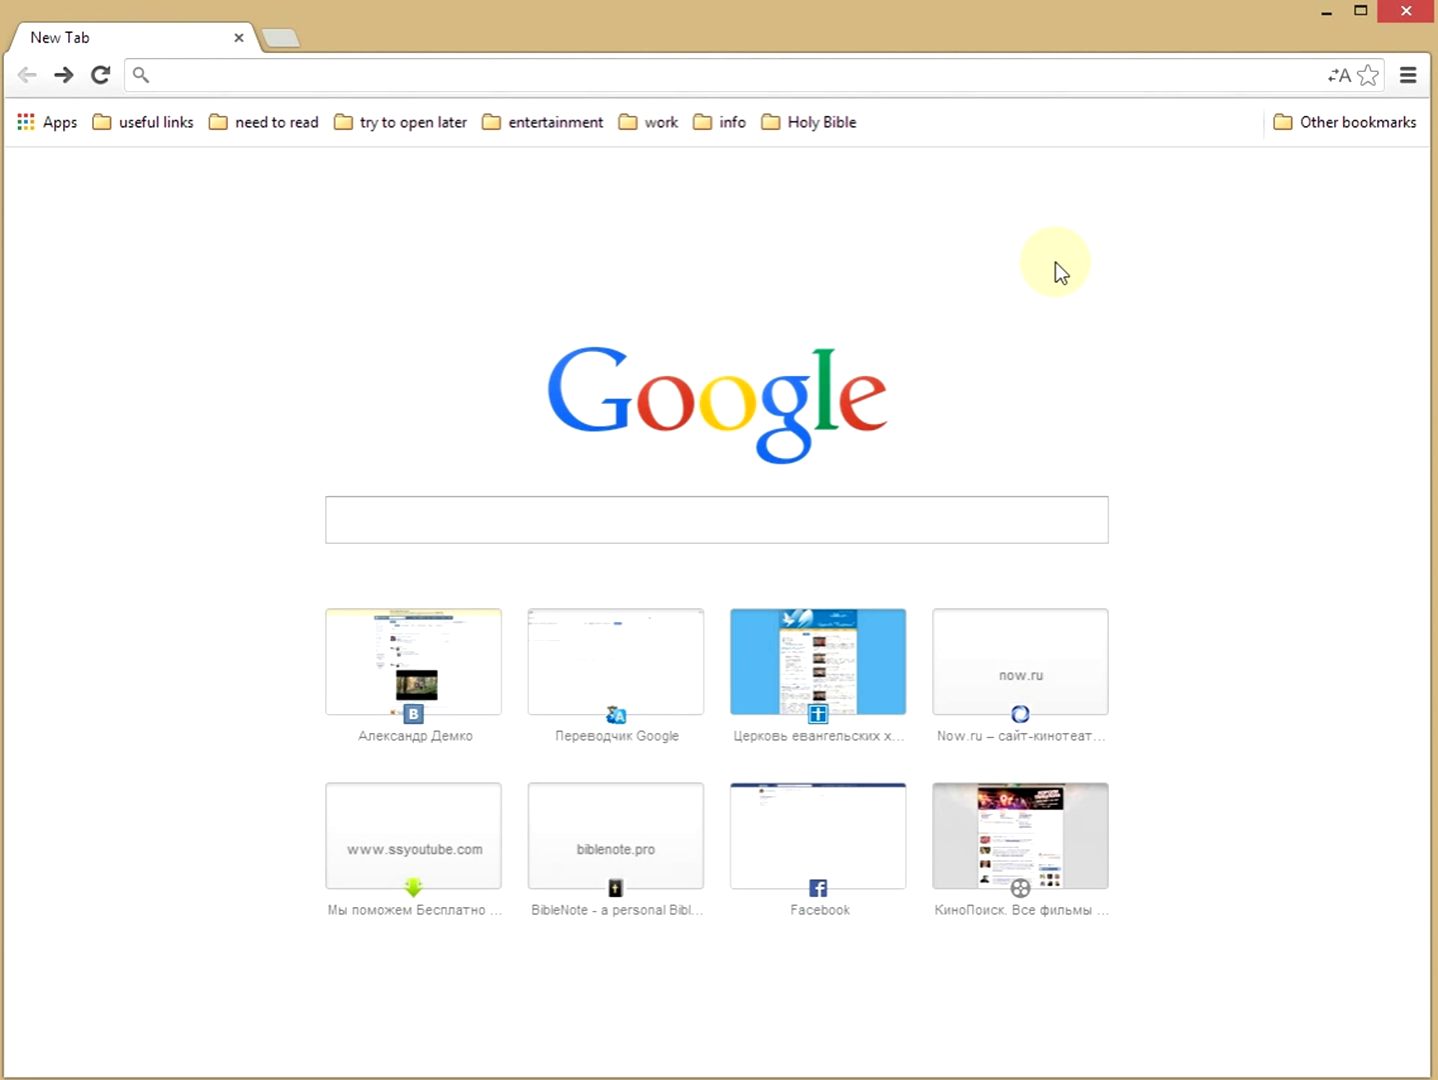
click(614, 836)
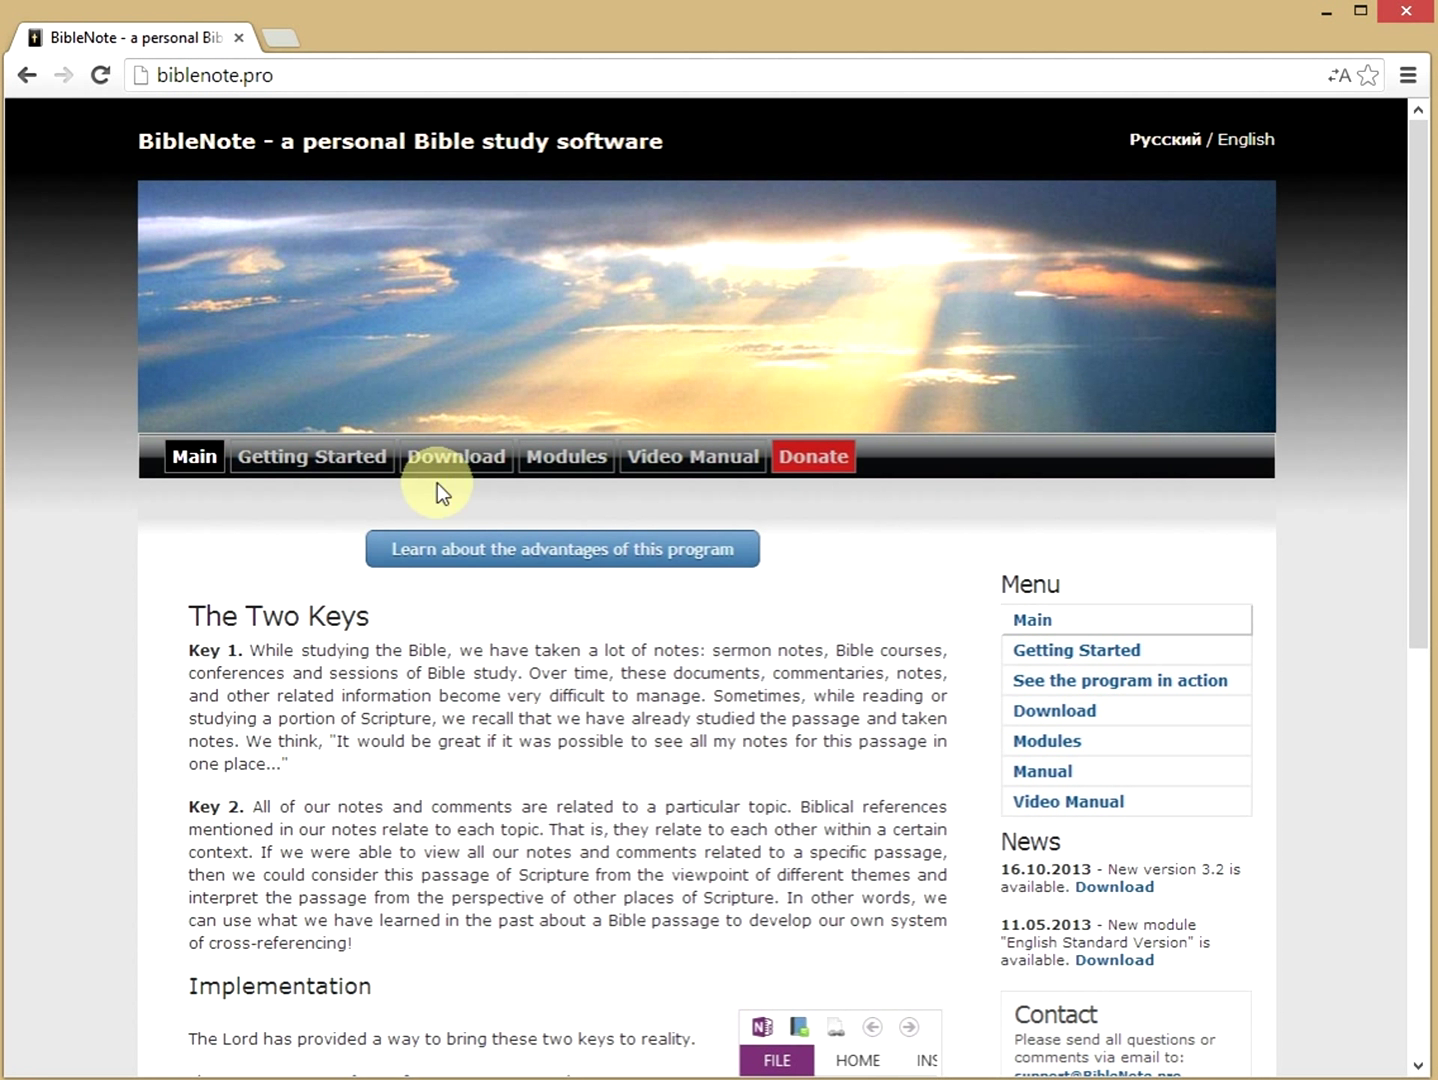
click(455, 456)
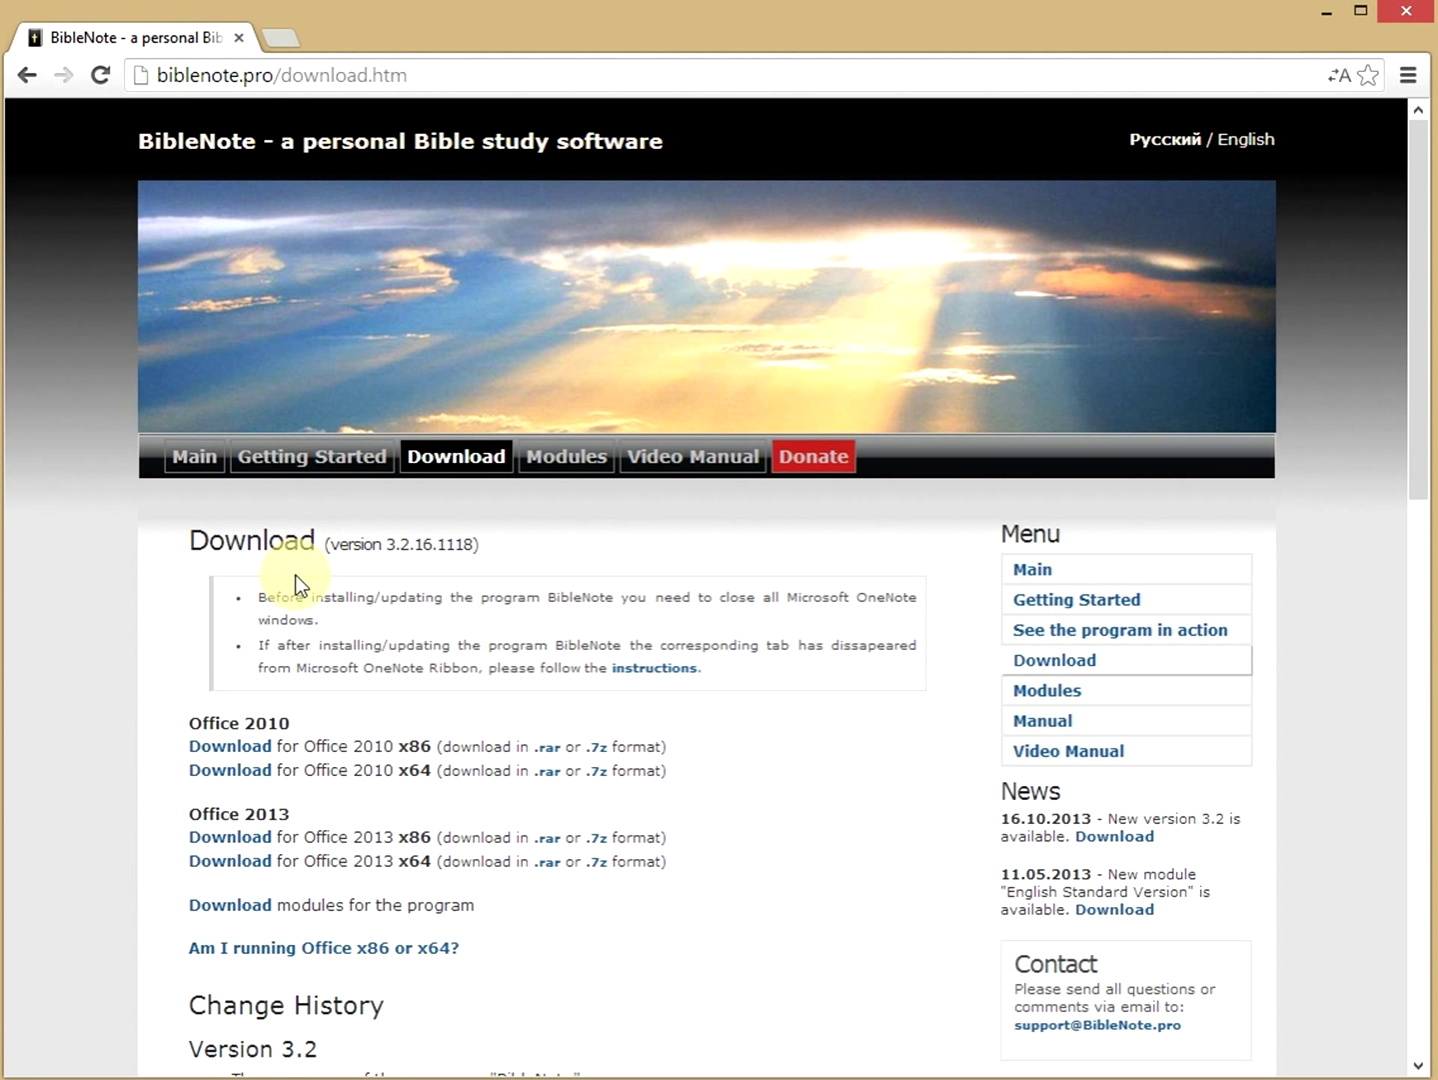
mouse_move(240, 885)
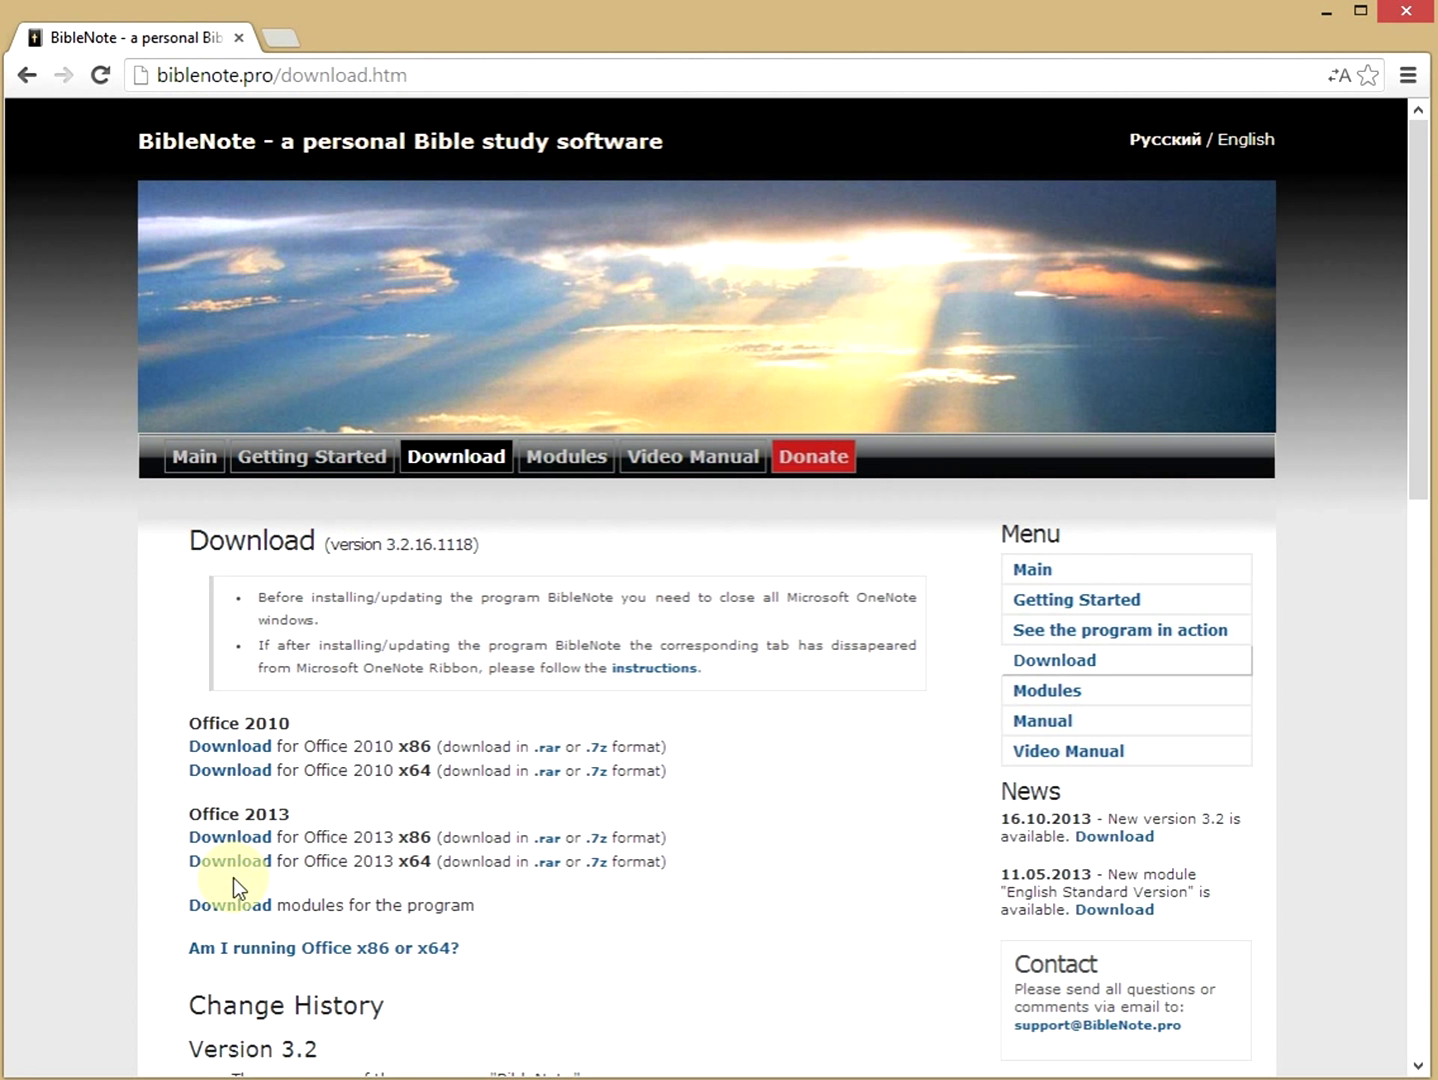
mouse_move(229, 837)
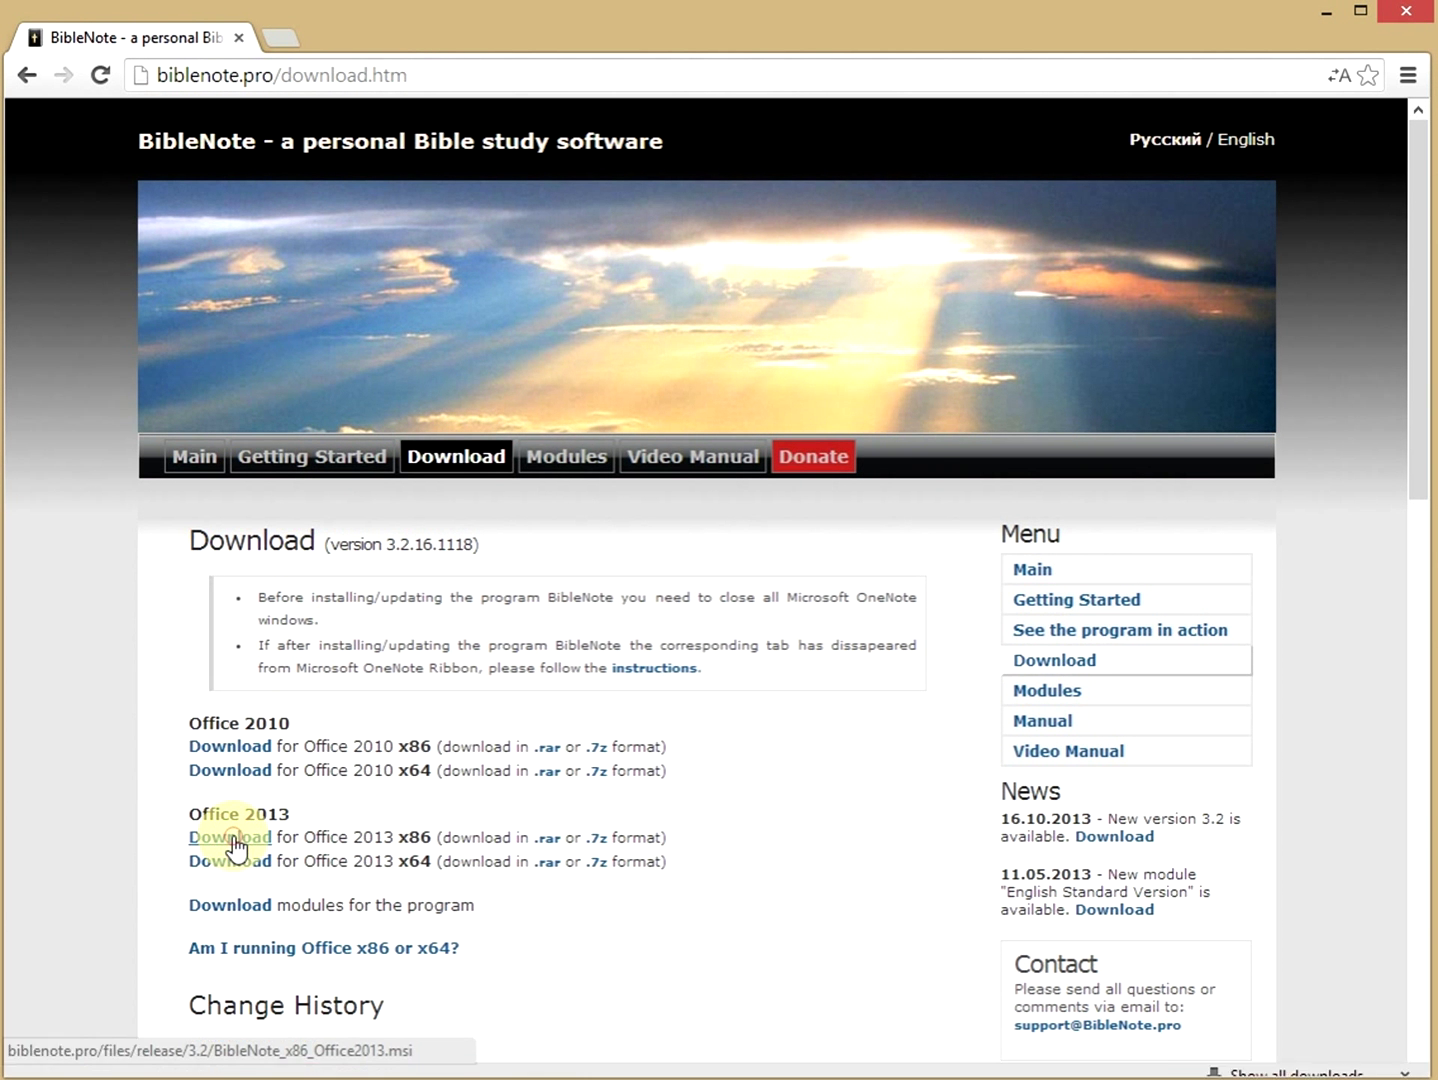
click(229, 837)
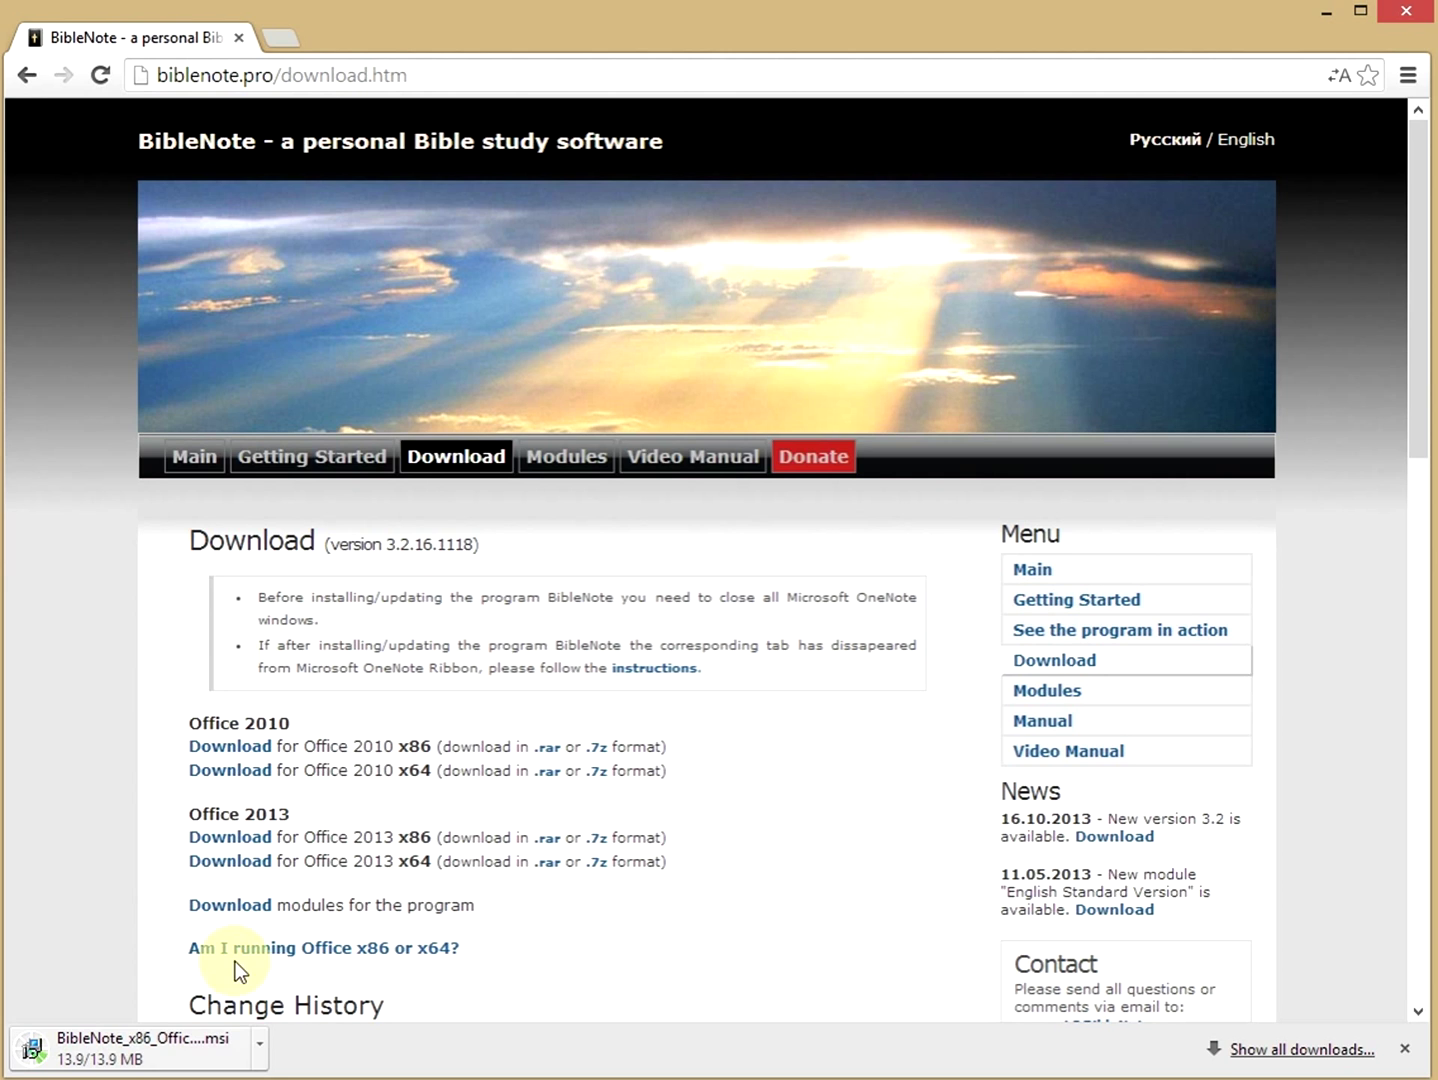
mouse_move(445, 973)
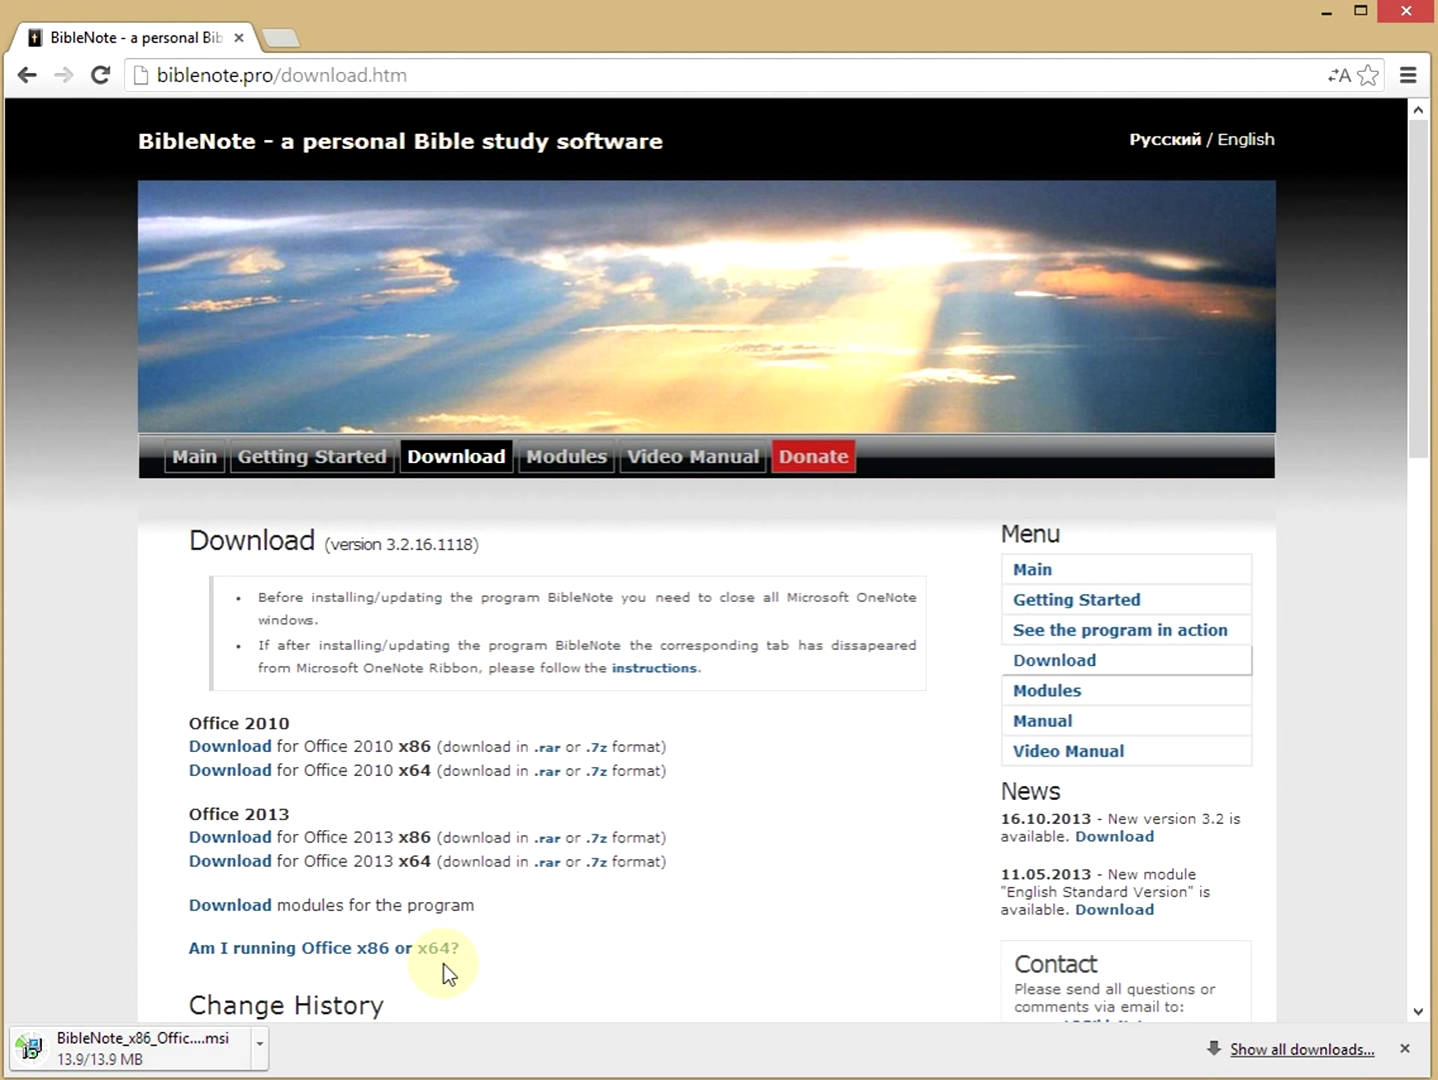
mouse_move(220, 948)
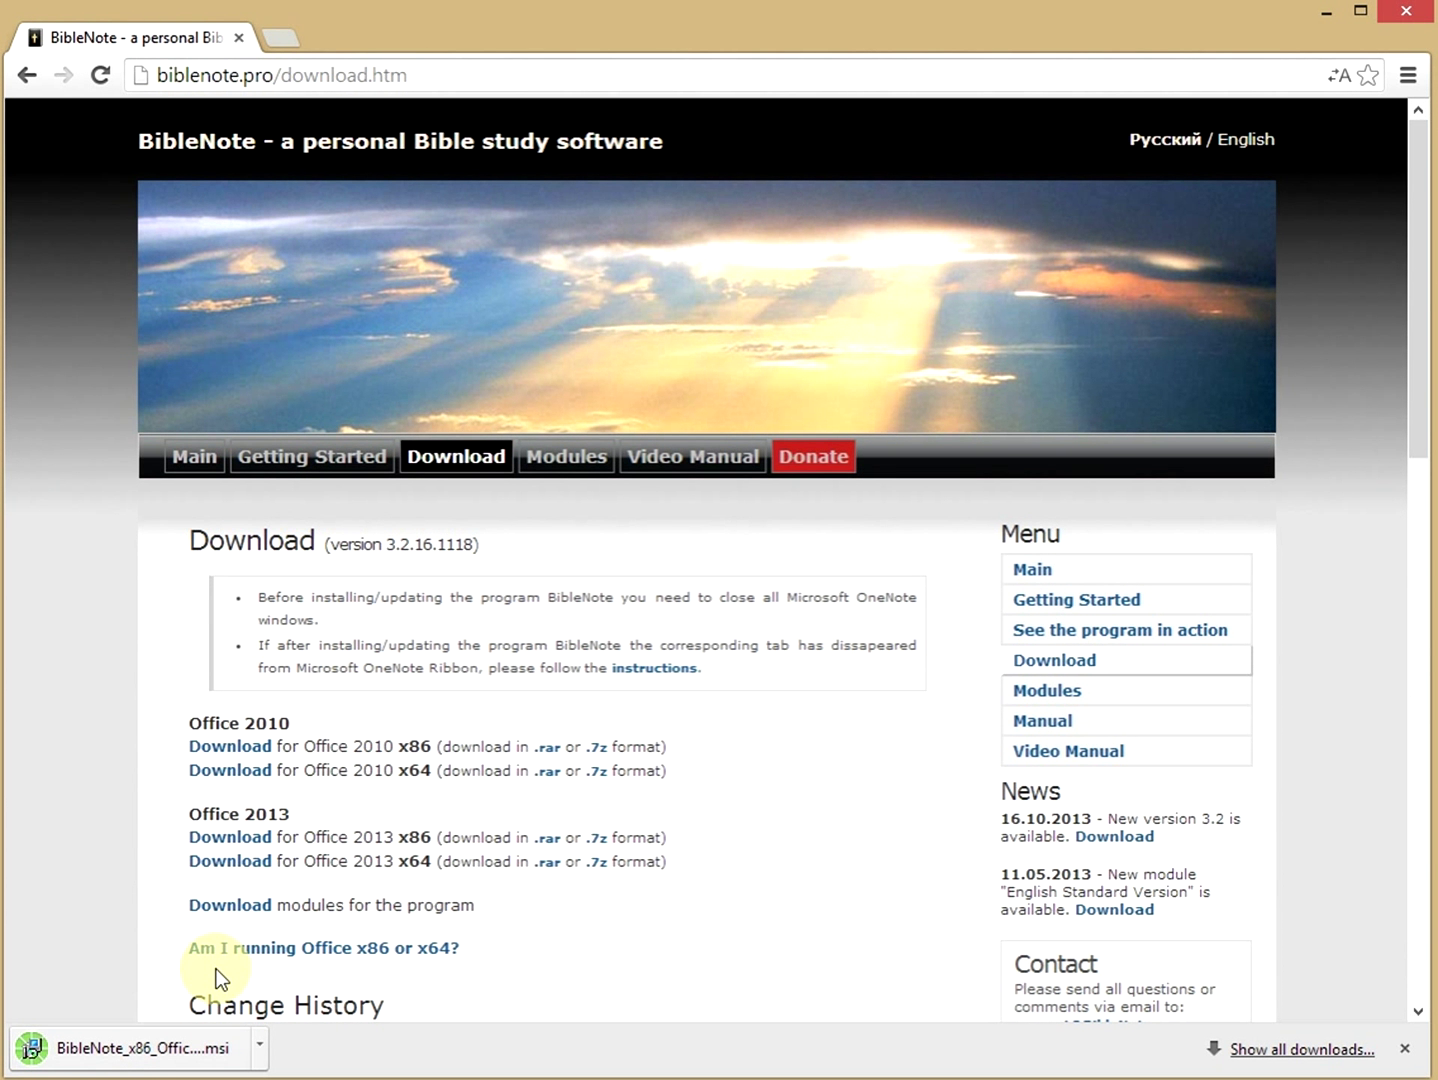
mouse_move(427, 932)
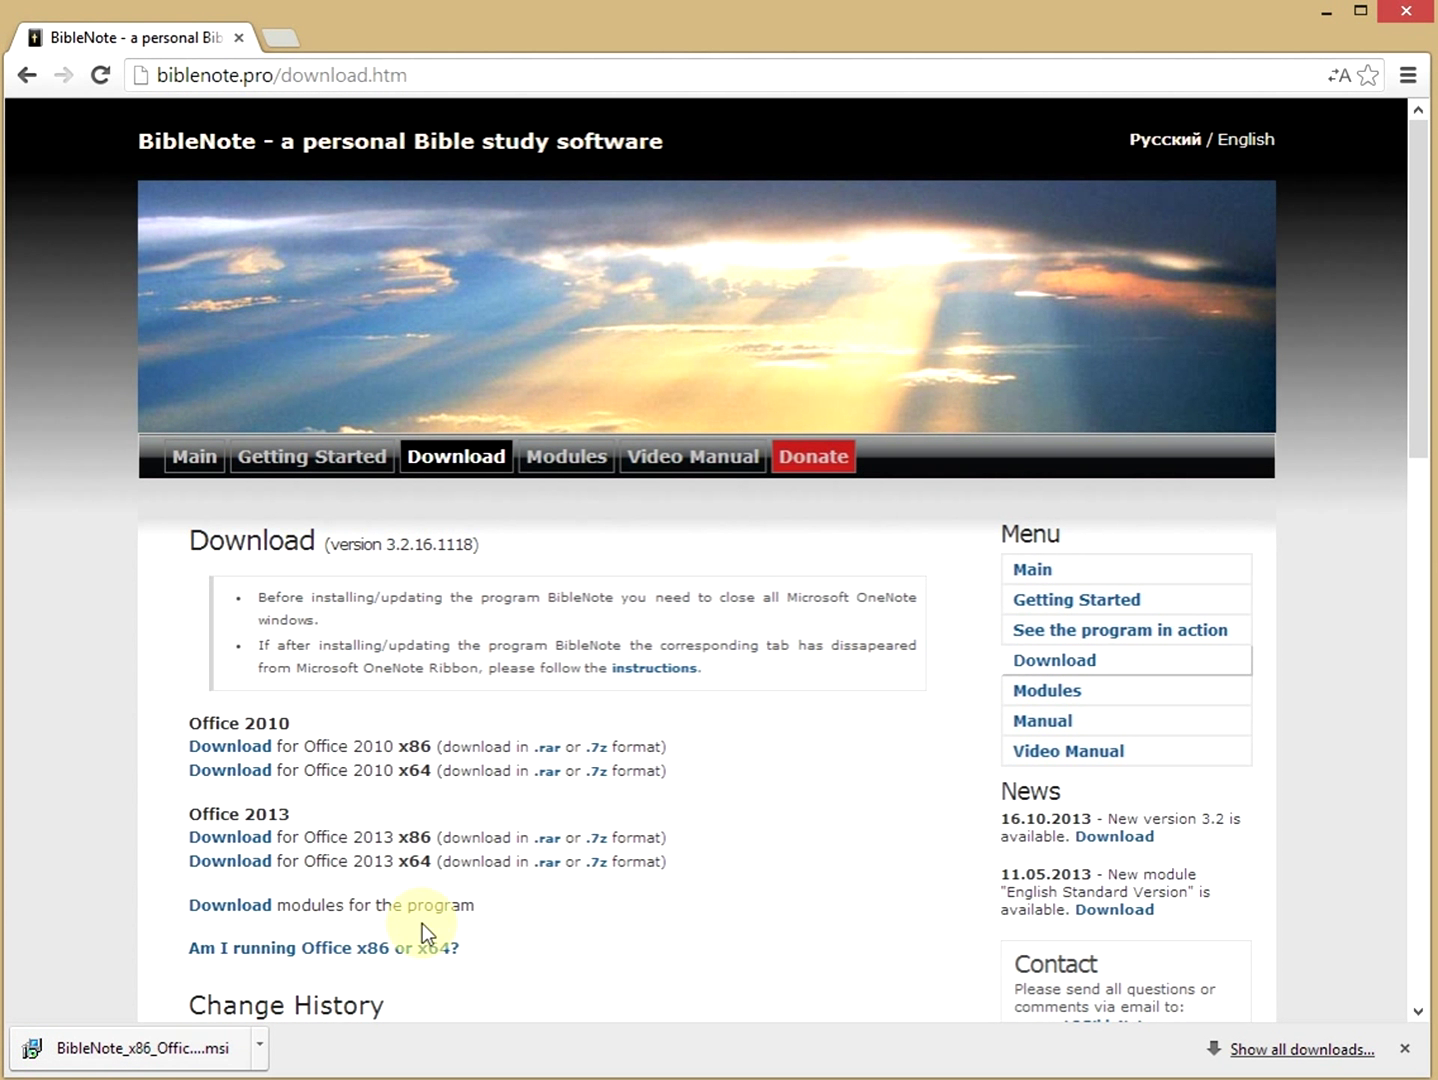
Download the English Standard Version module (esv.isbt) and launch the BibleNote .msi installer.
click(229, 905)
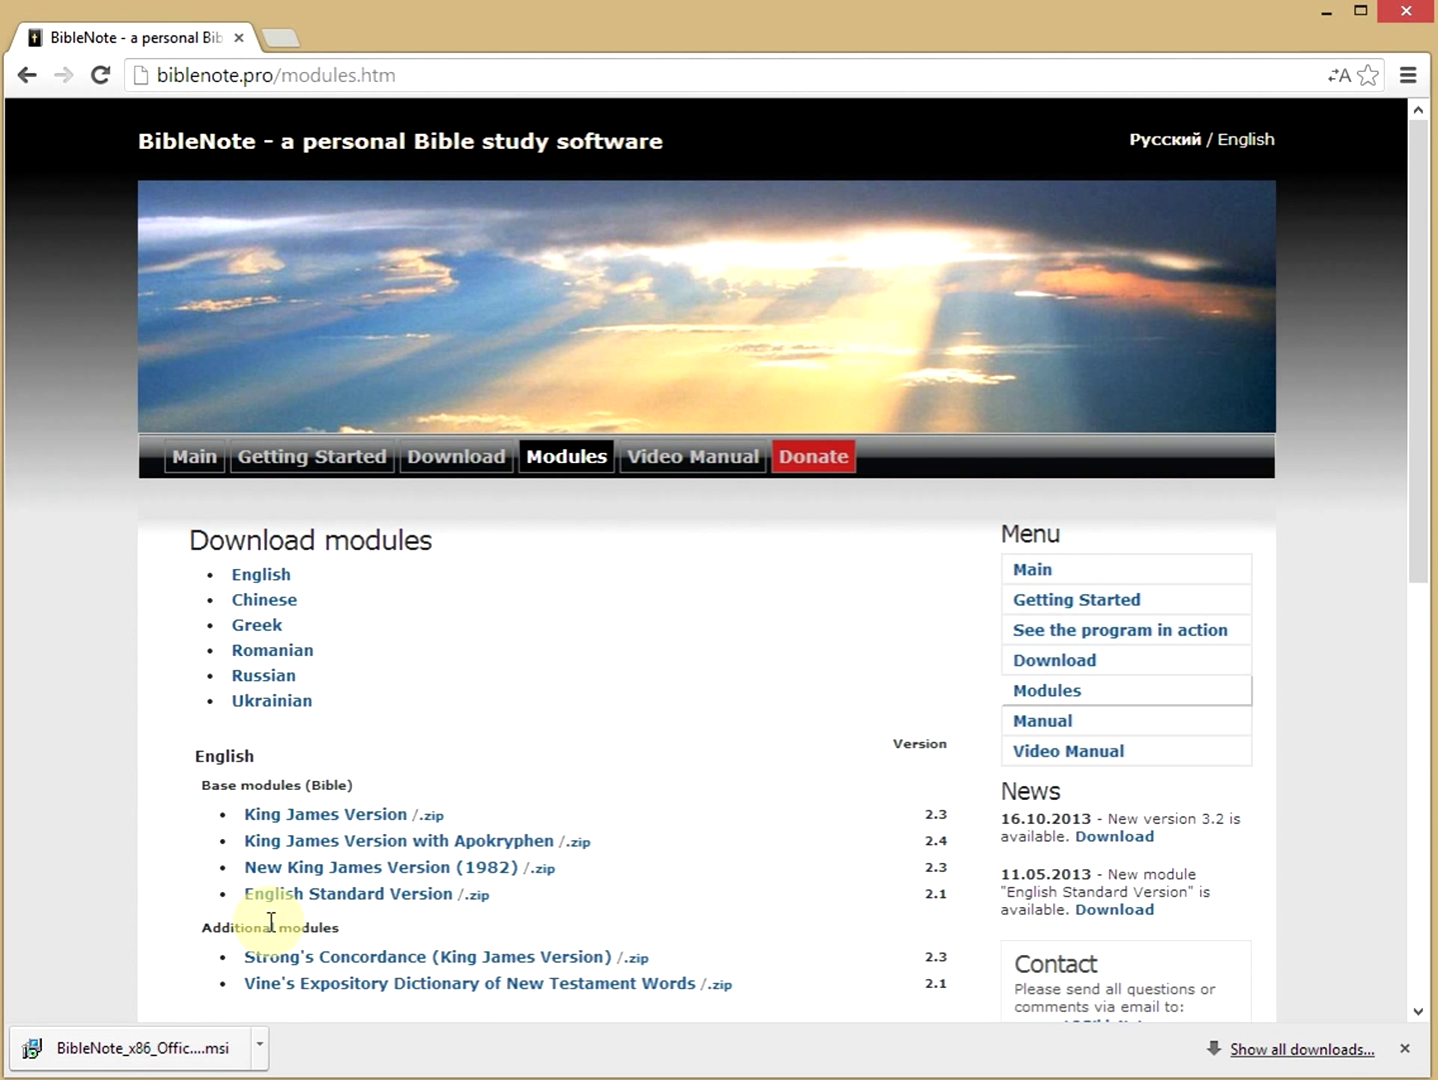
mouse_move(331, 908)
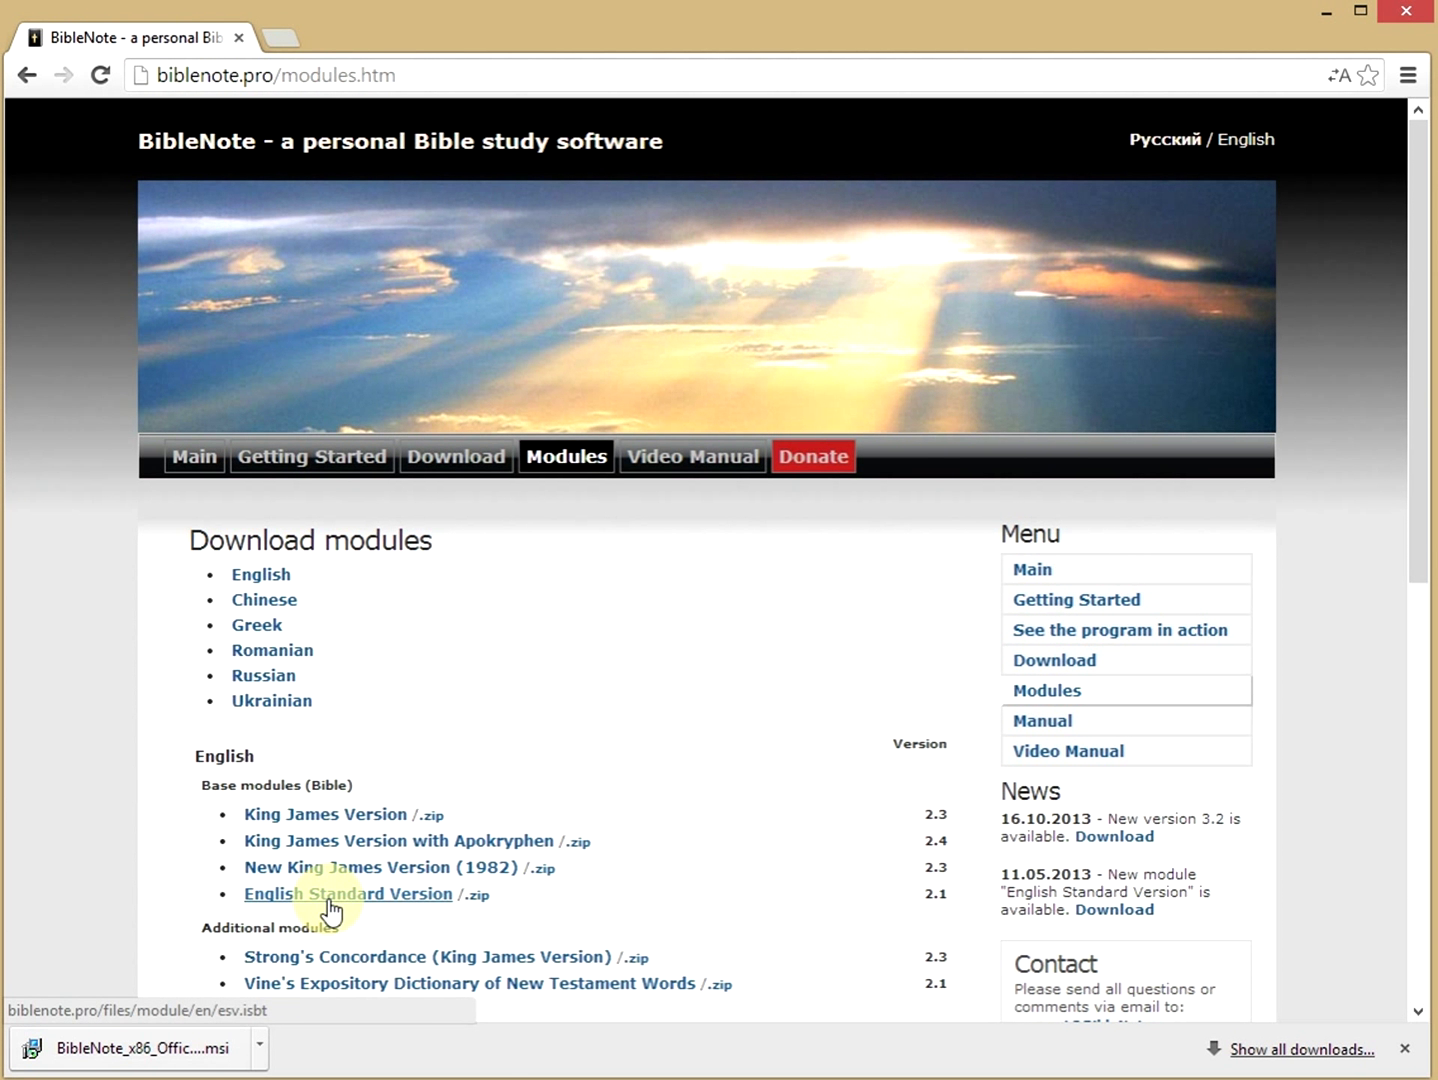
click(348, 893)
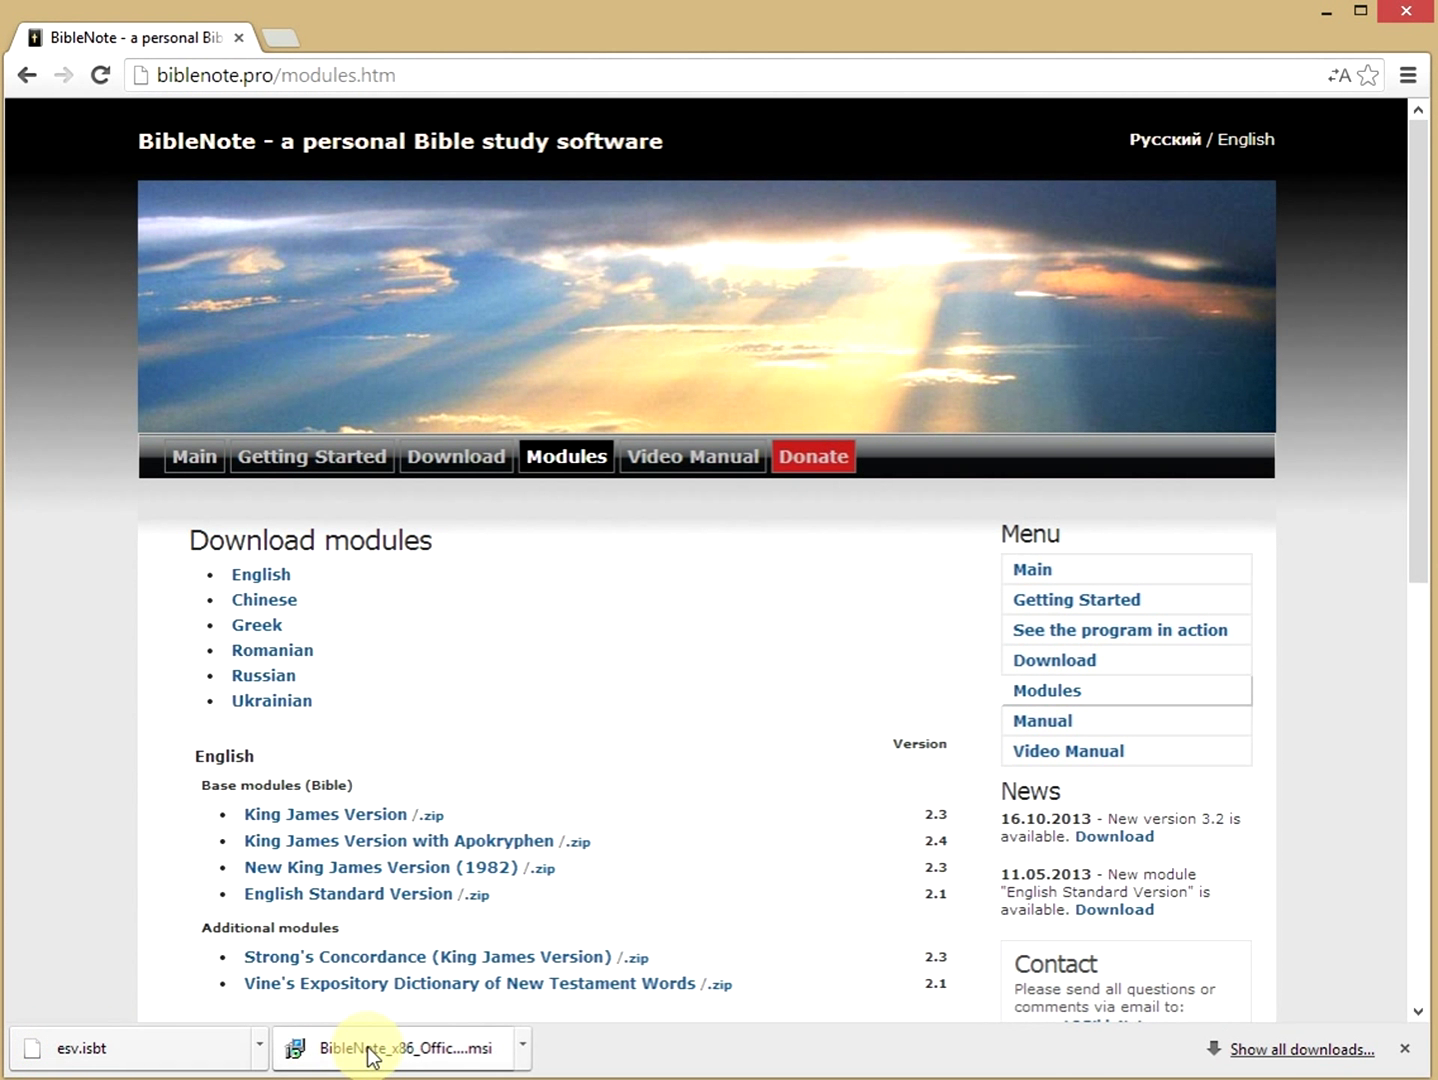
click(400, 1048)
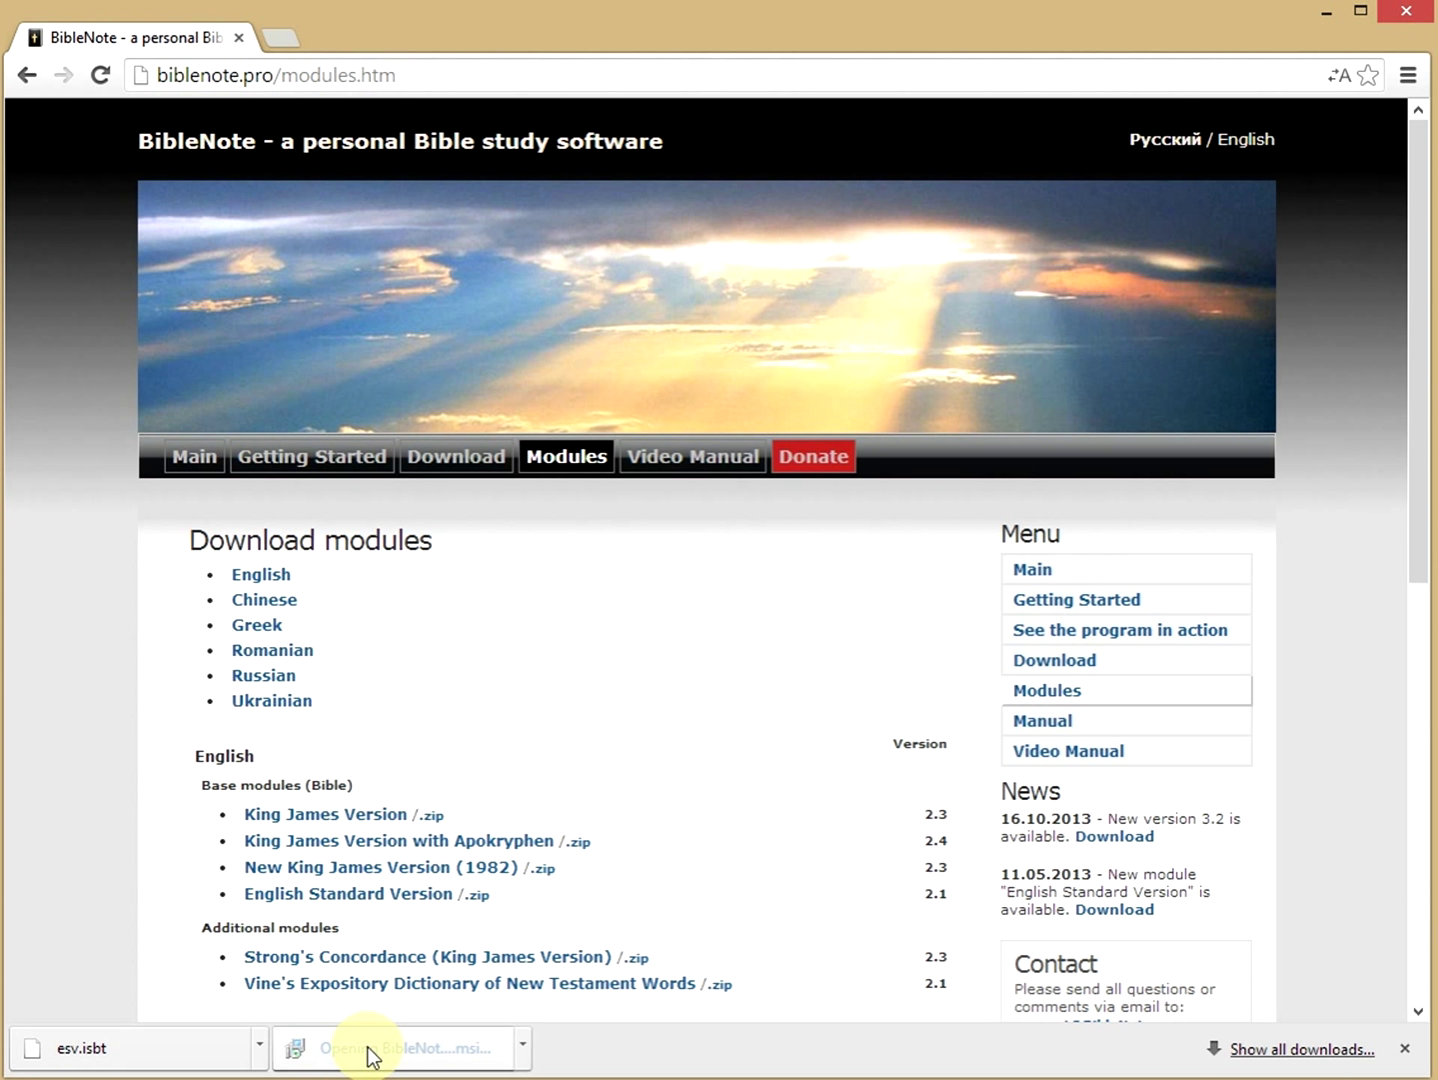
Run the BibleNote Setup Wizard through to Installation Complete and close it.
click(400, 1048)
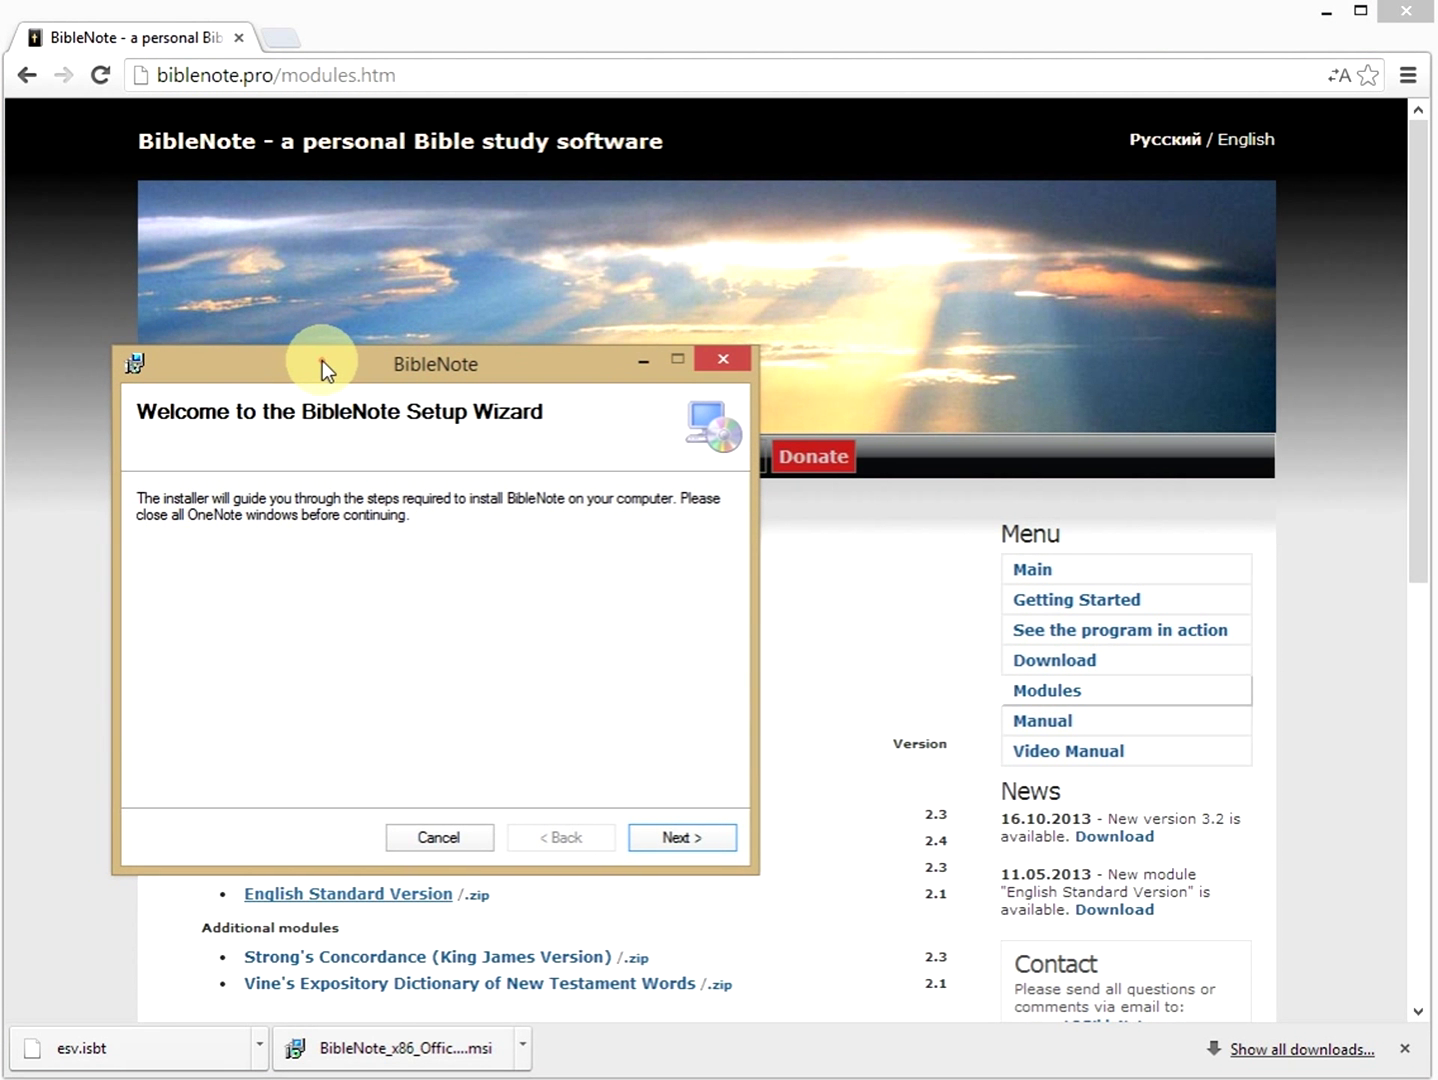
mouse_move(449, 372)
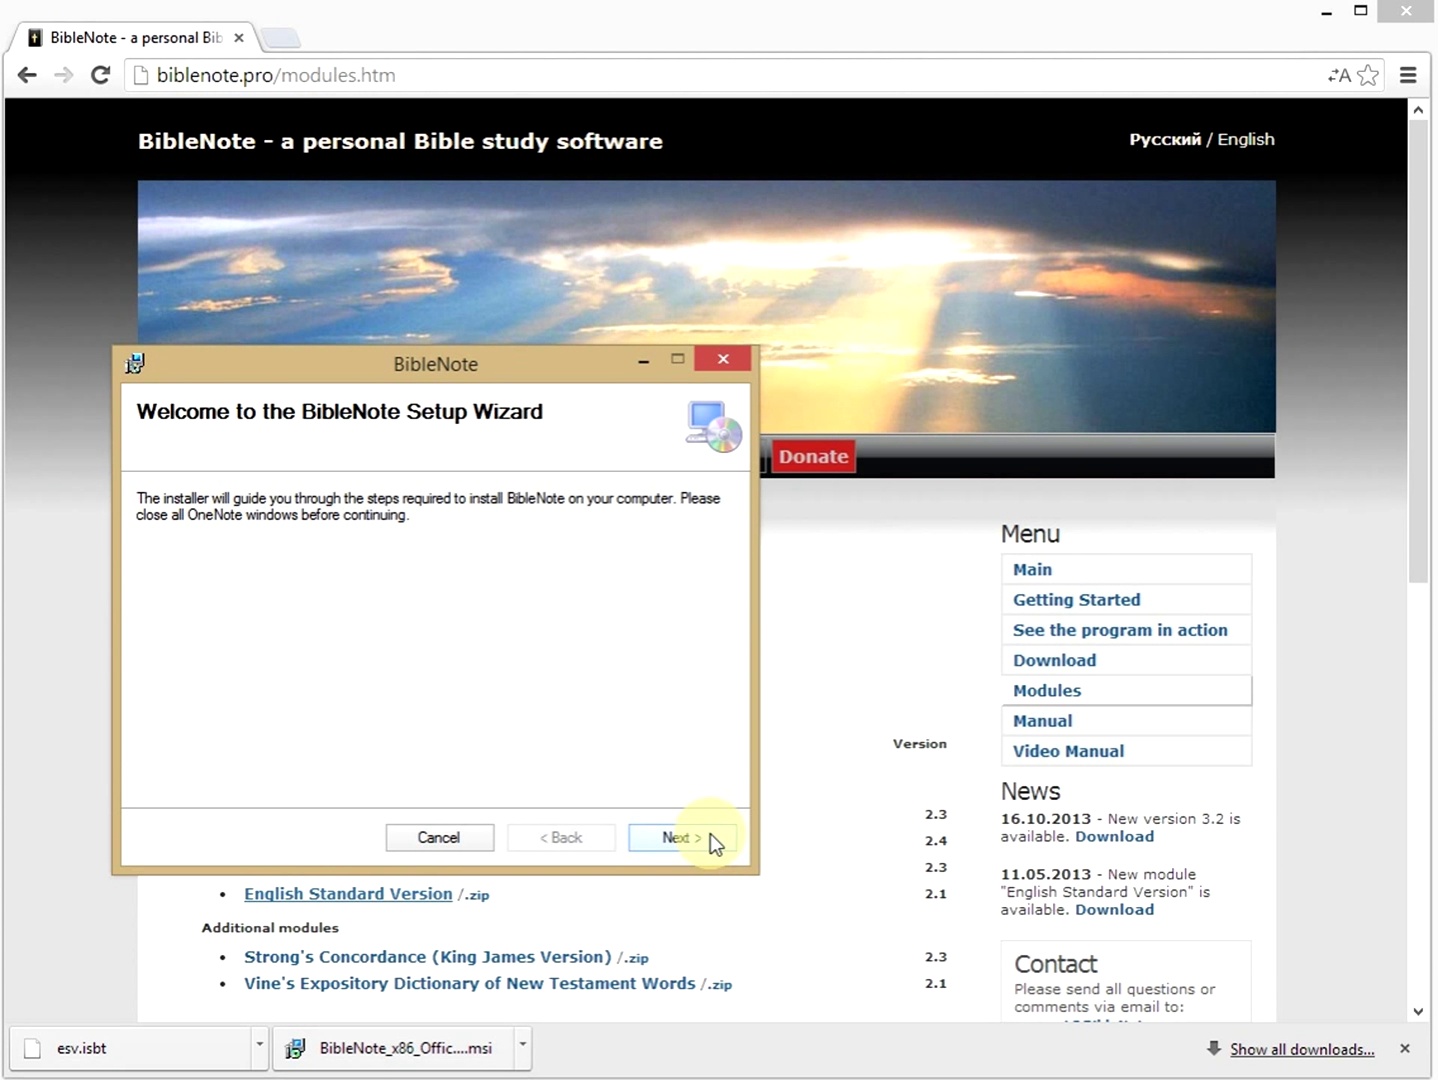
click(683, 837)
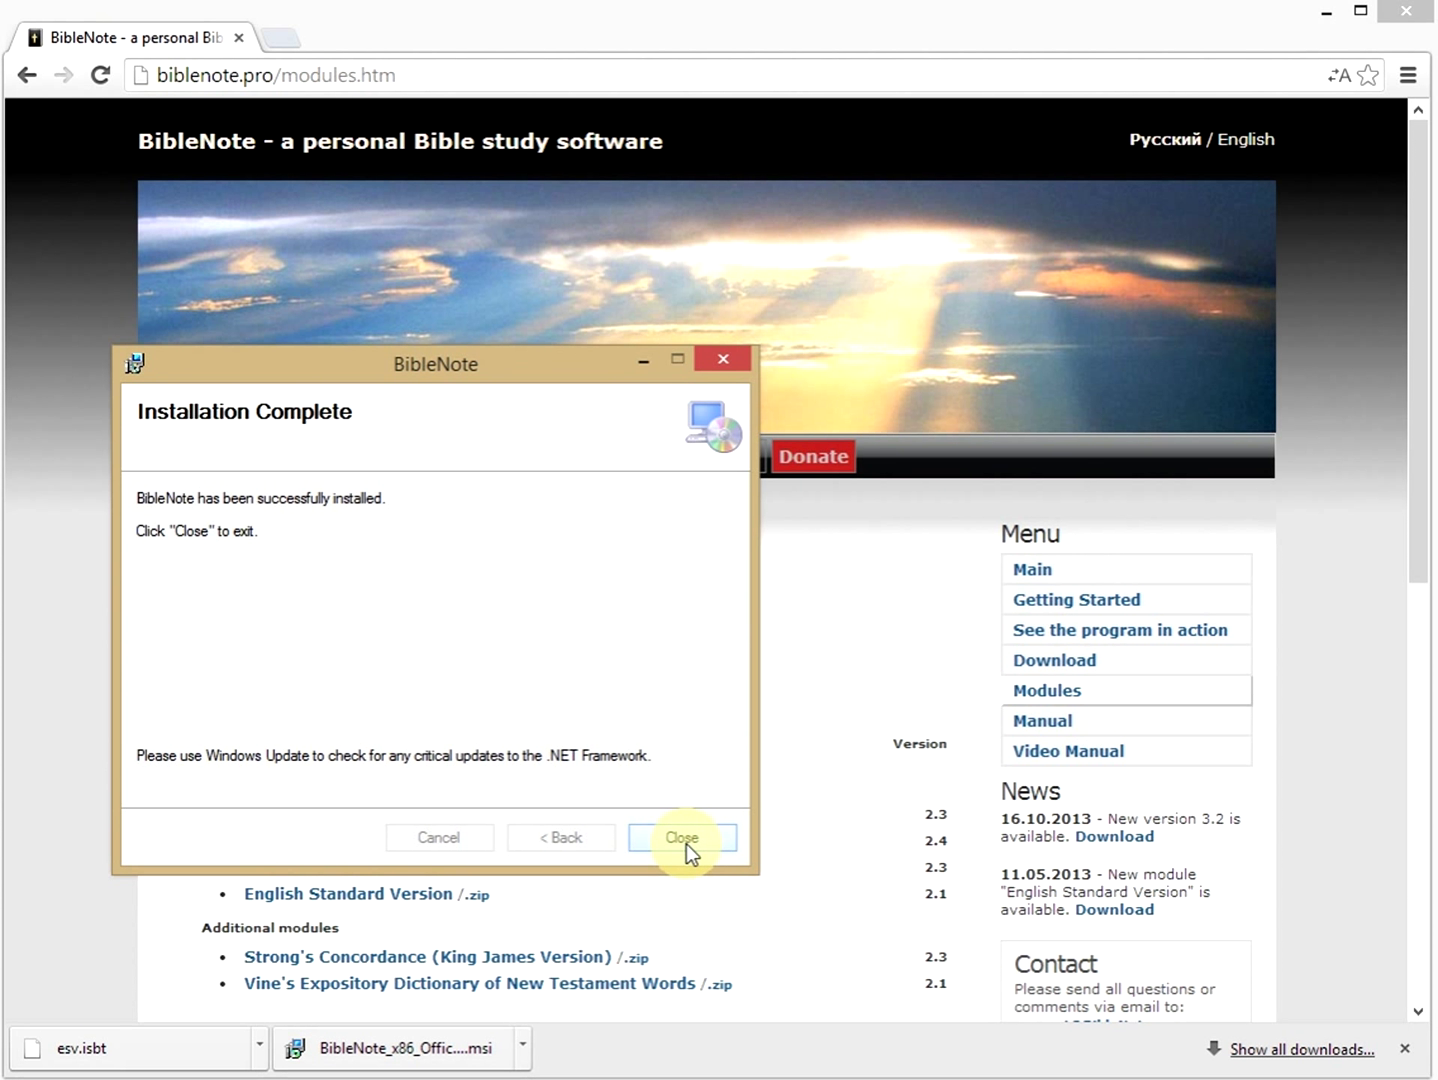
click(683, 837)
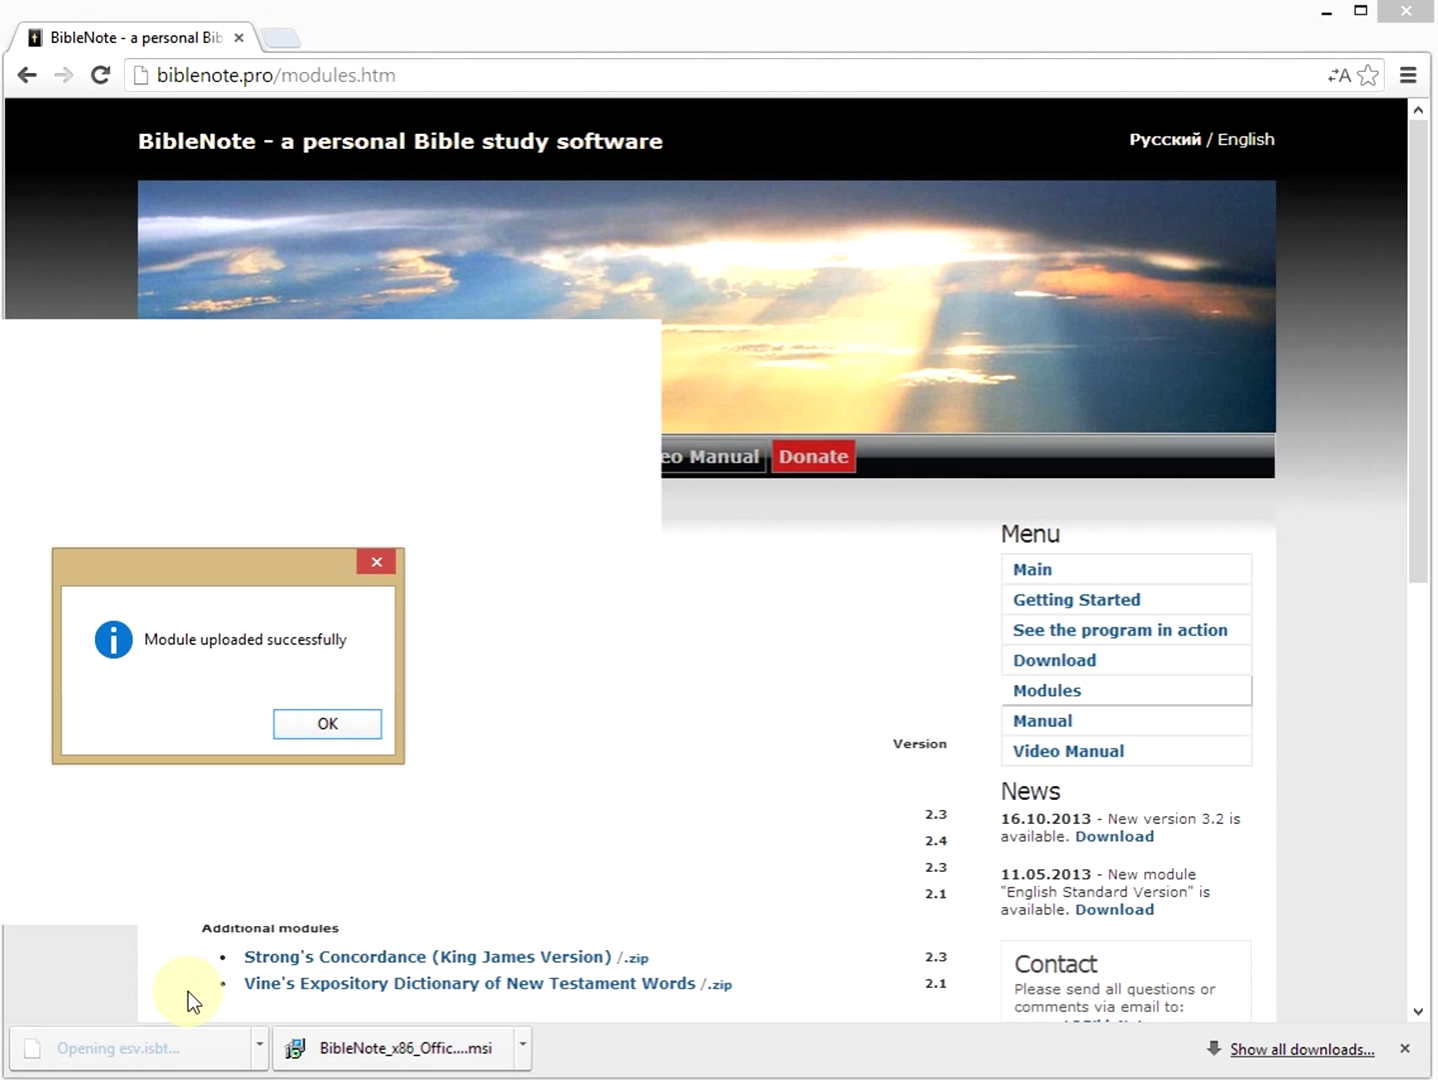
Acknowledge the successful English Standard Version module upload message.
click(326, 723)
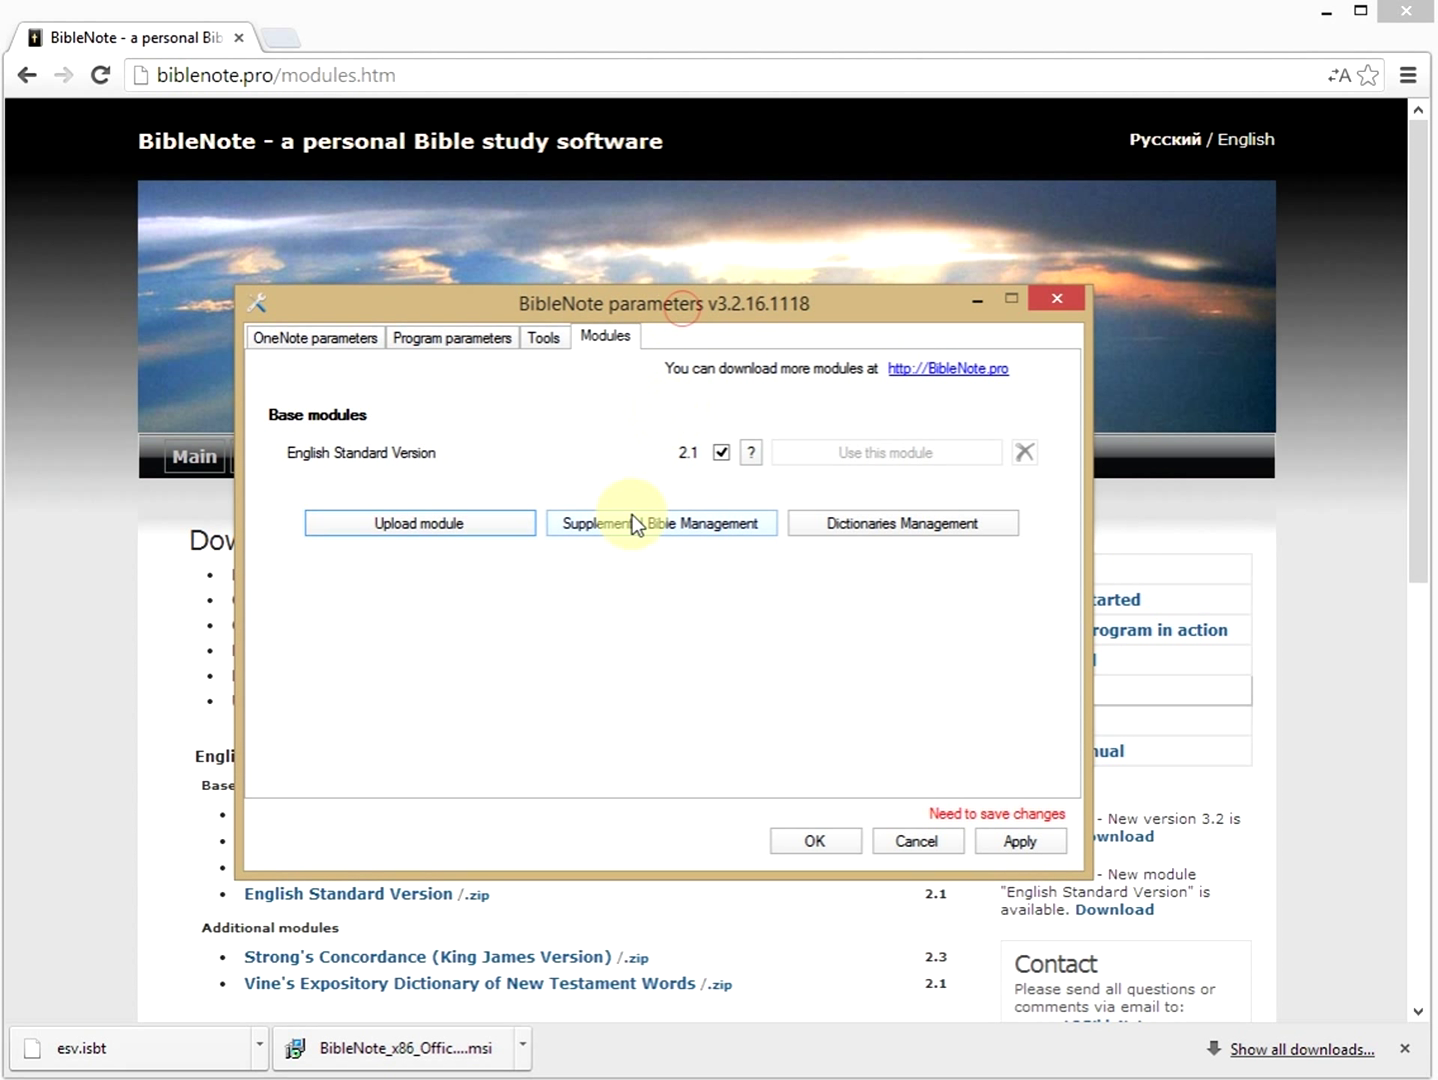
mouse_move(583, 490)
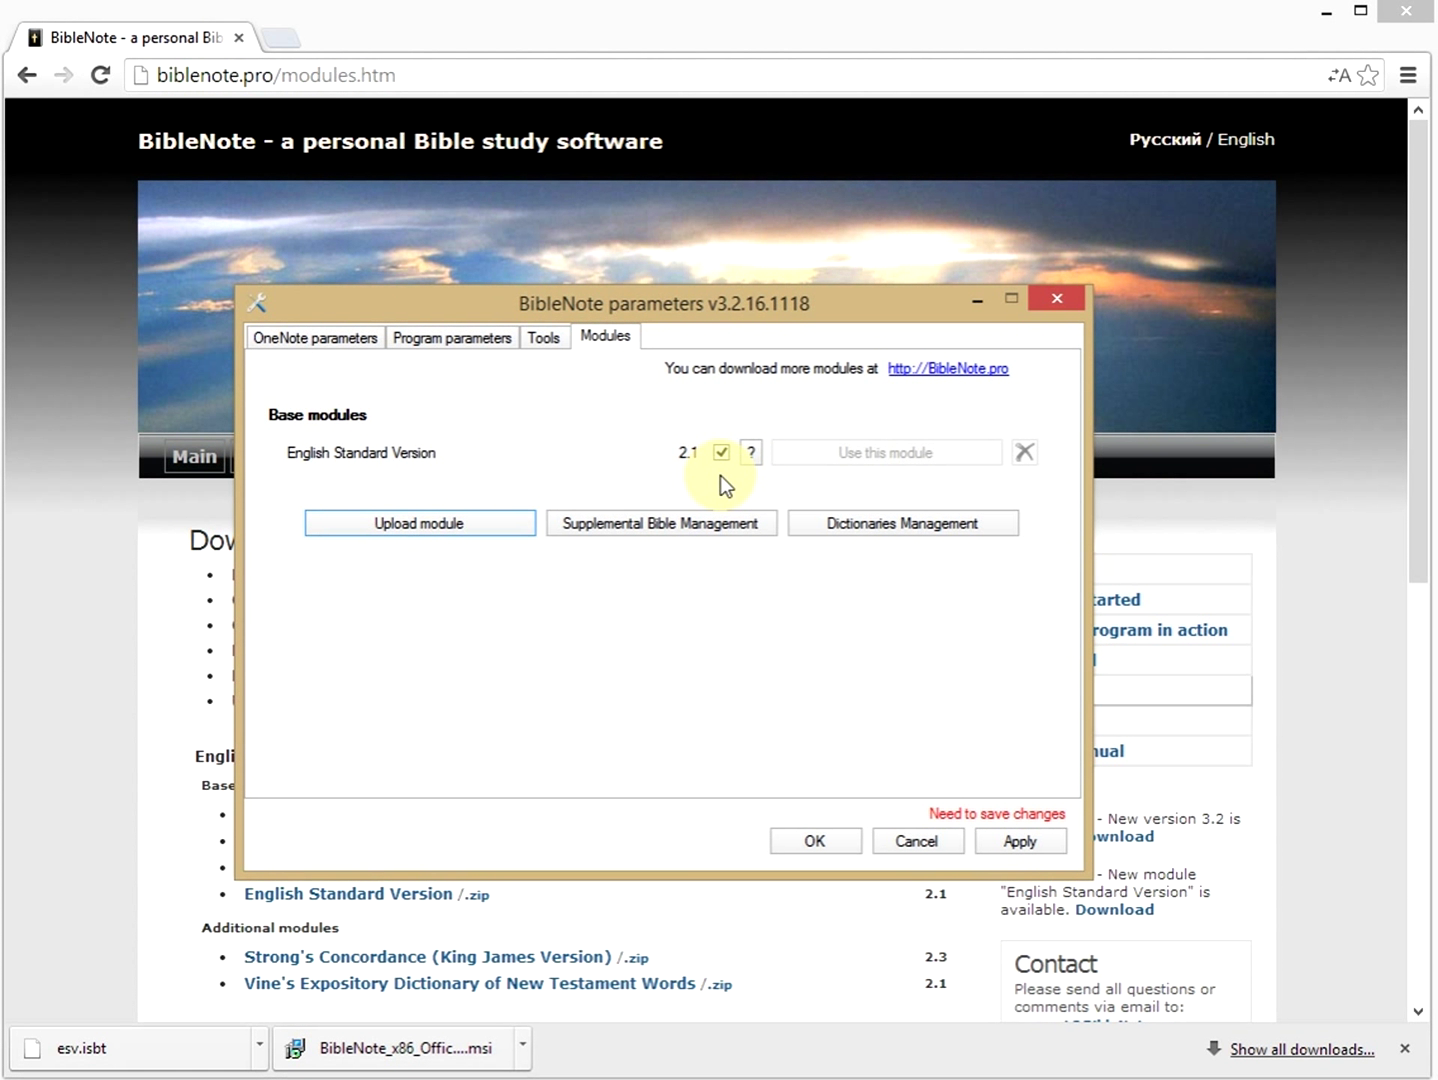
mouse_move(813, 637)
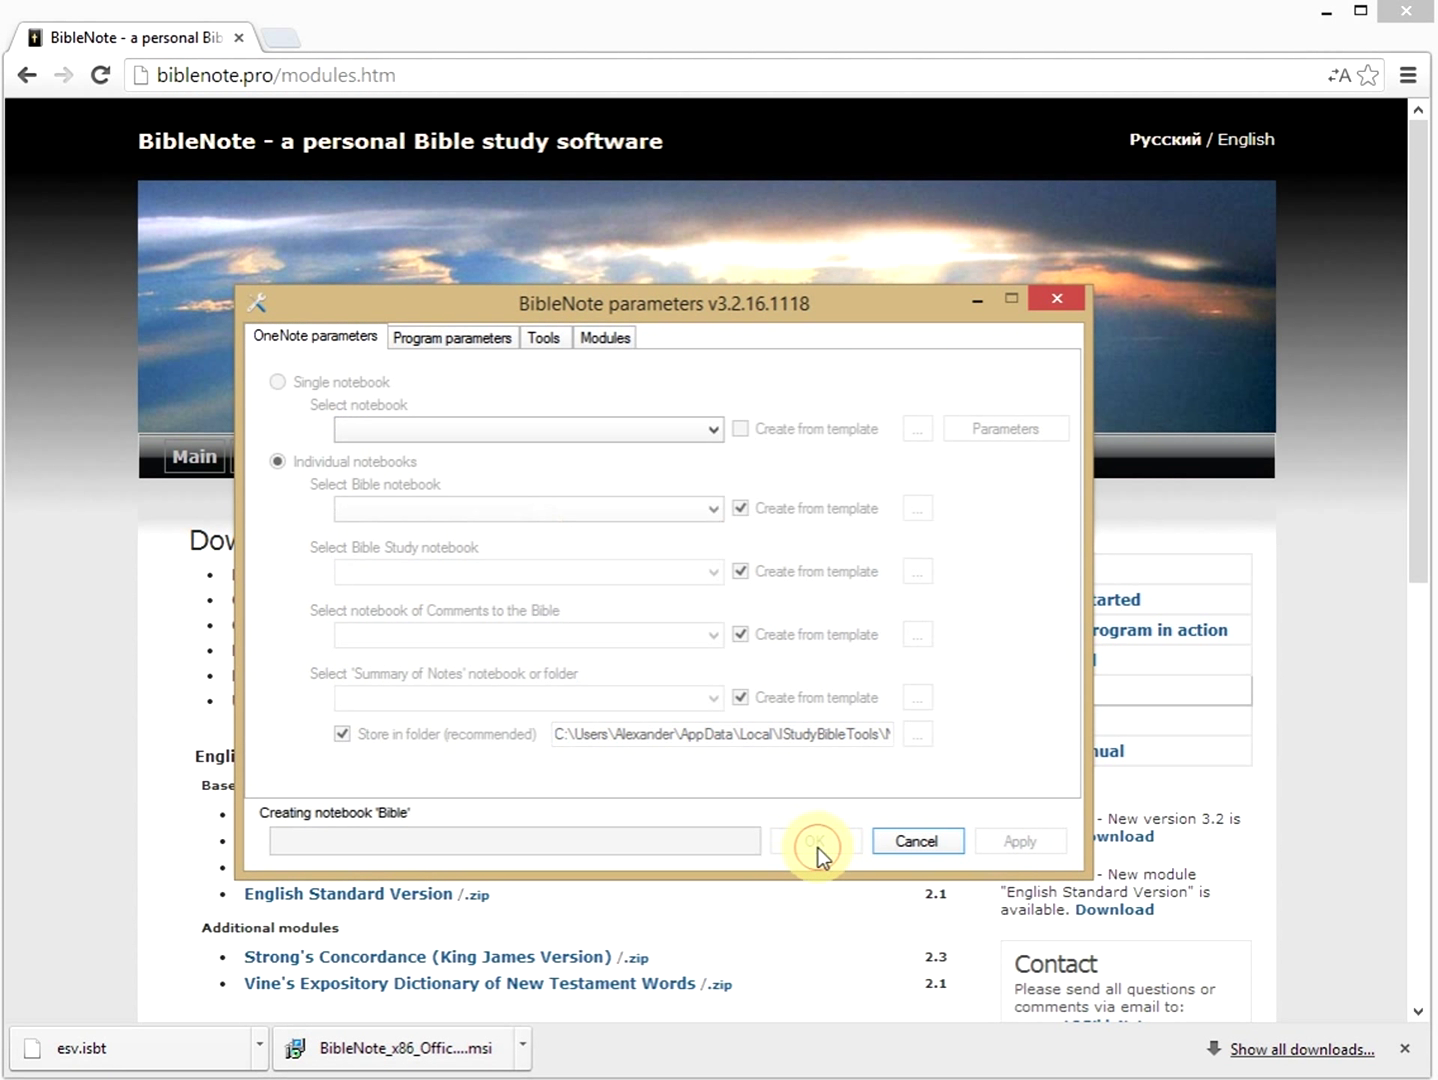
Start creating the BibleNote notebooks and choose to index the Bible now.
click(815, 840)
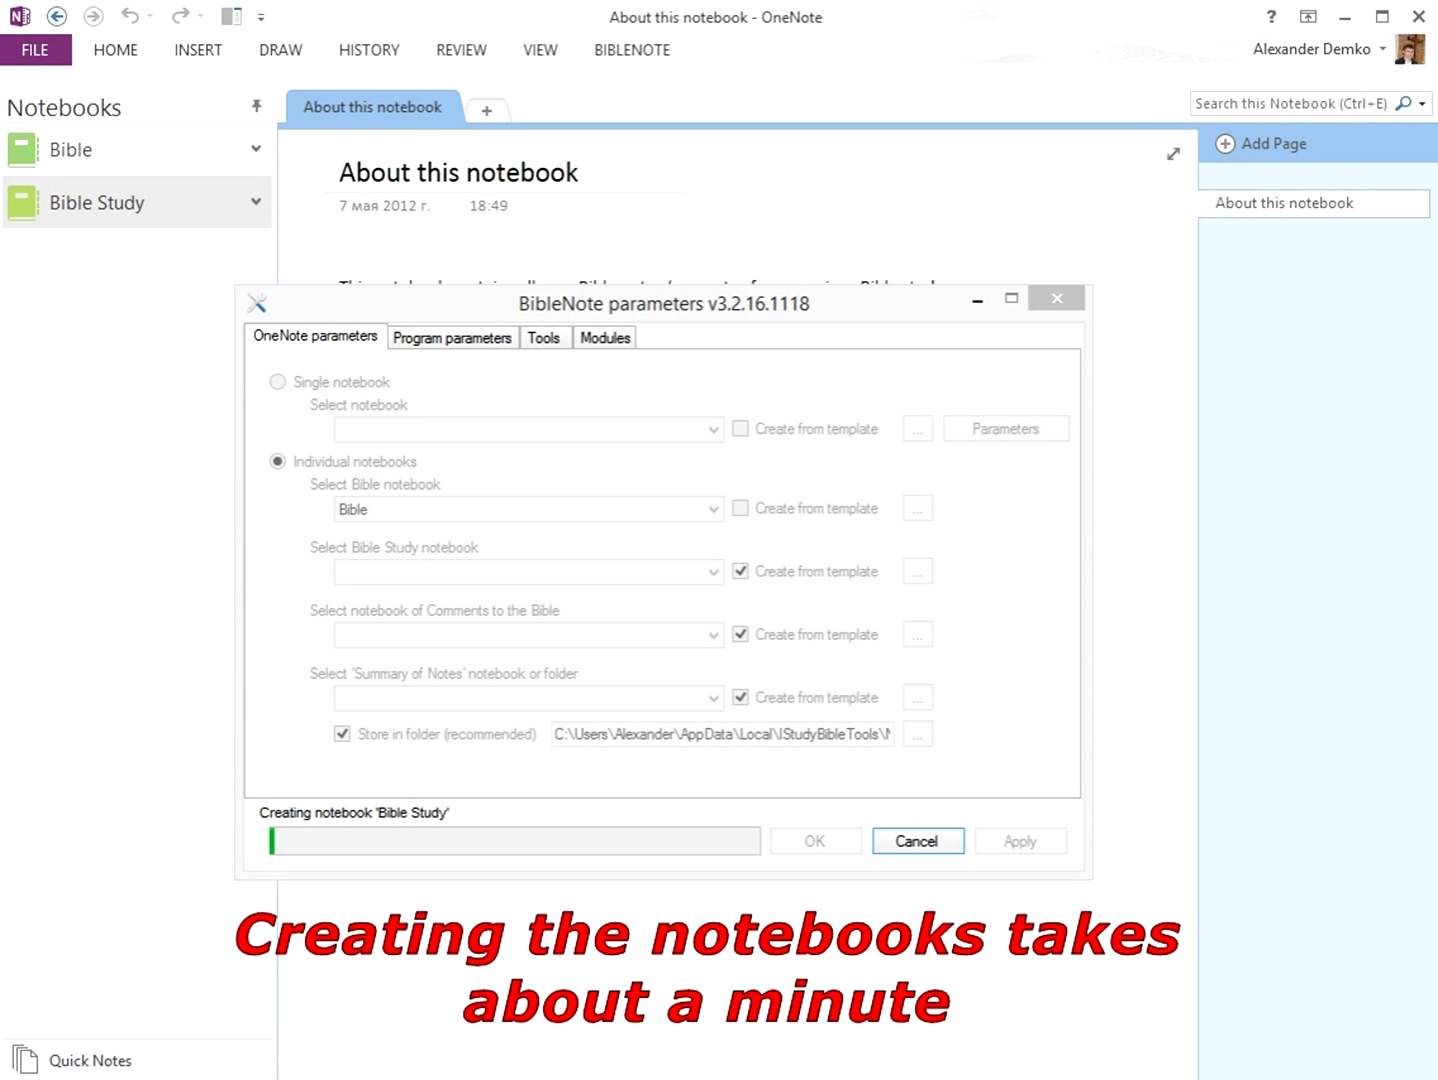
click(340, 172)
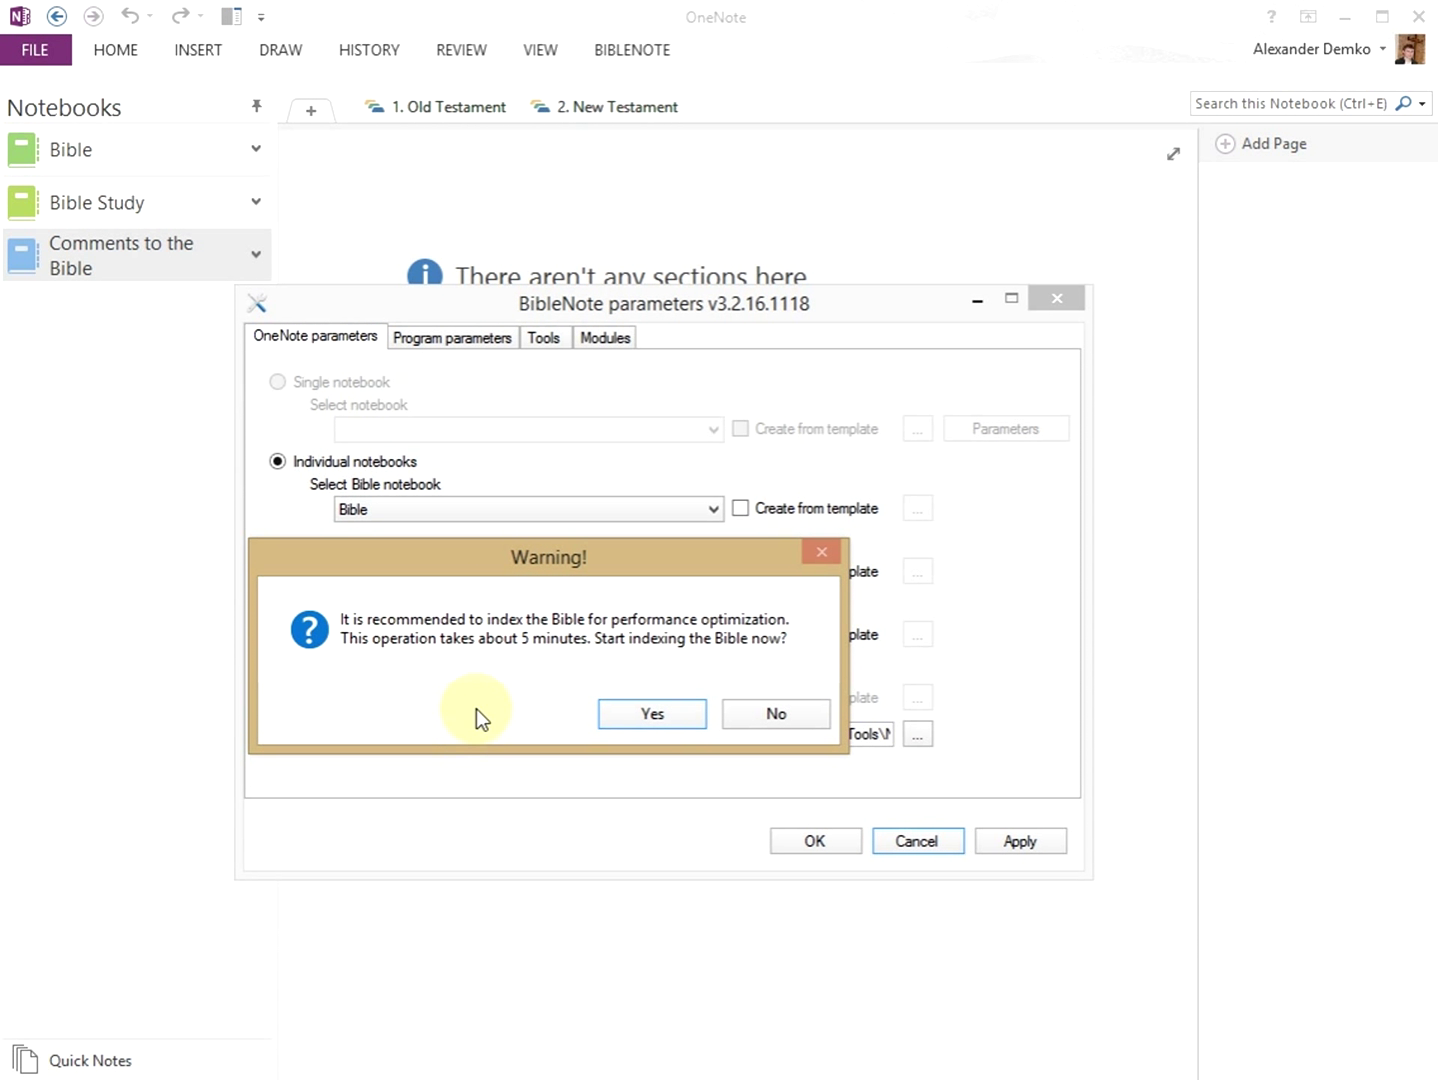
click(651, 714)
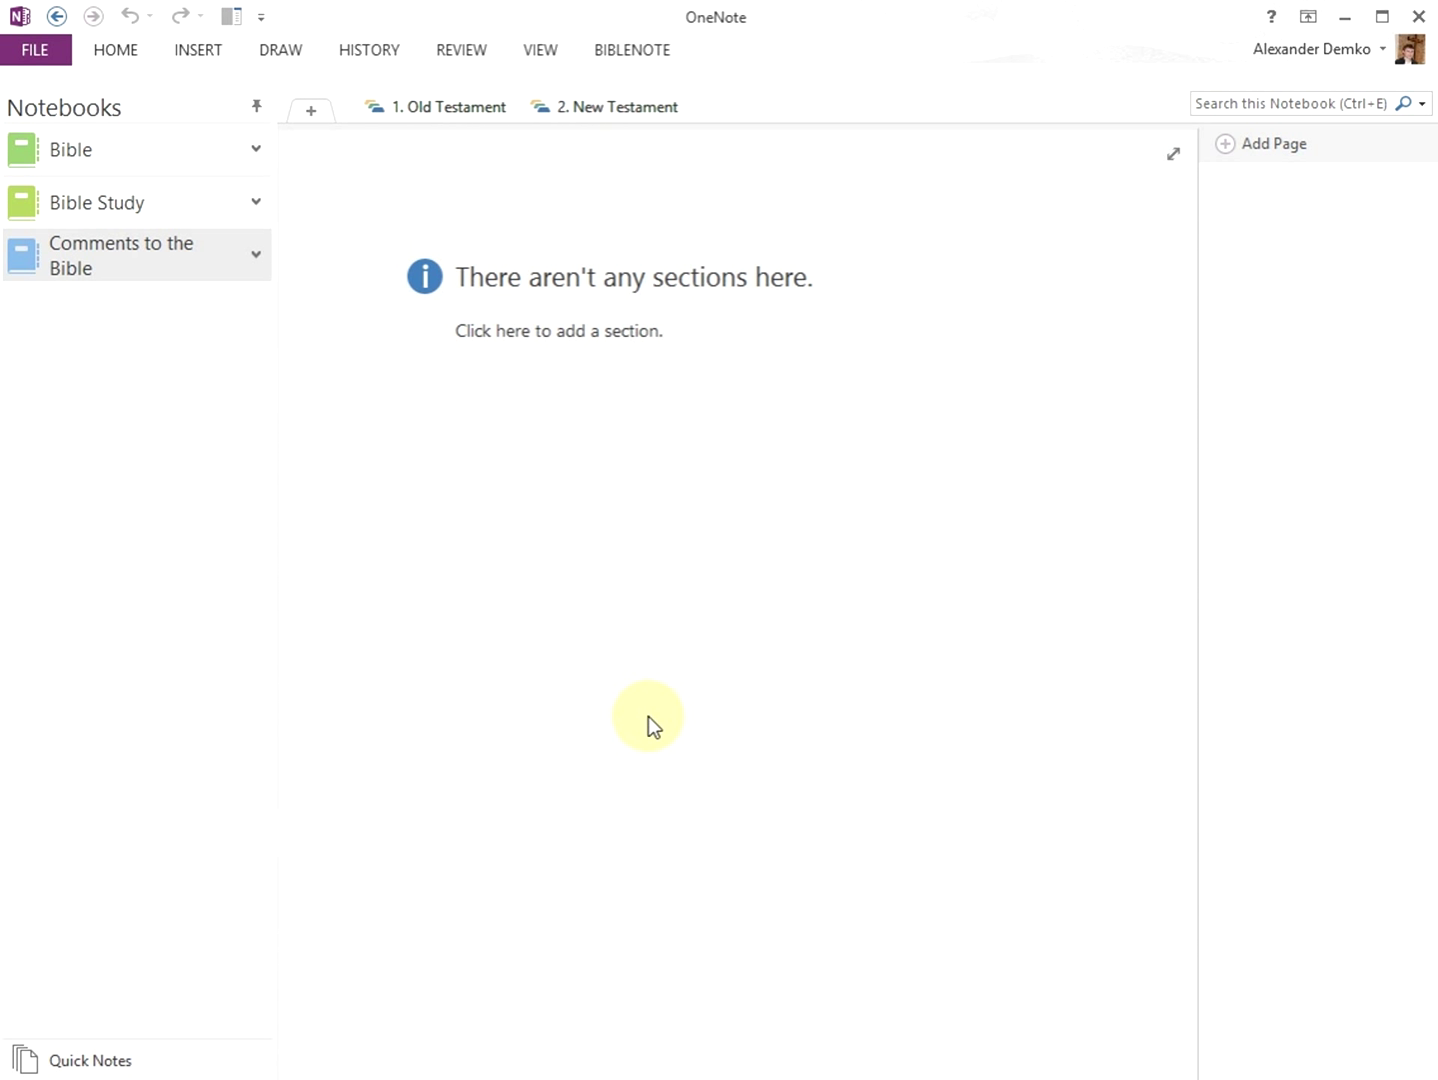
mouse_move(680, 78)
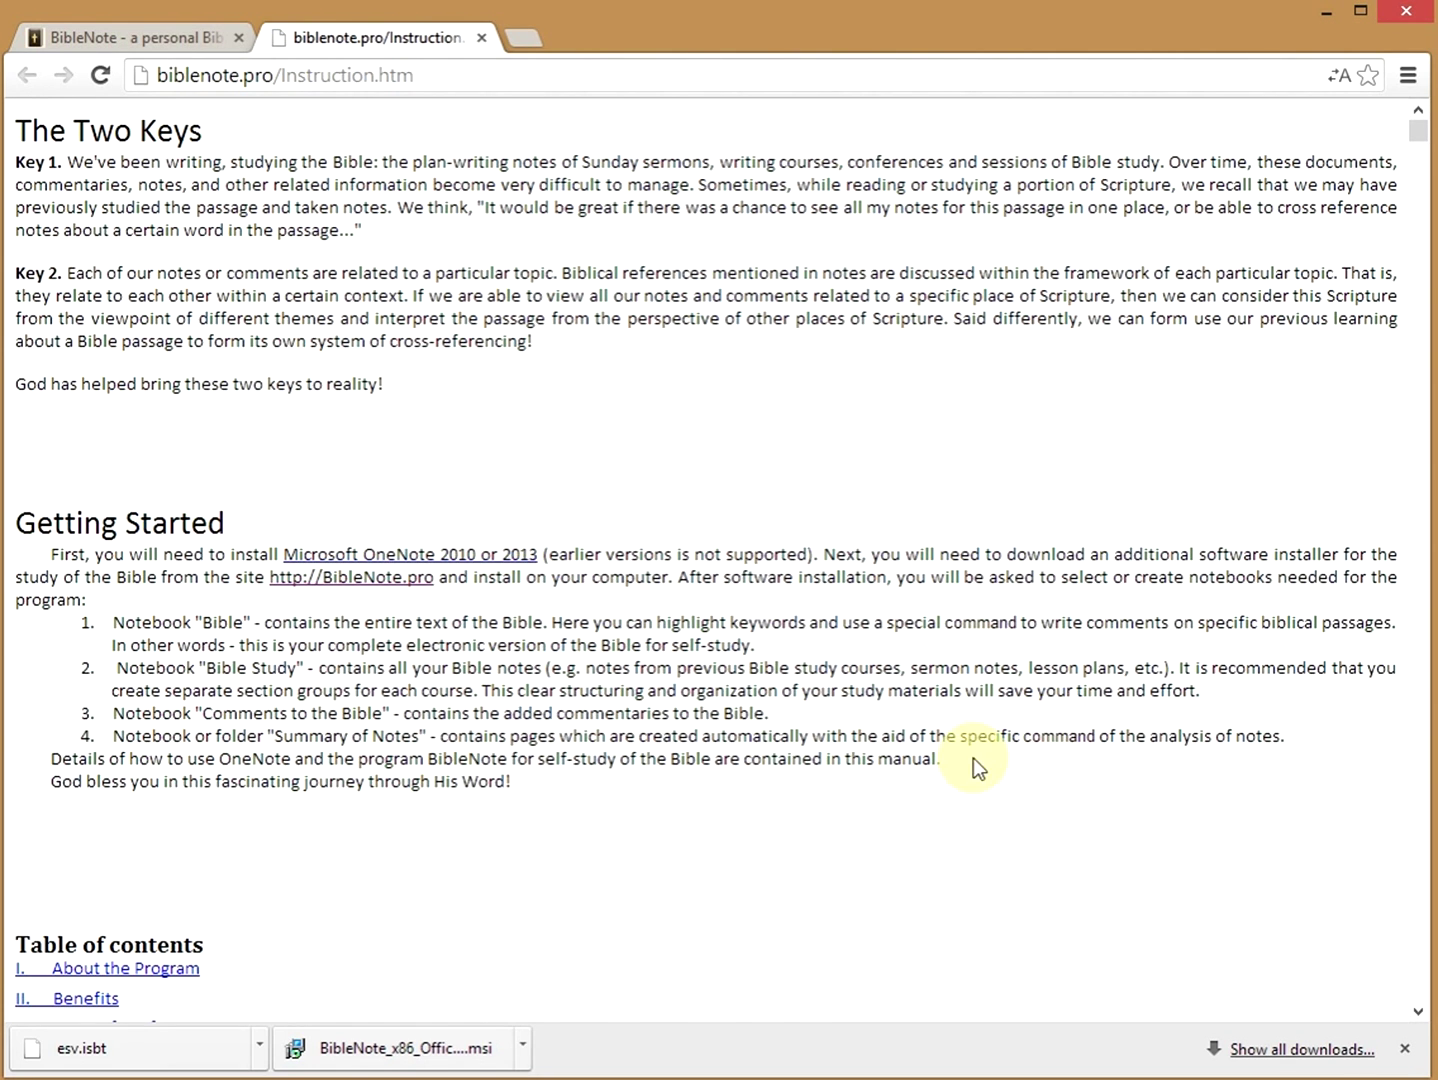
Jump to the manual's FAQ and select the question about the missing BibleNote tab.
scroll(down, 3)
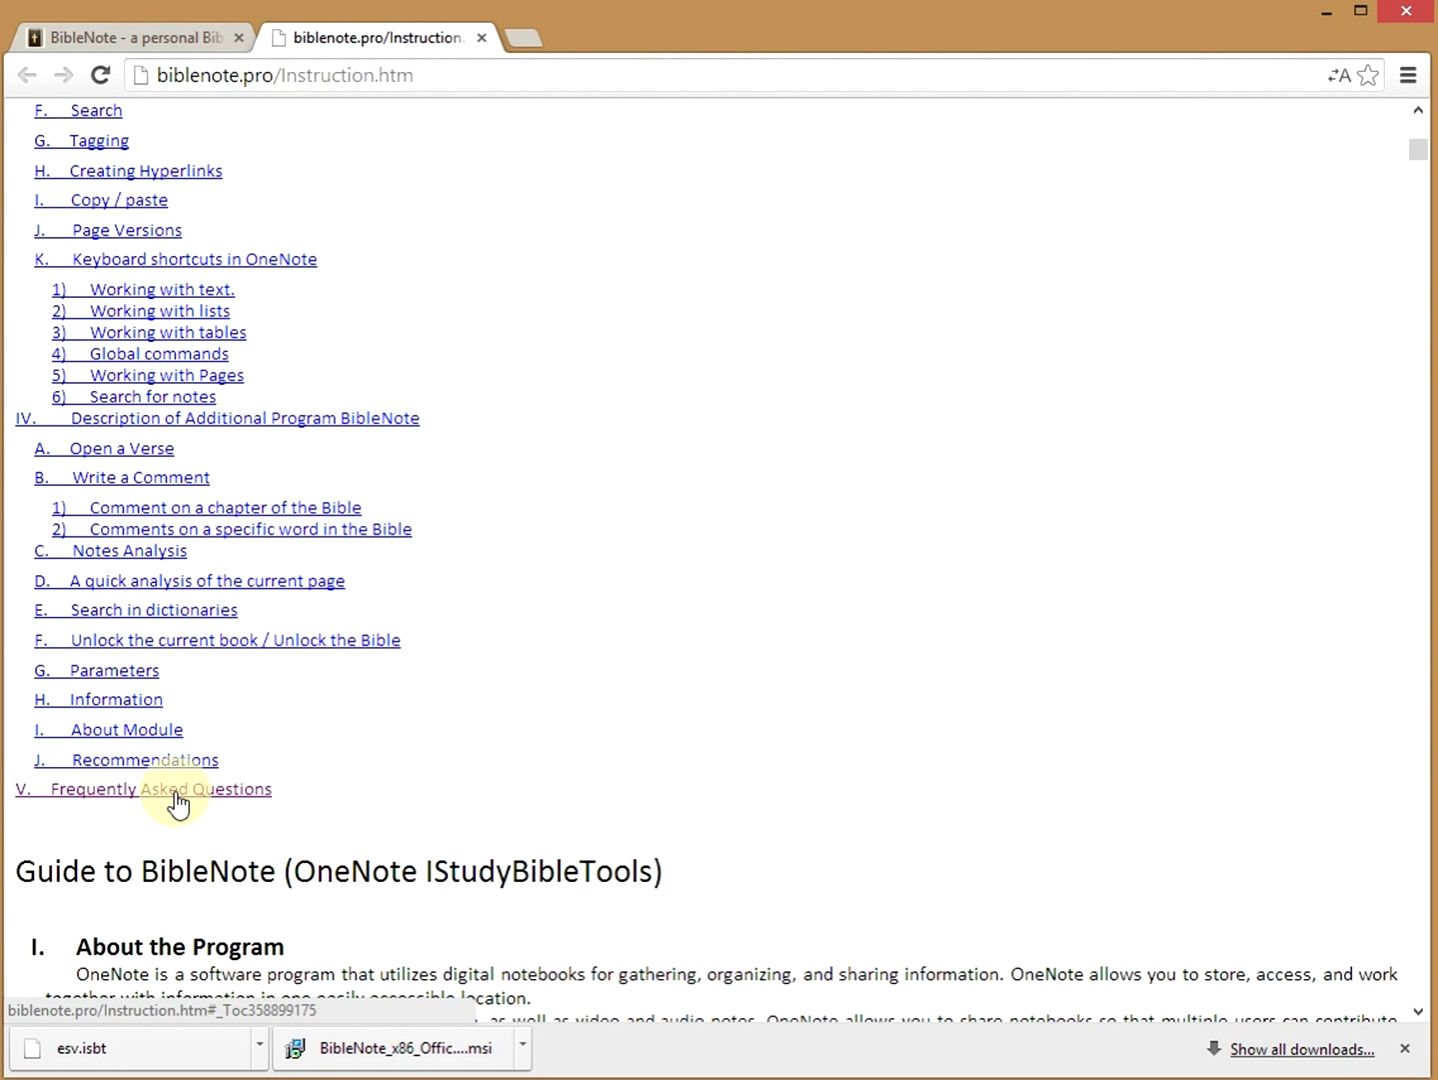
click(163, 789)
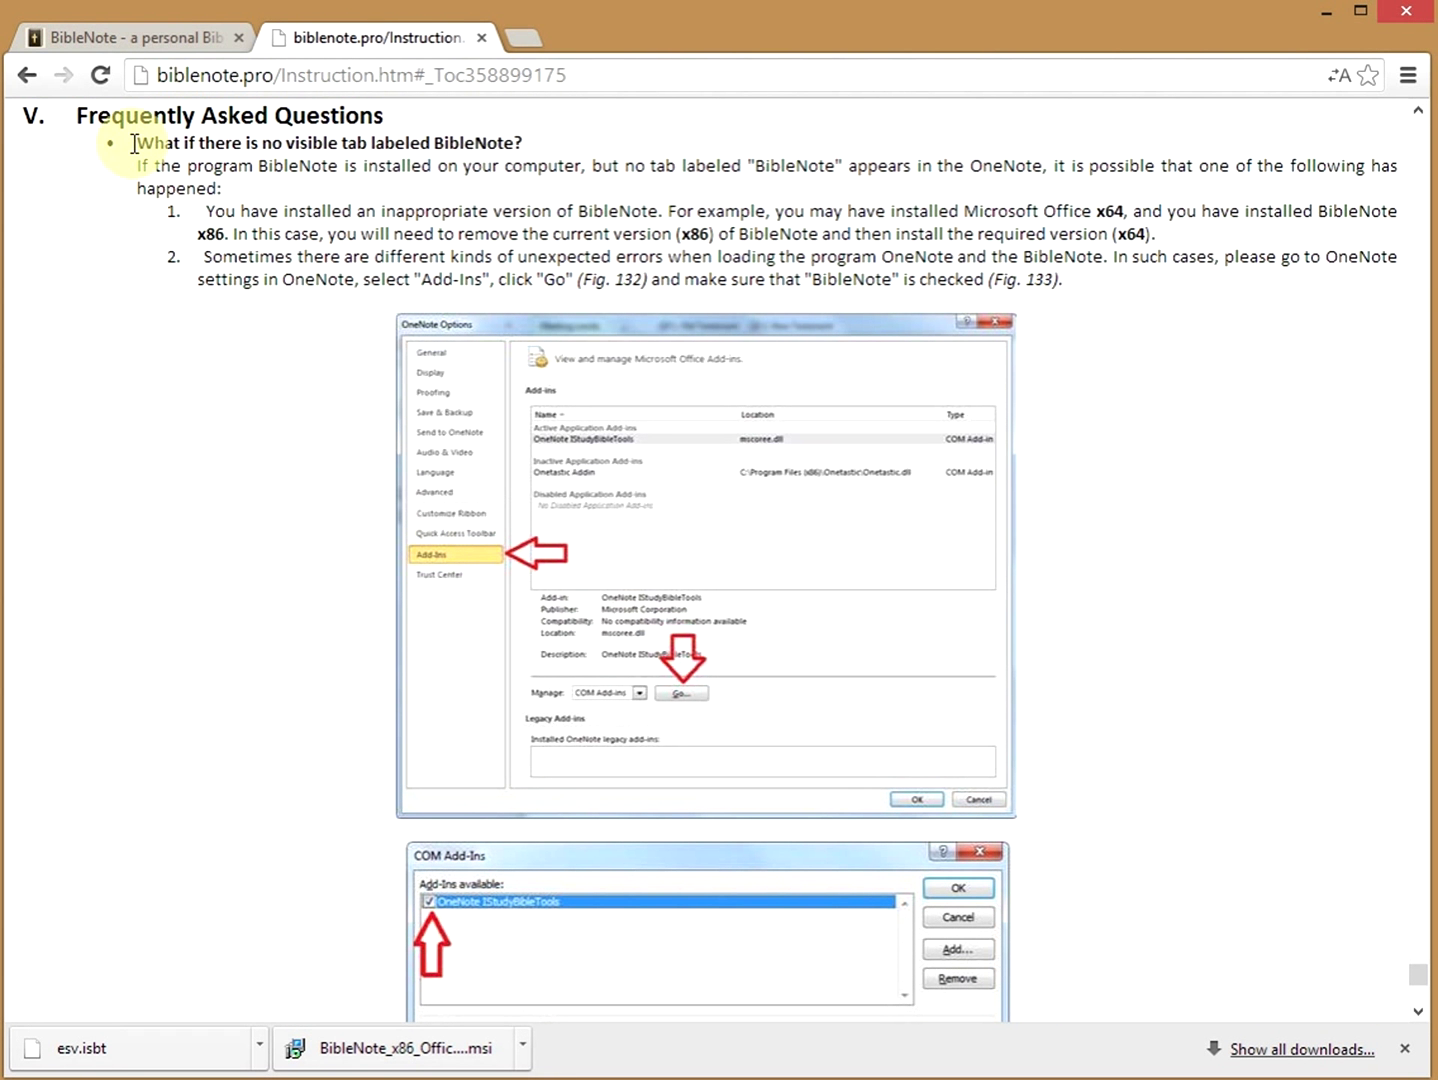
triple_click(325, 142)
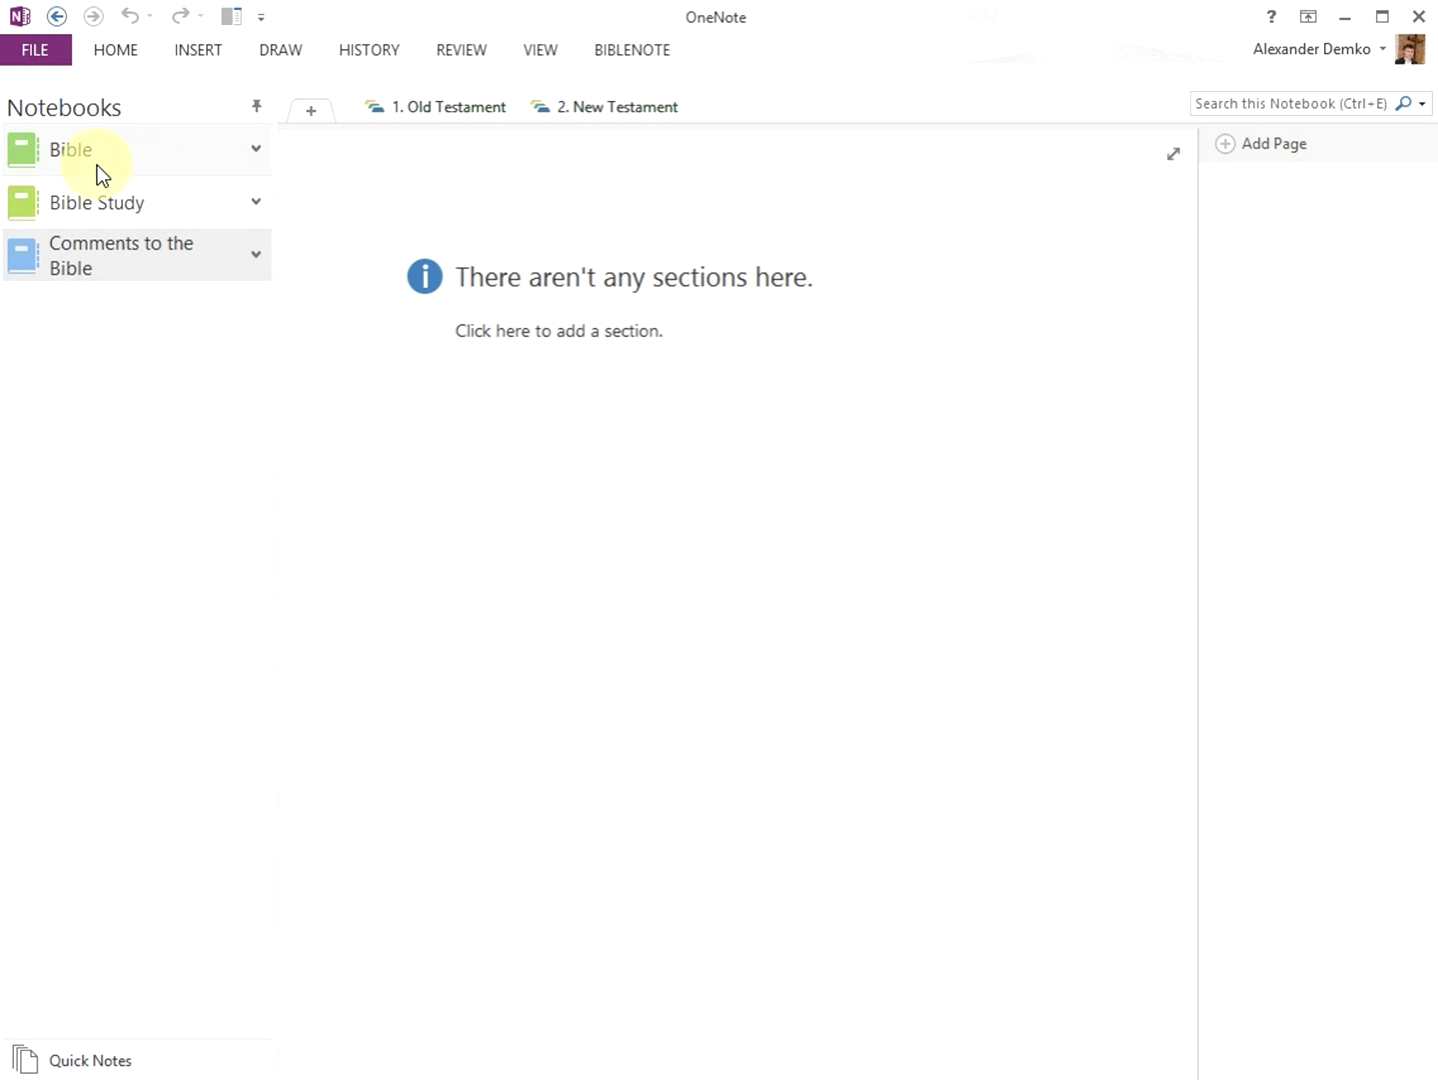
mouse_move(173, 210)
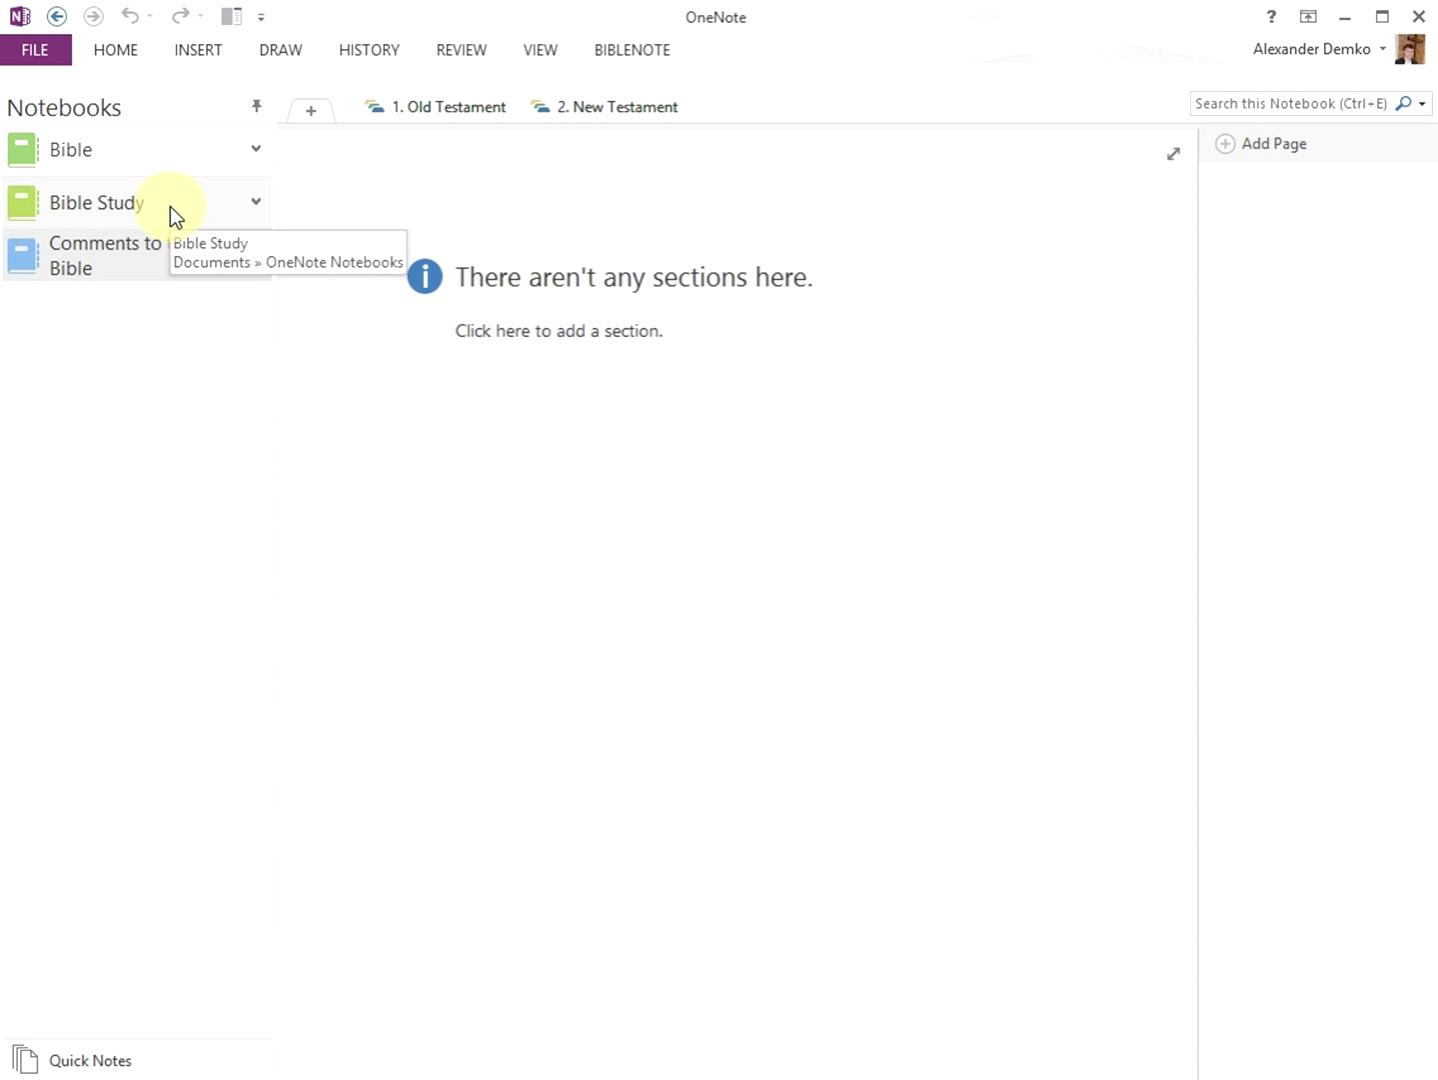
mouse_move(186, 270)
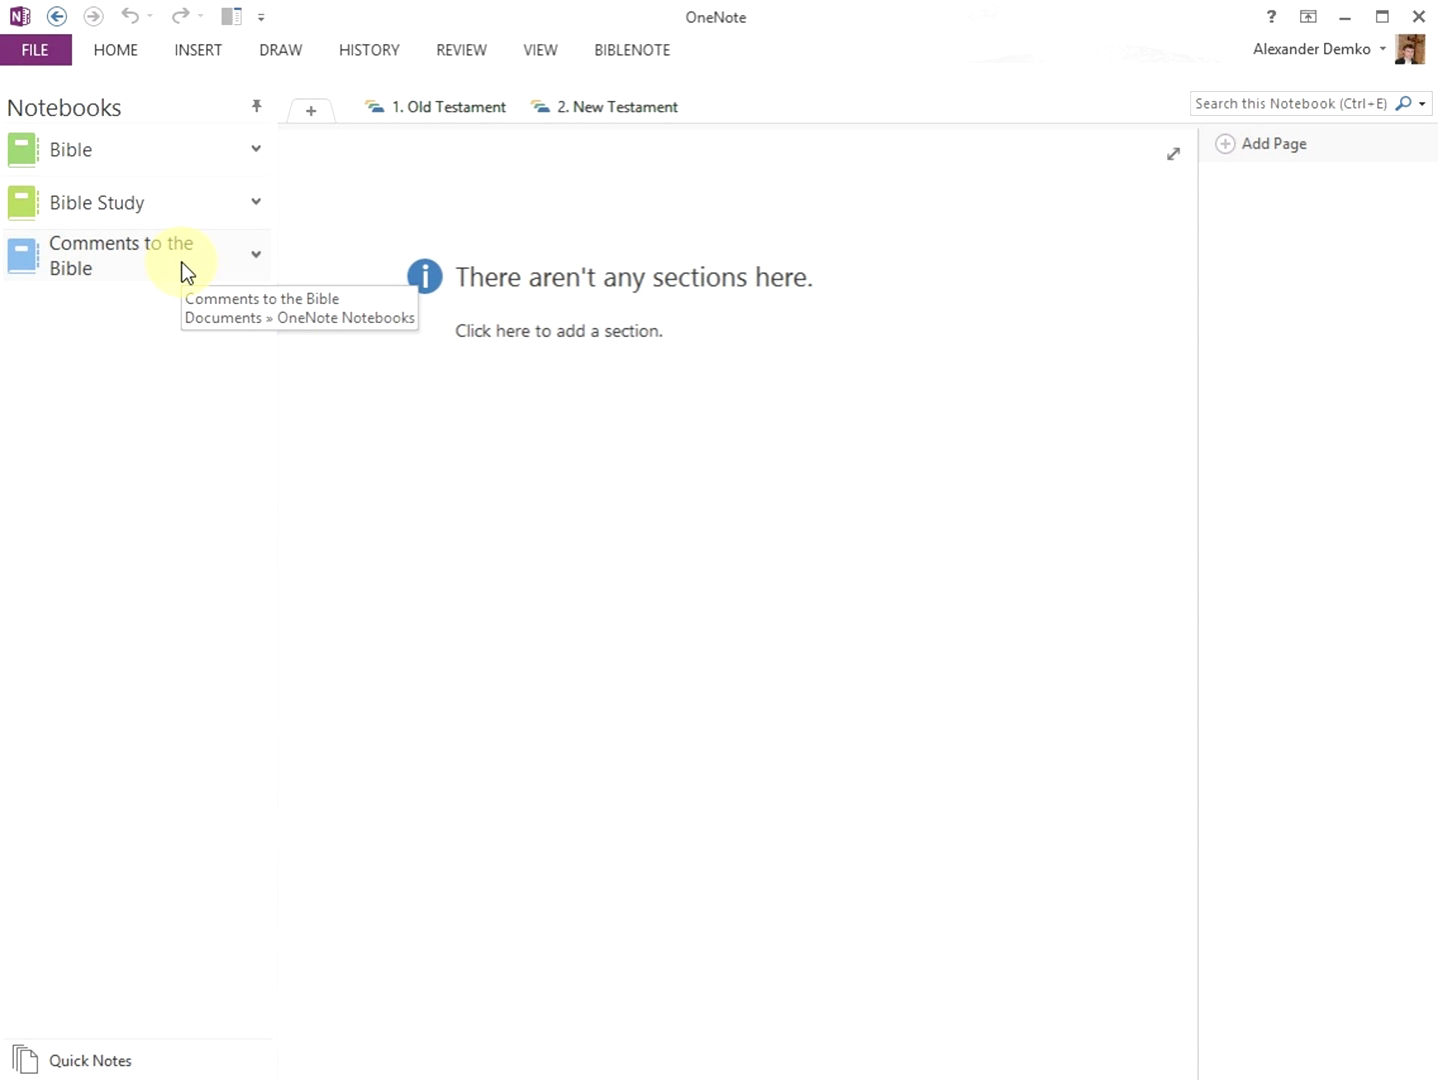
mouse_move(298, 366)
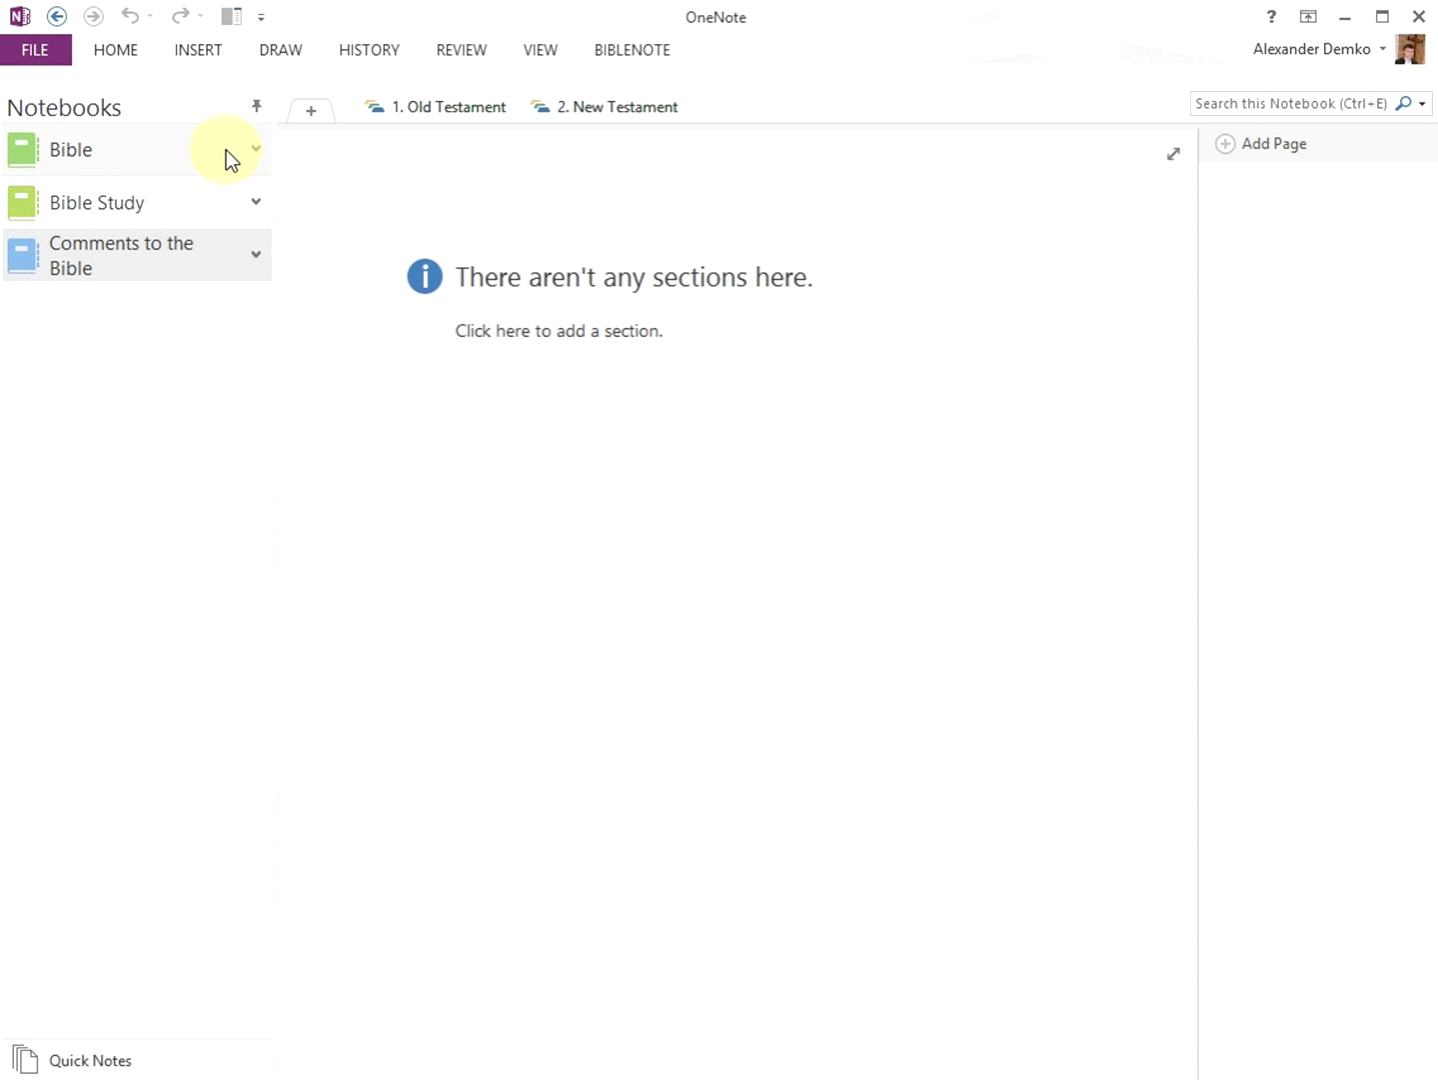
Expand the Bible notebook, open Exodus, and browse from chapter 6 to chapter 13.
click(255, 149)
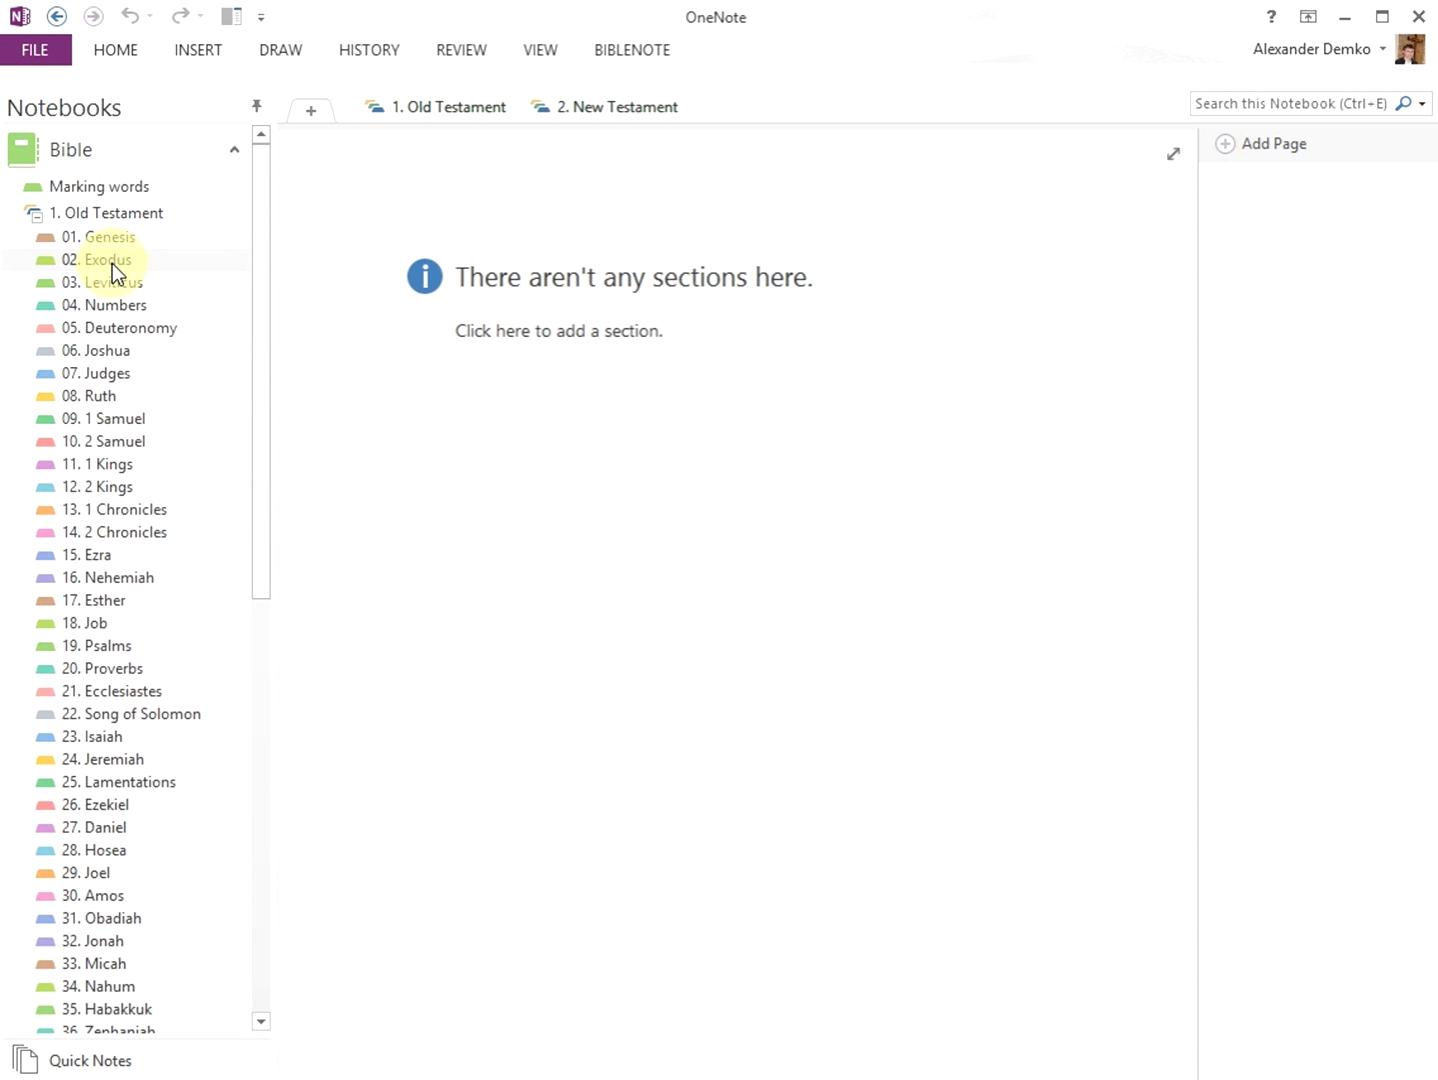
mouse_move(128, 583)
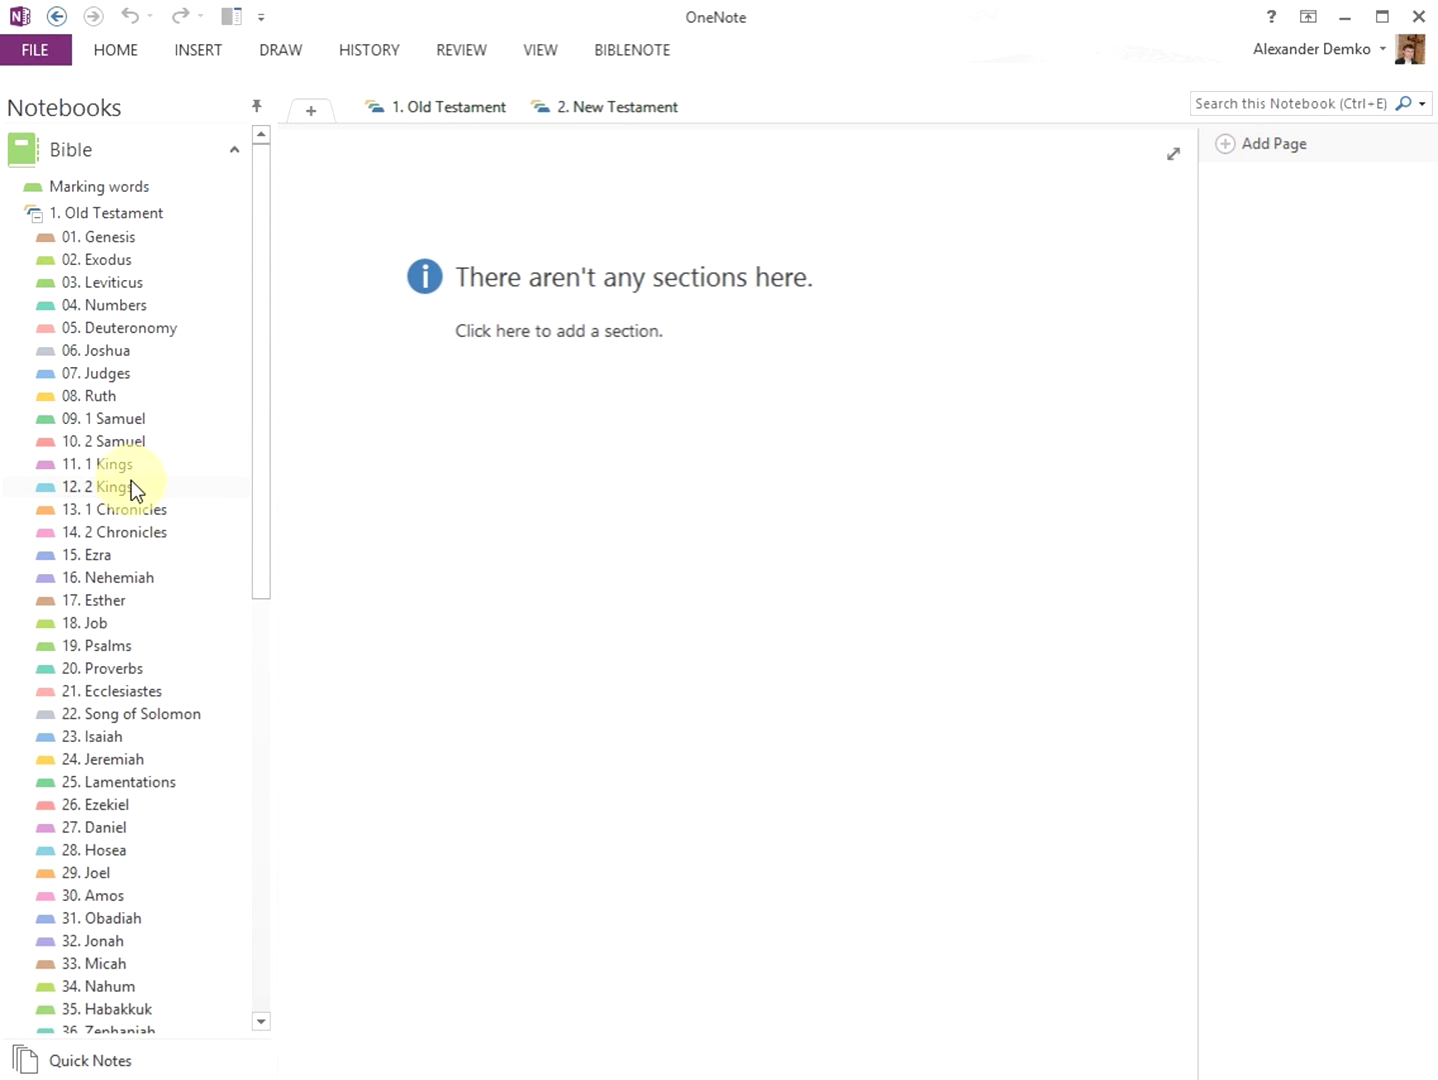
mouse_move(100, 187)
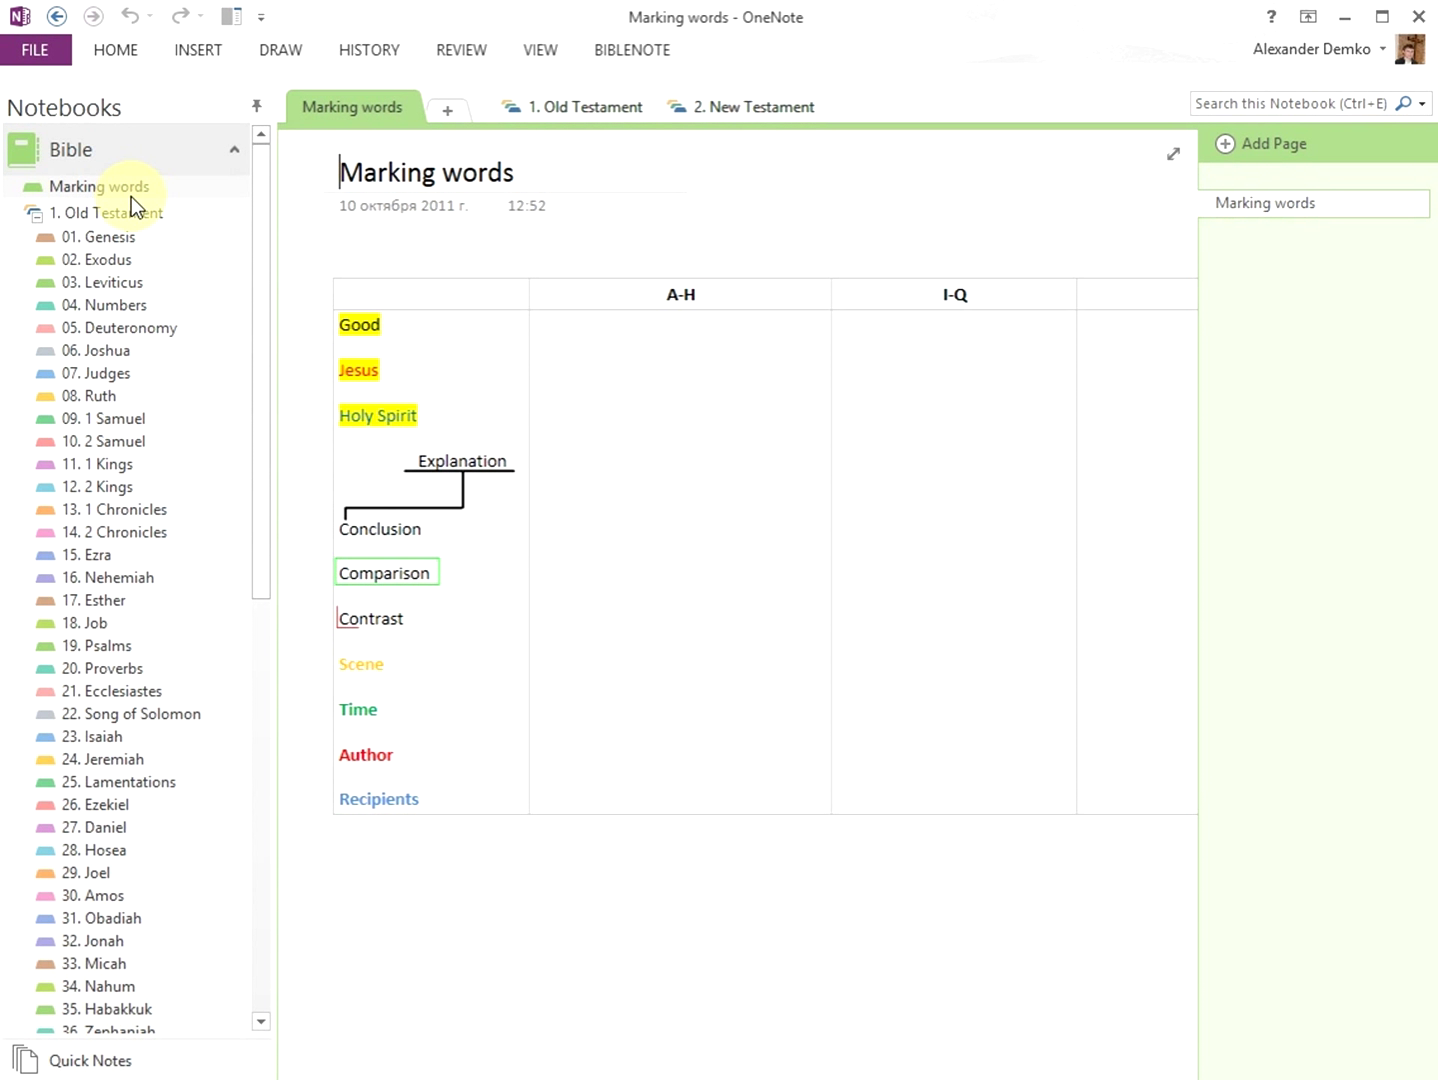
mouse_move(165, 282)
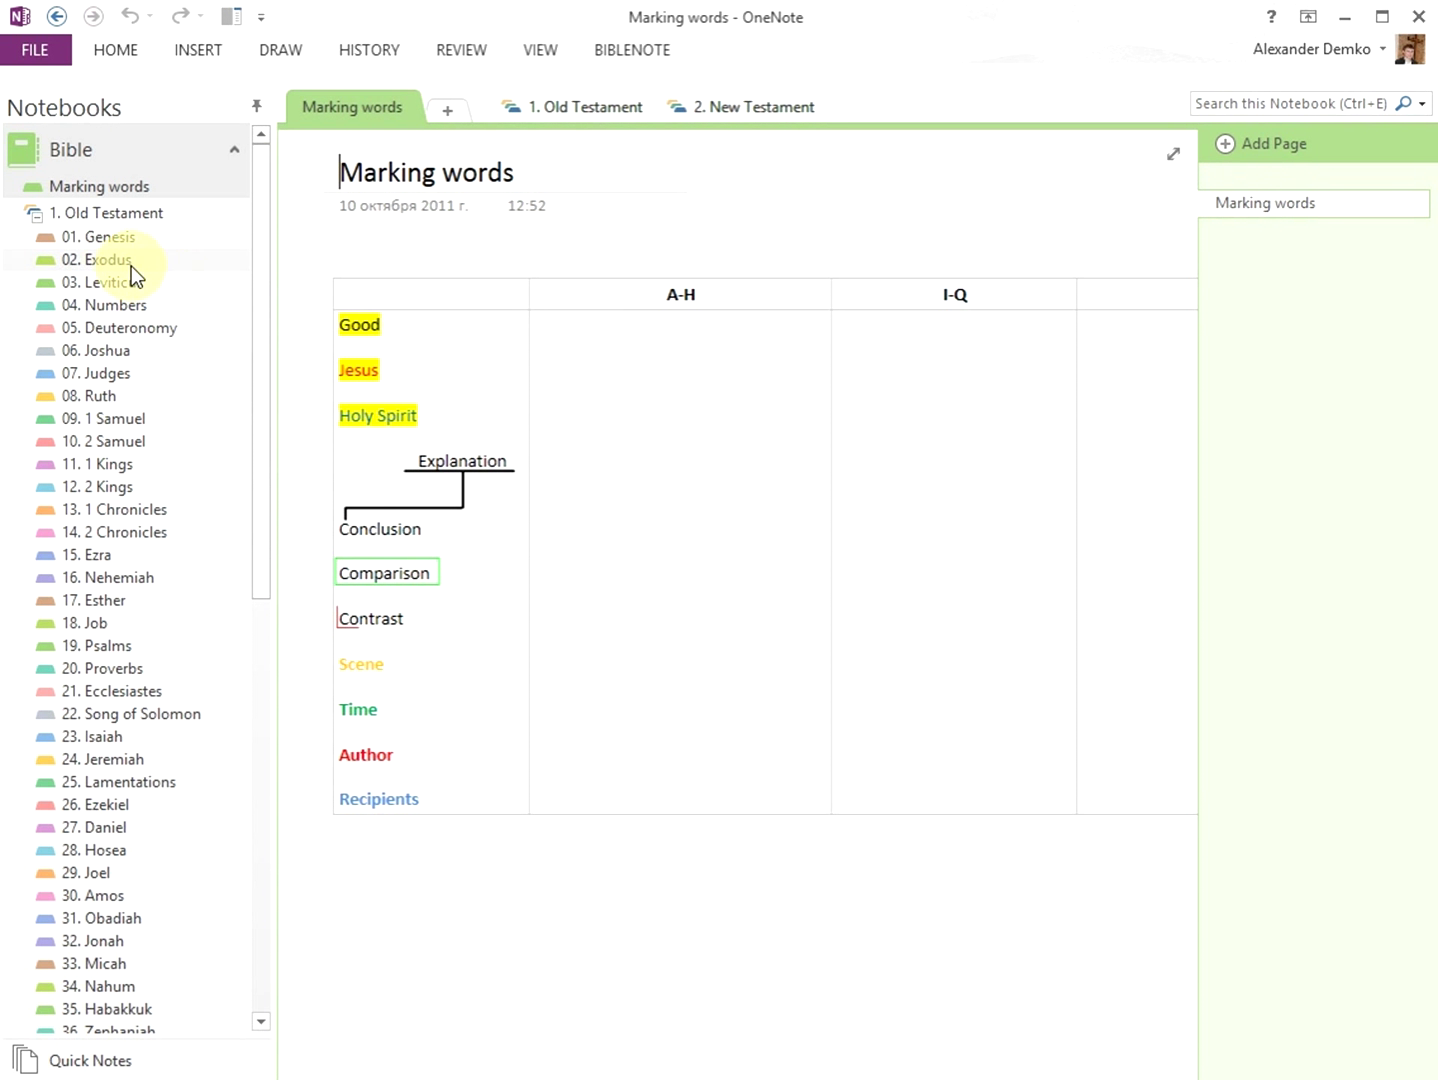
mouse_move(100, 259)
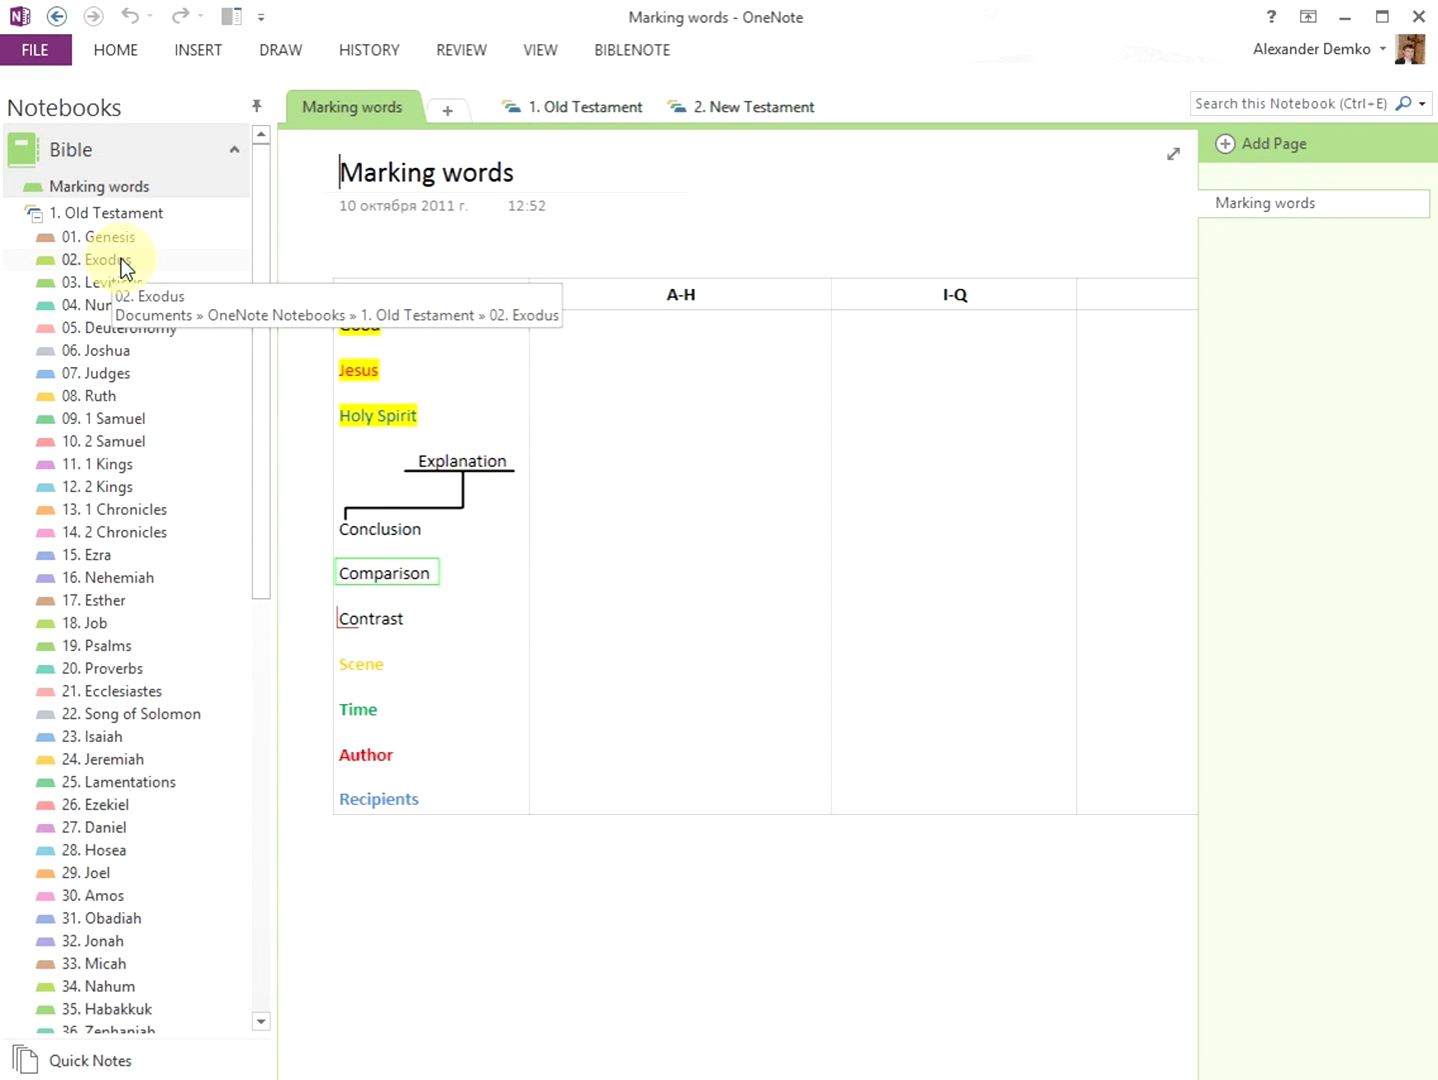
click(92, 259)
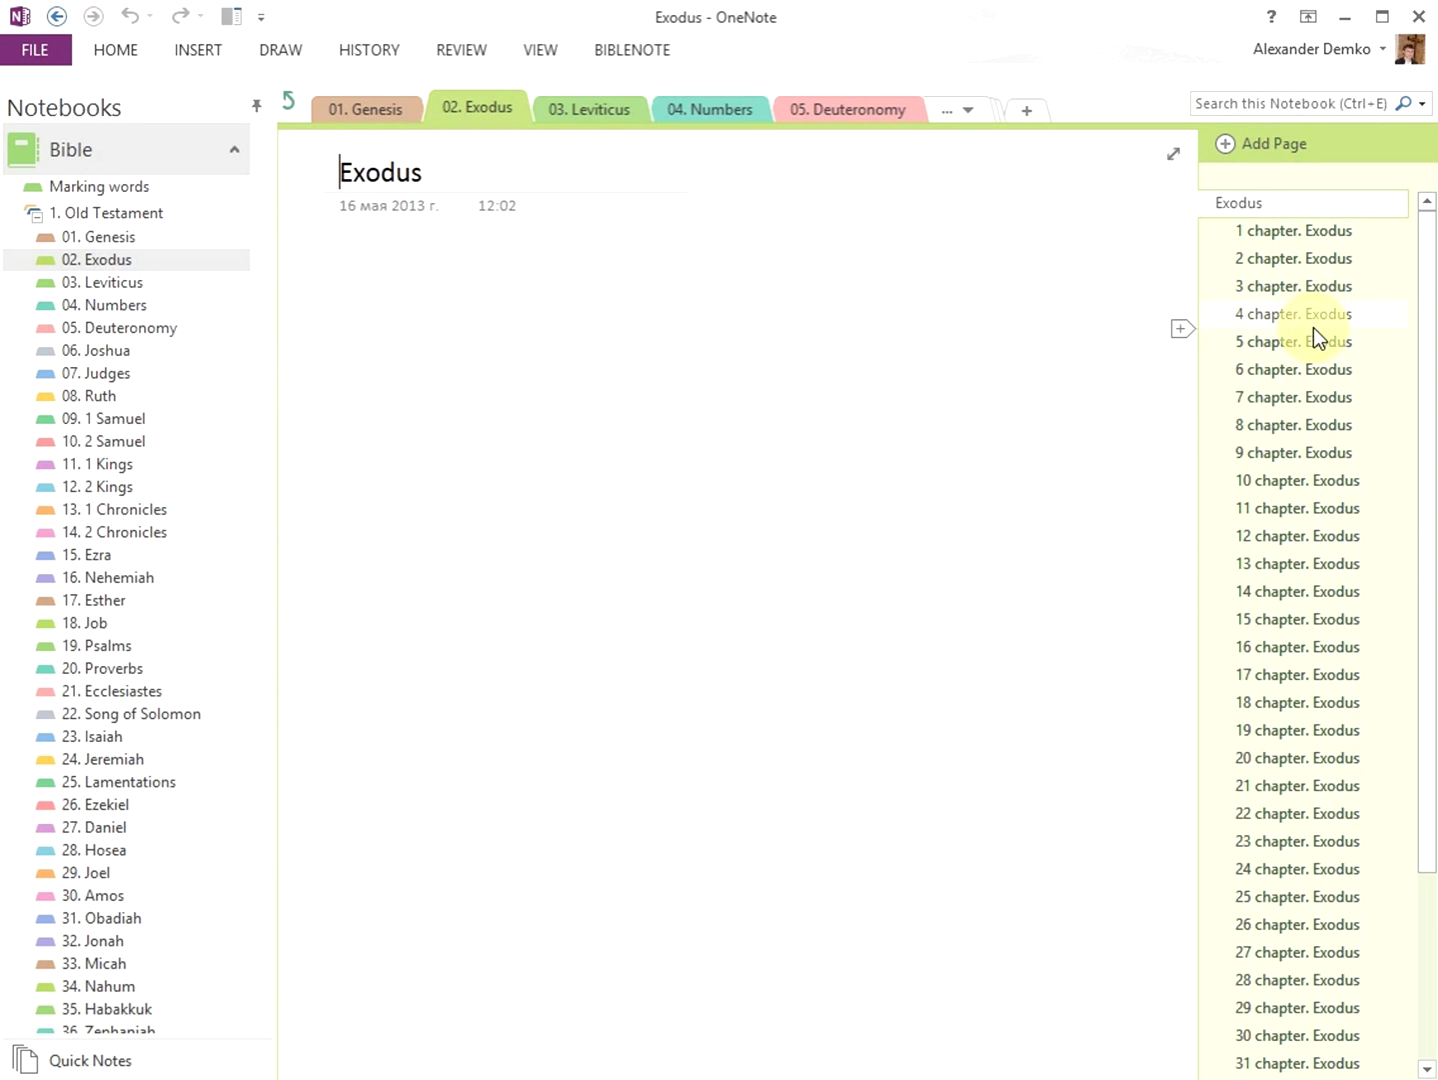
click(1293, 369)
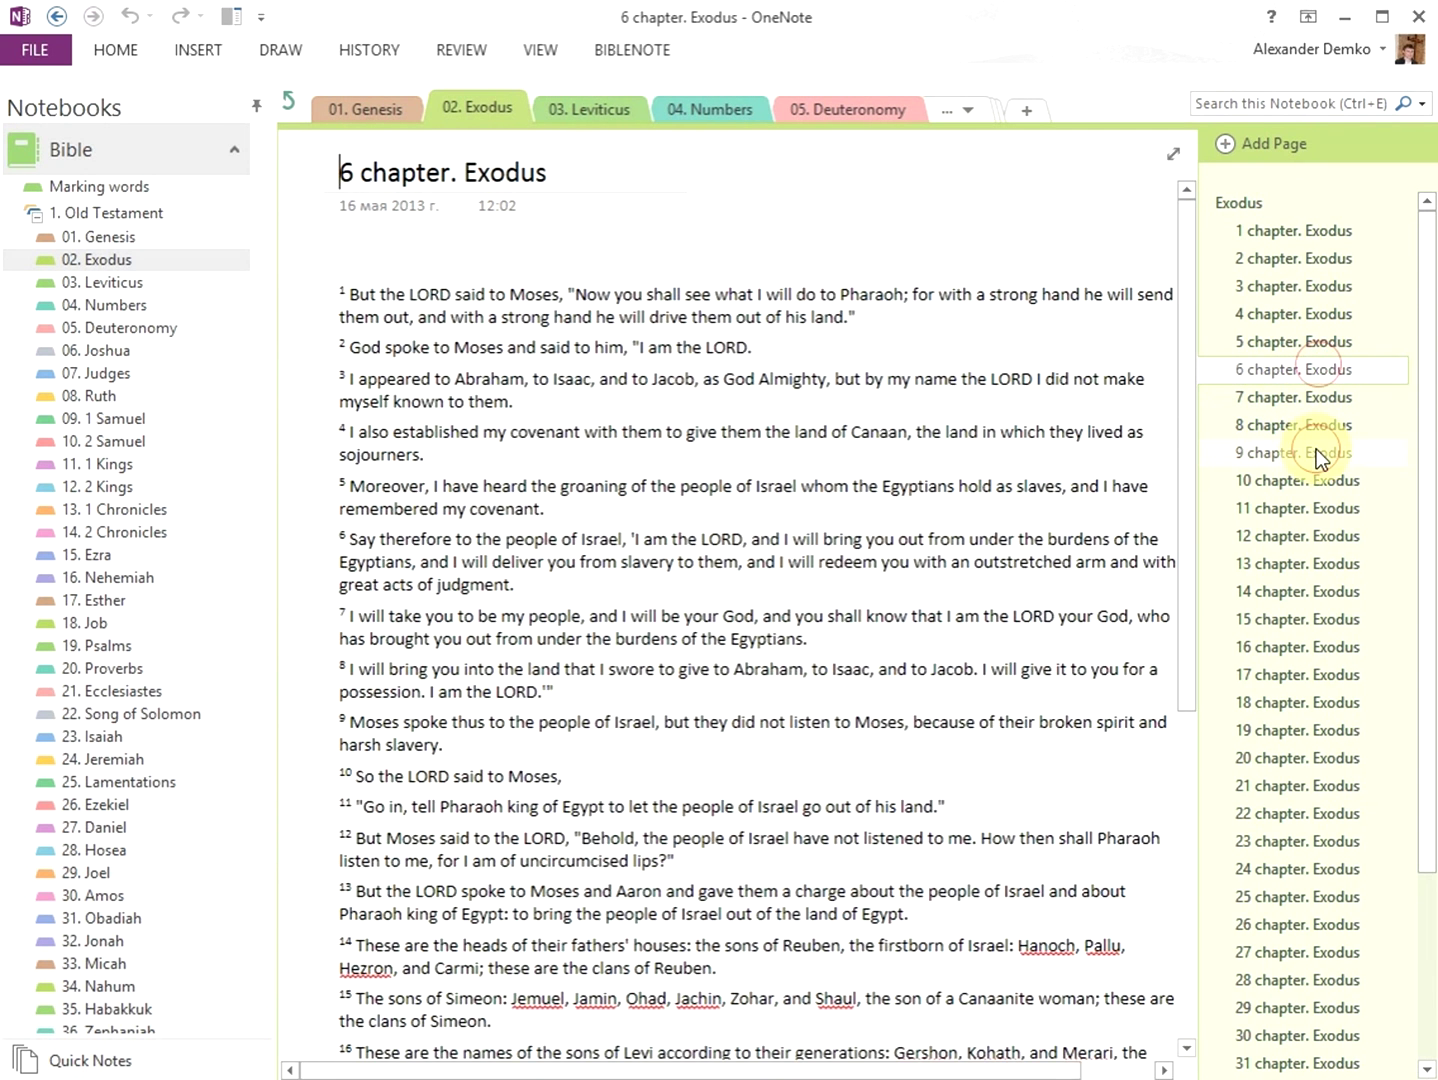
click(1296, 563)
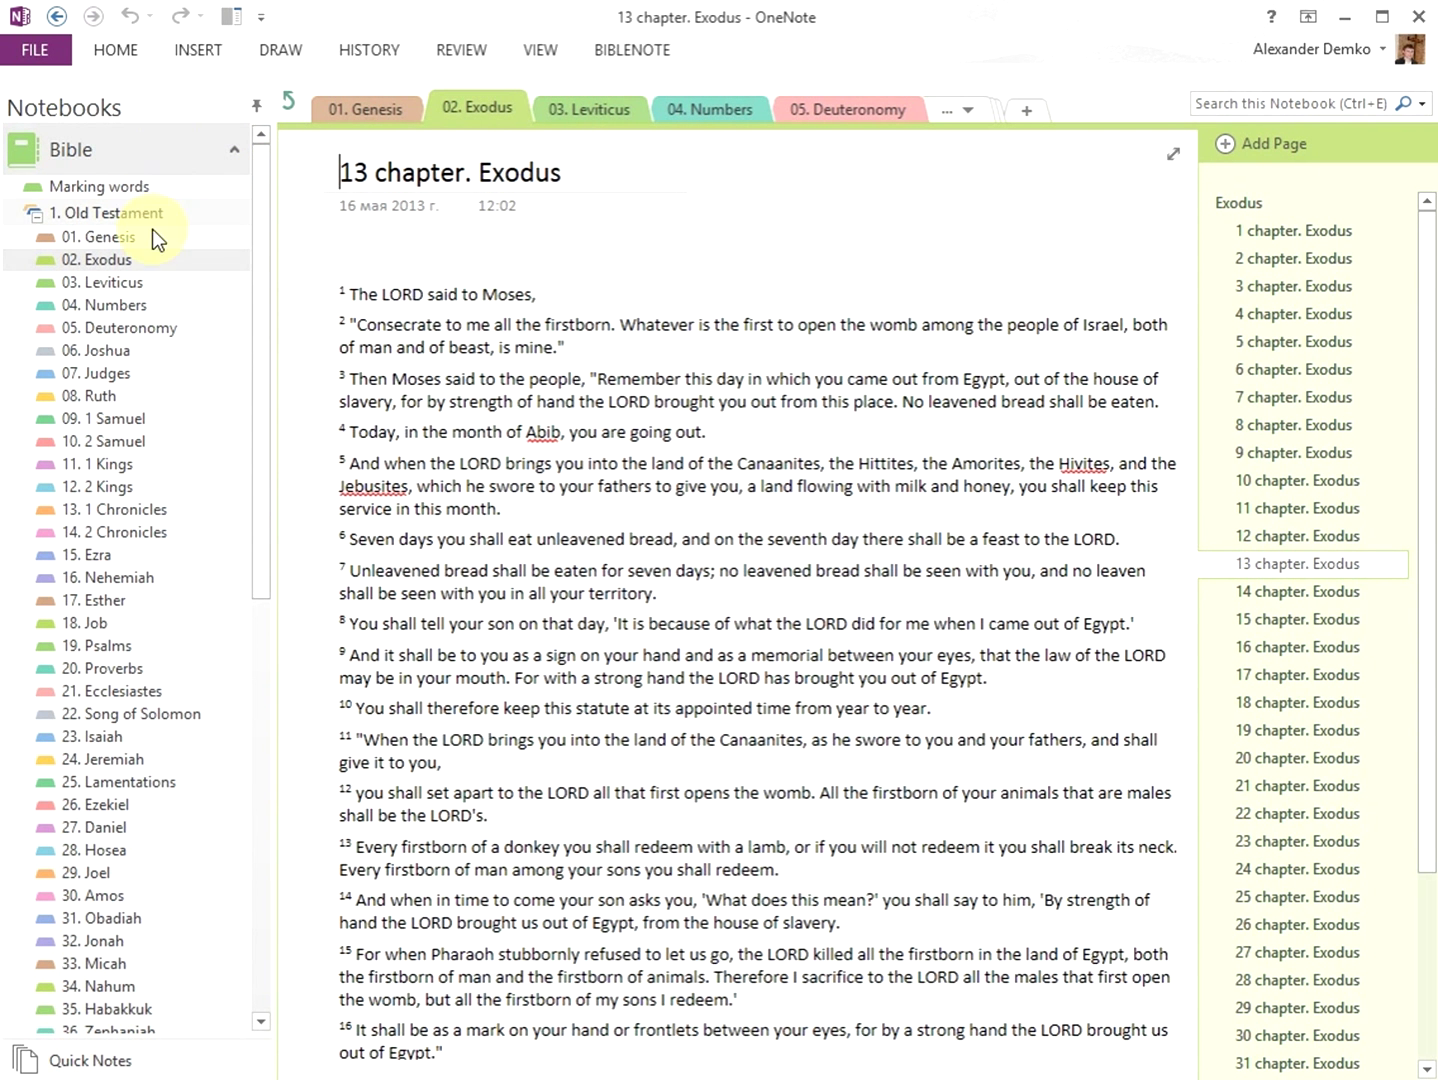
mouse_move(258, 415)
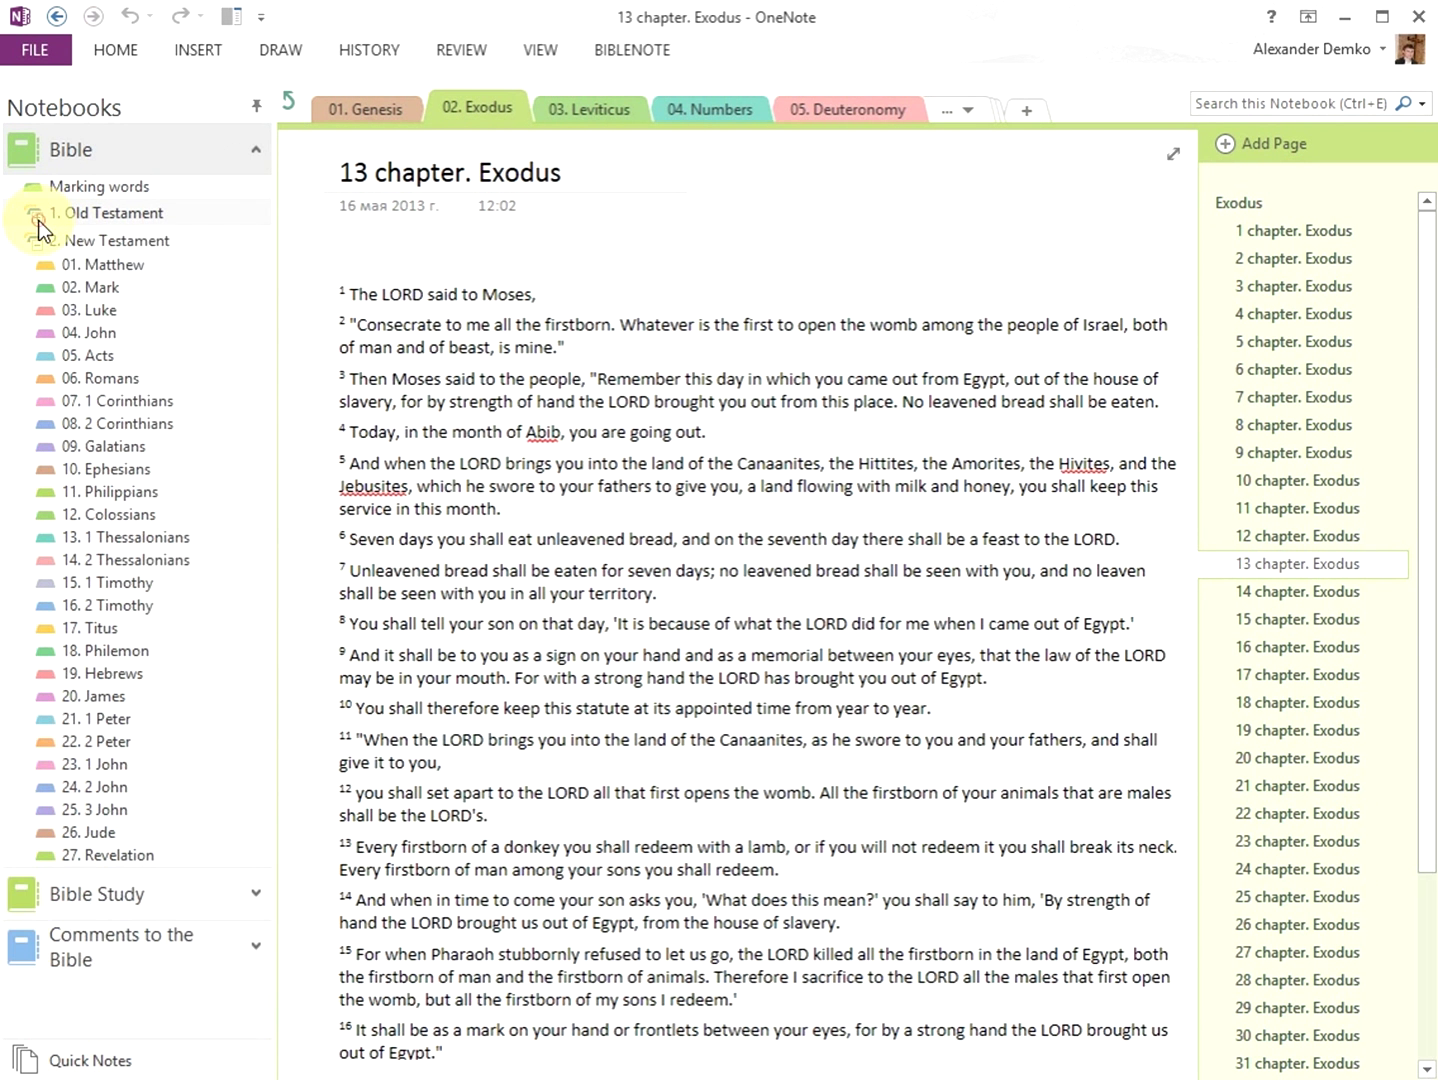
Collapse the Testament book lists and expand Bible Study to its 'About this notebook' page.
click(40, 212)
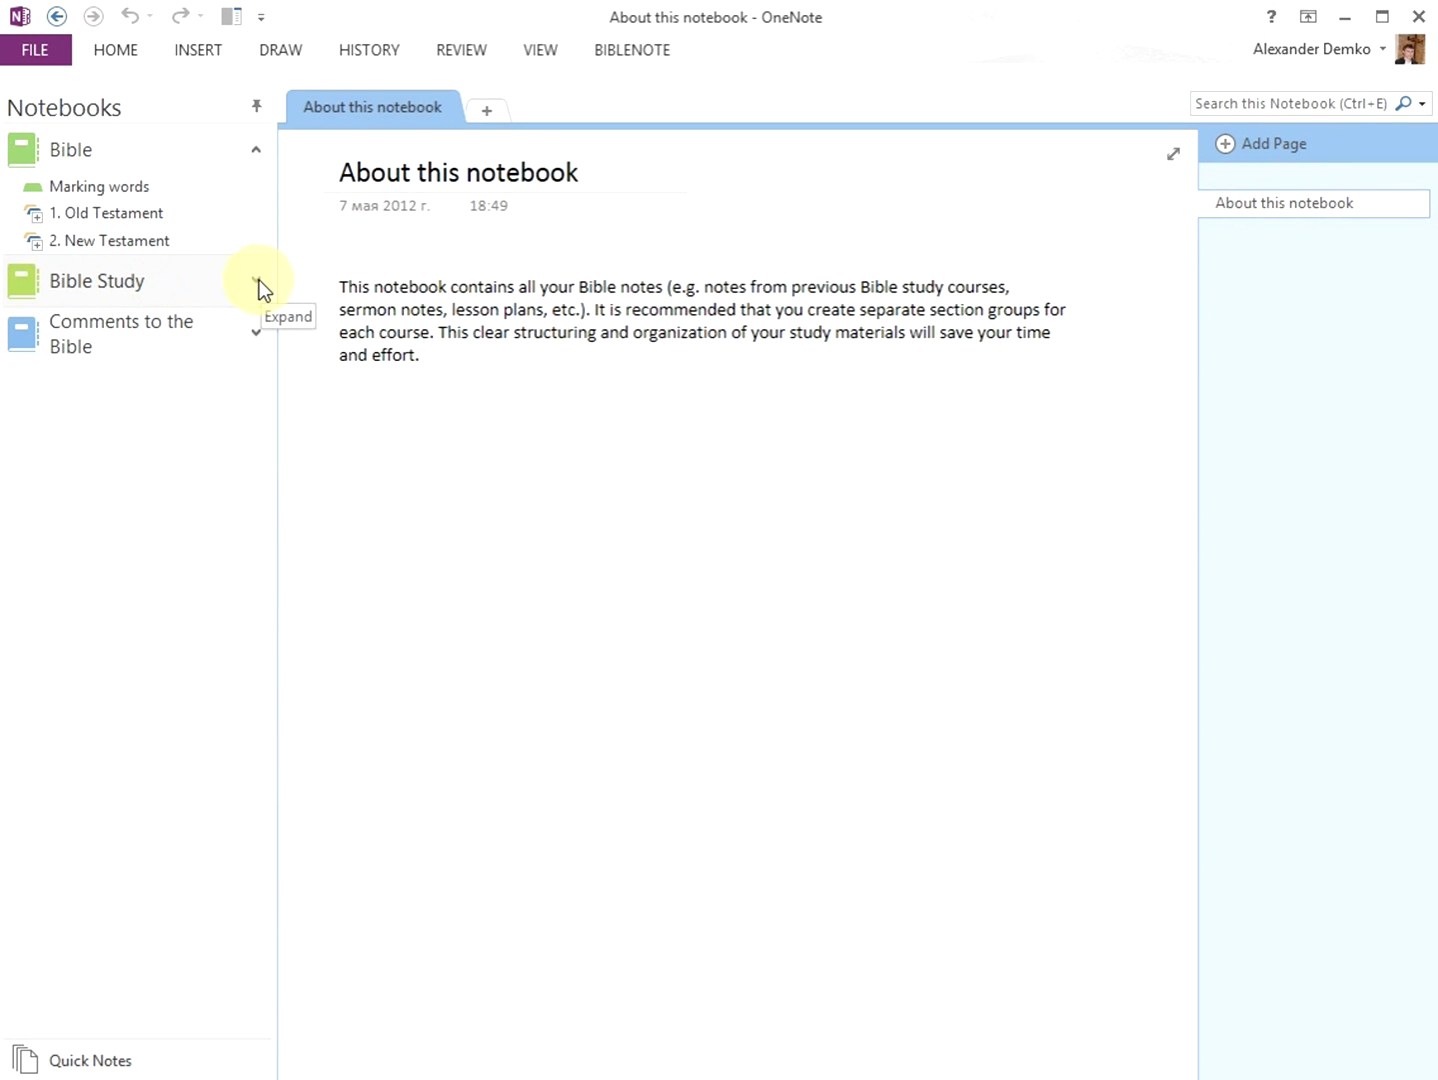
click(256, 281)
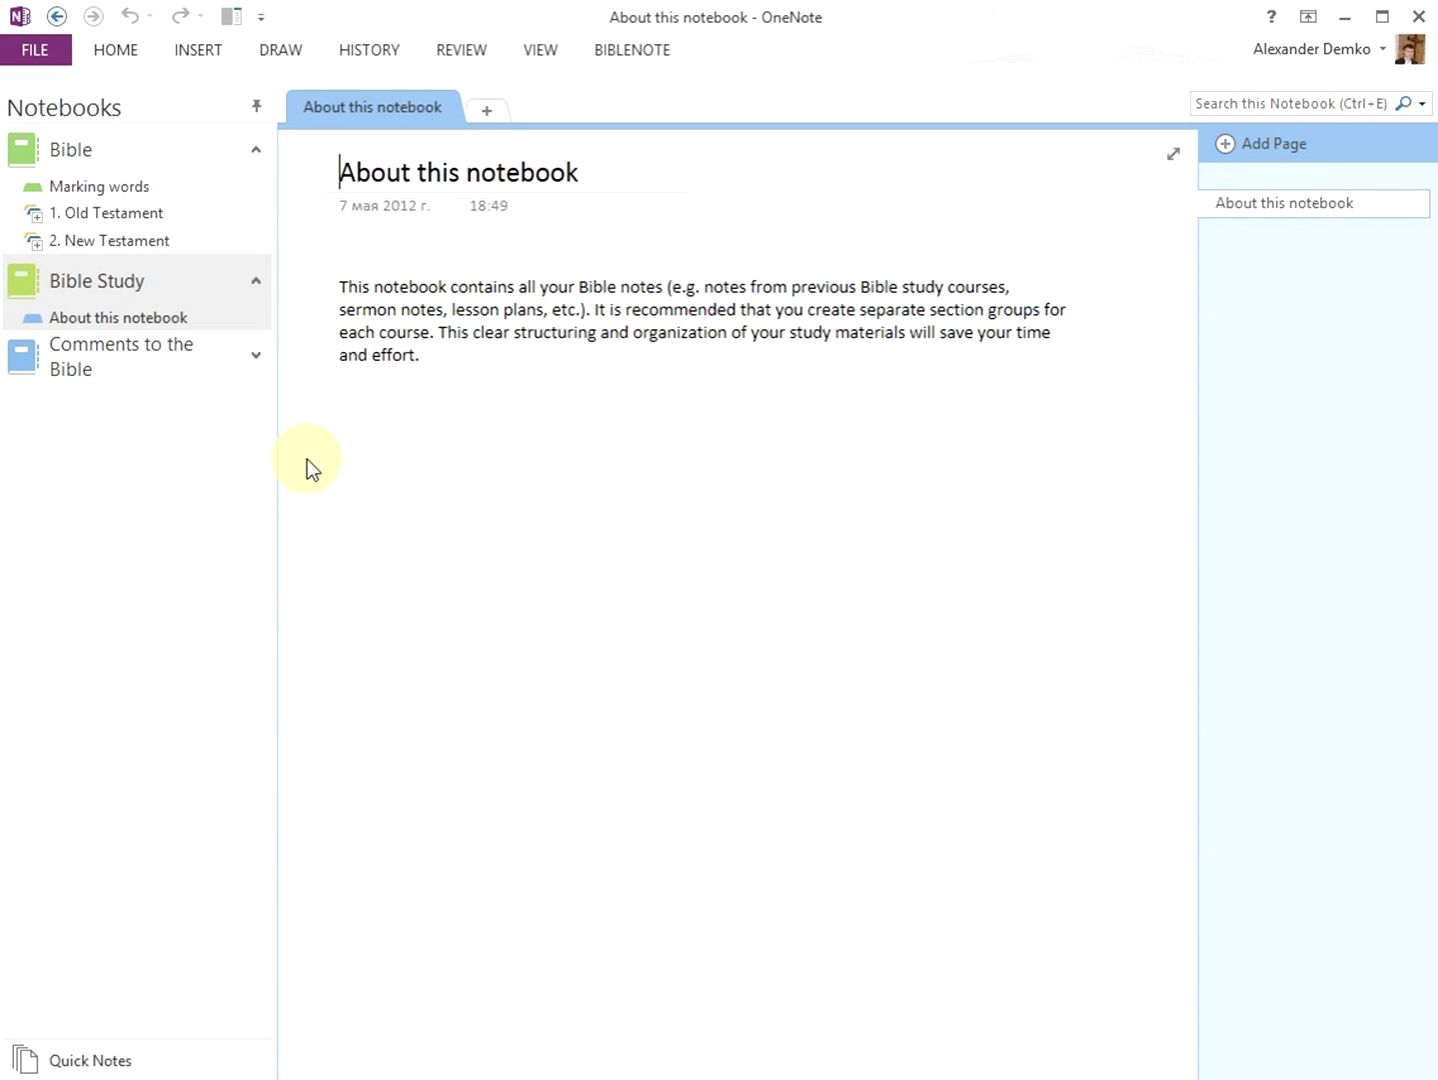
mouse_move(175, 372)
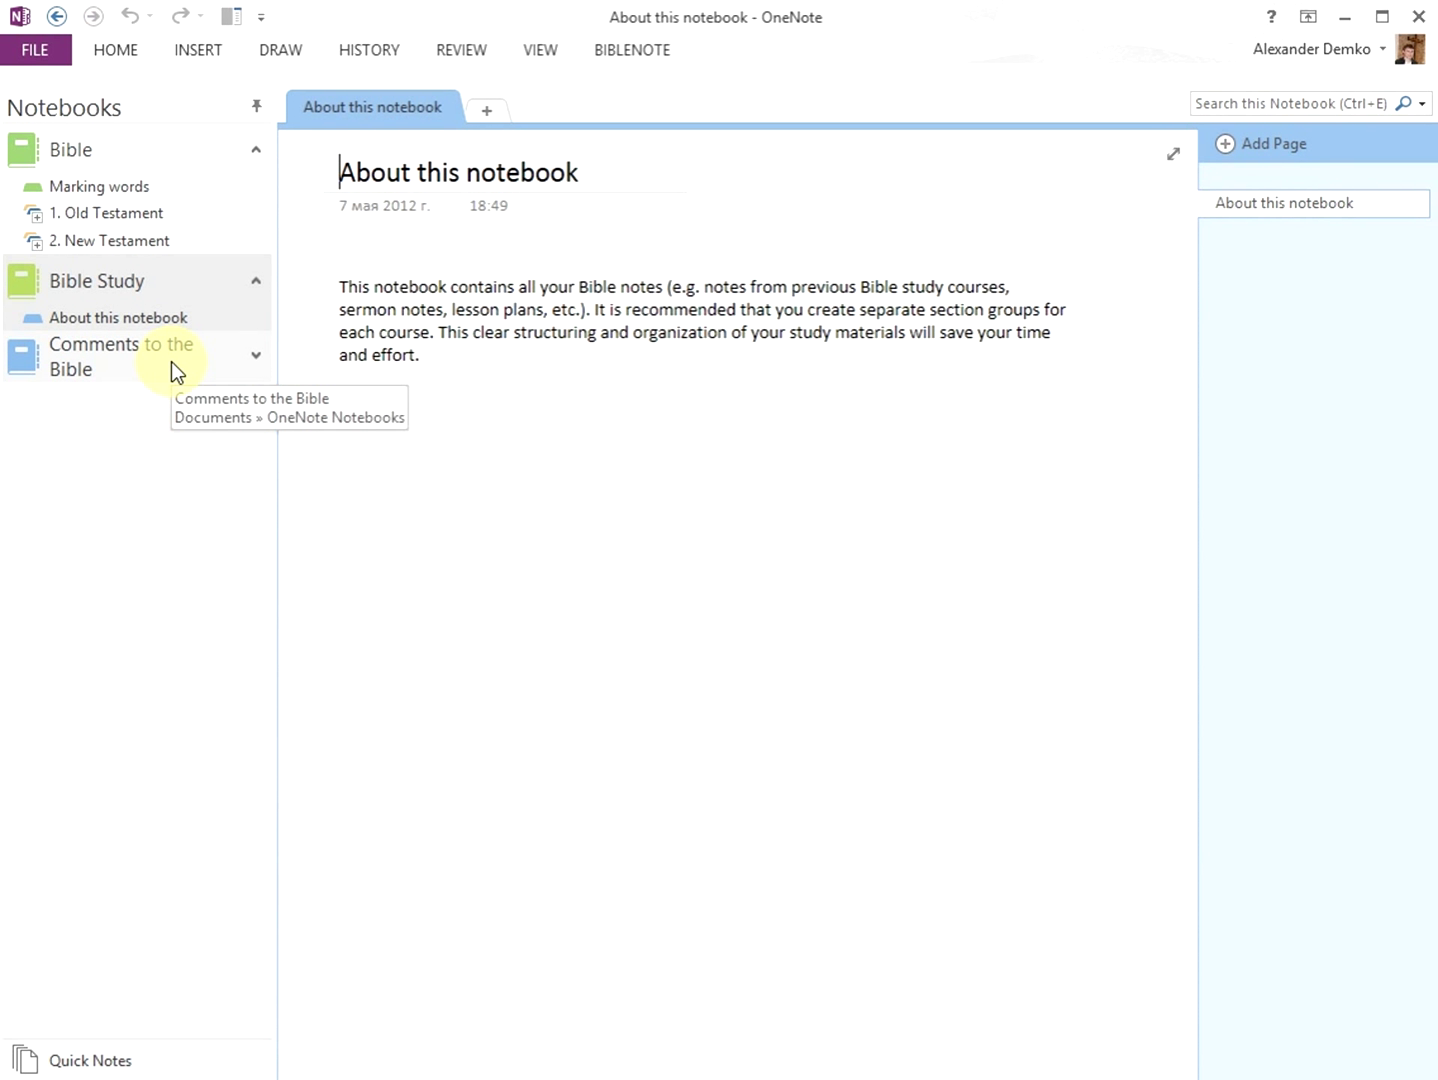
View the Old and New Testament groups in Comments to the Bible, then collapse them.
click(121, 356)
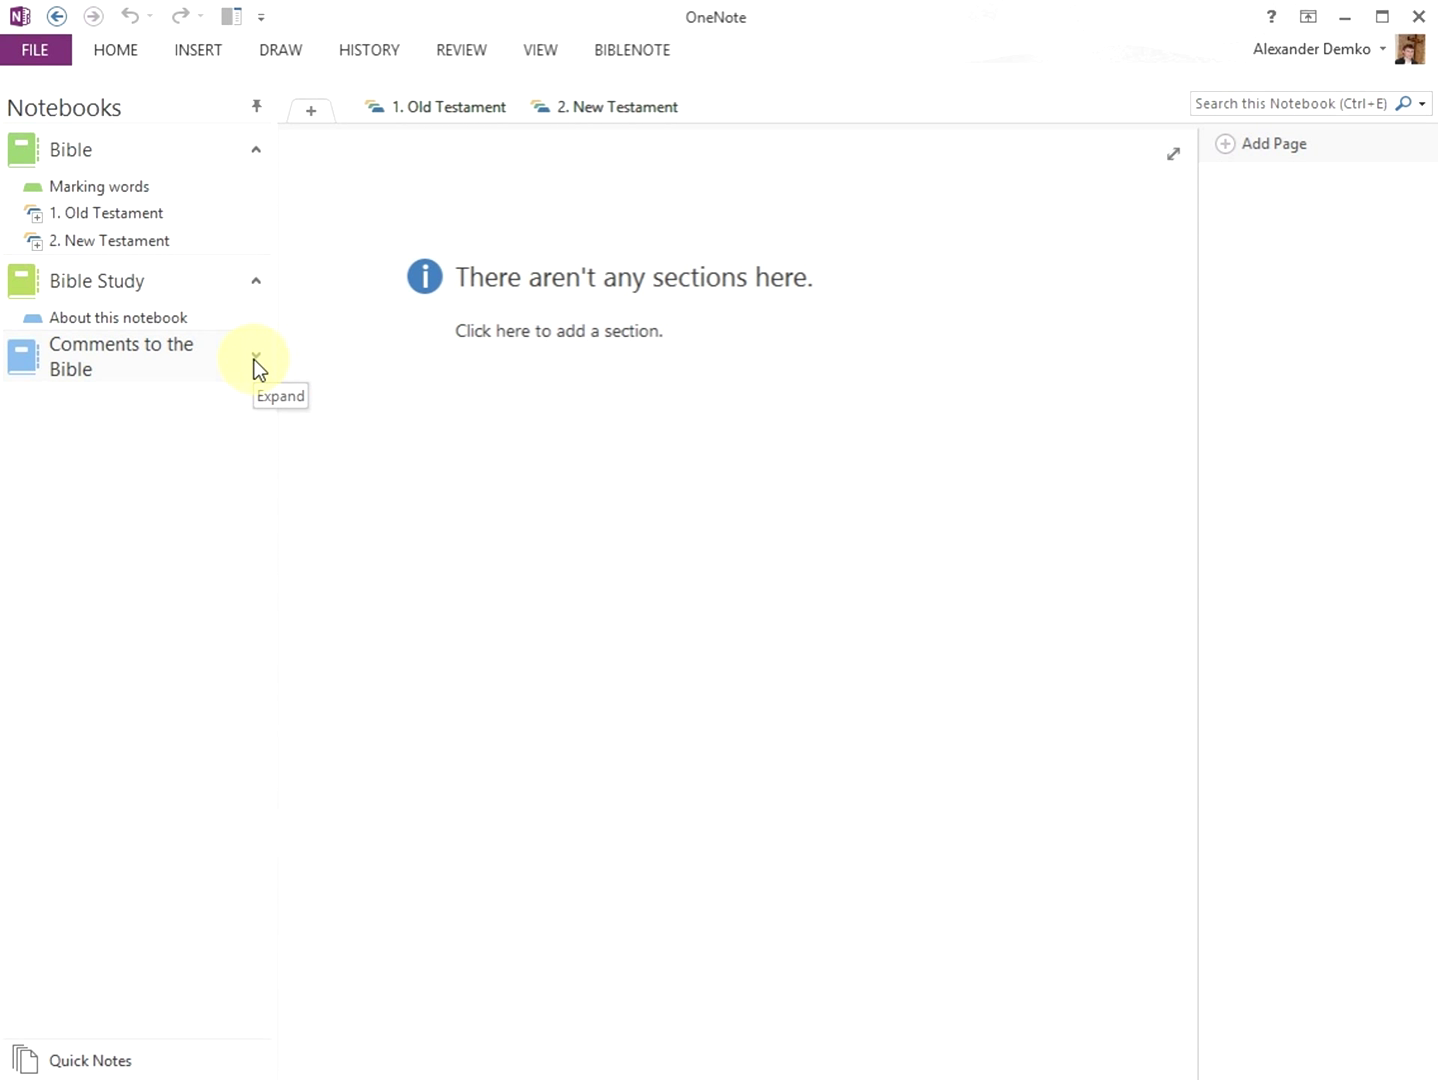
click(256, 356)
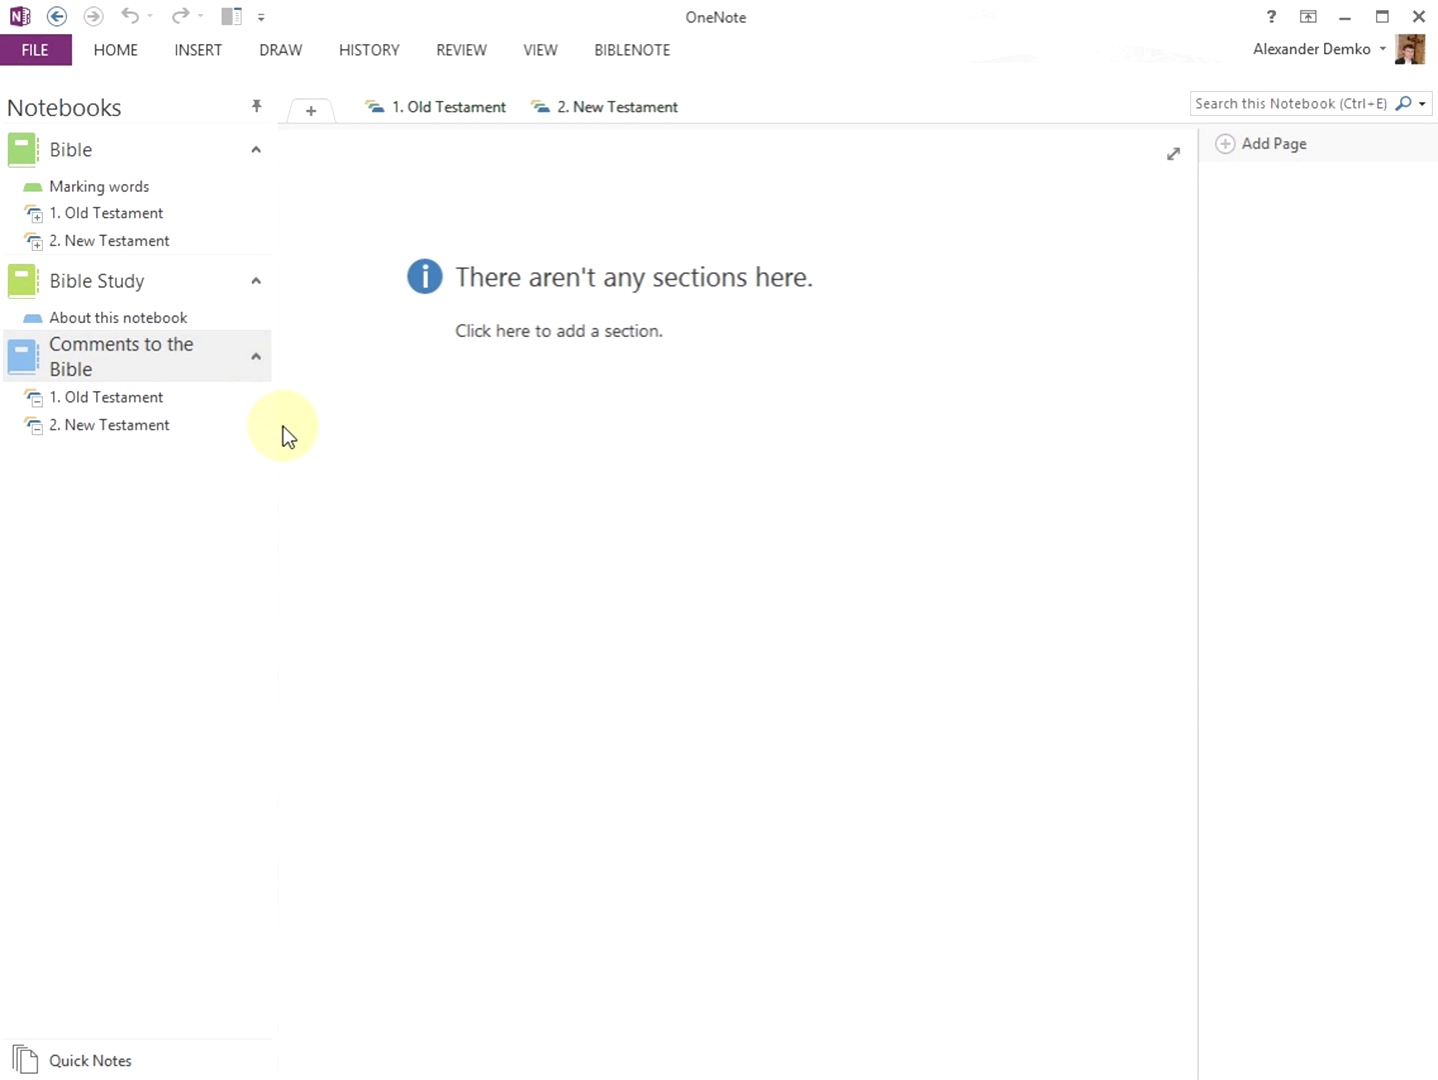
mouse_move(297, 497)
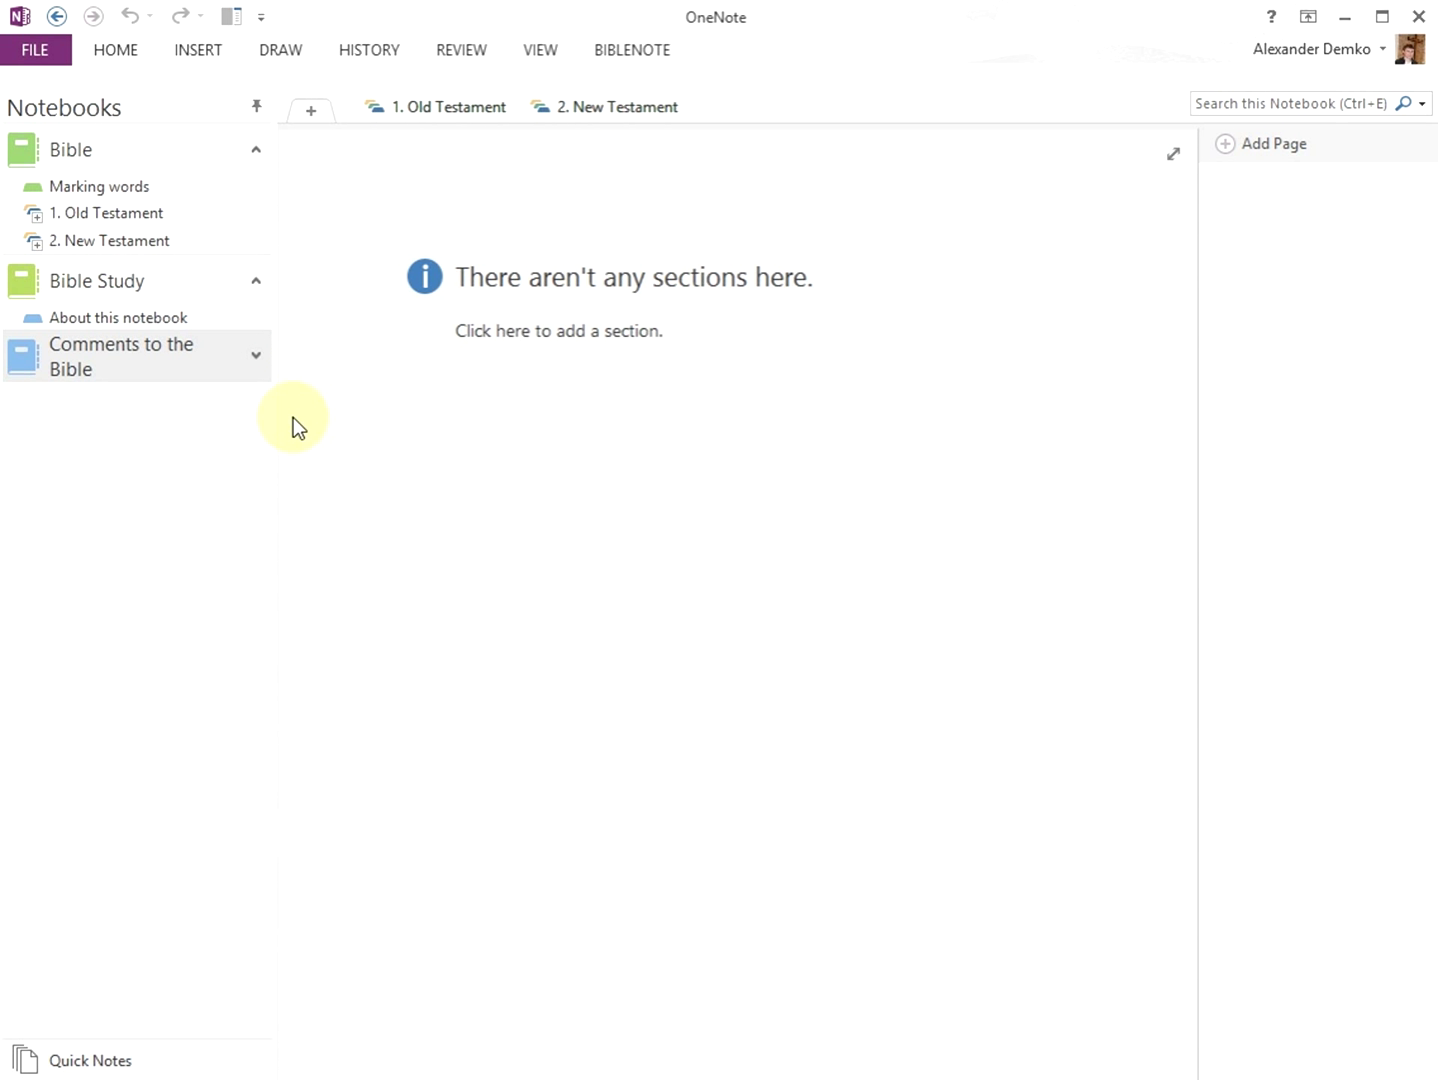
click(91, 1061)
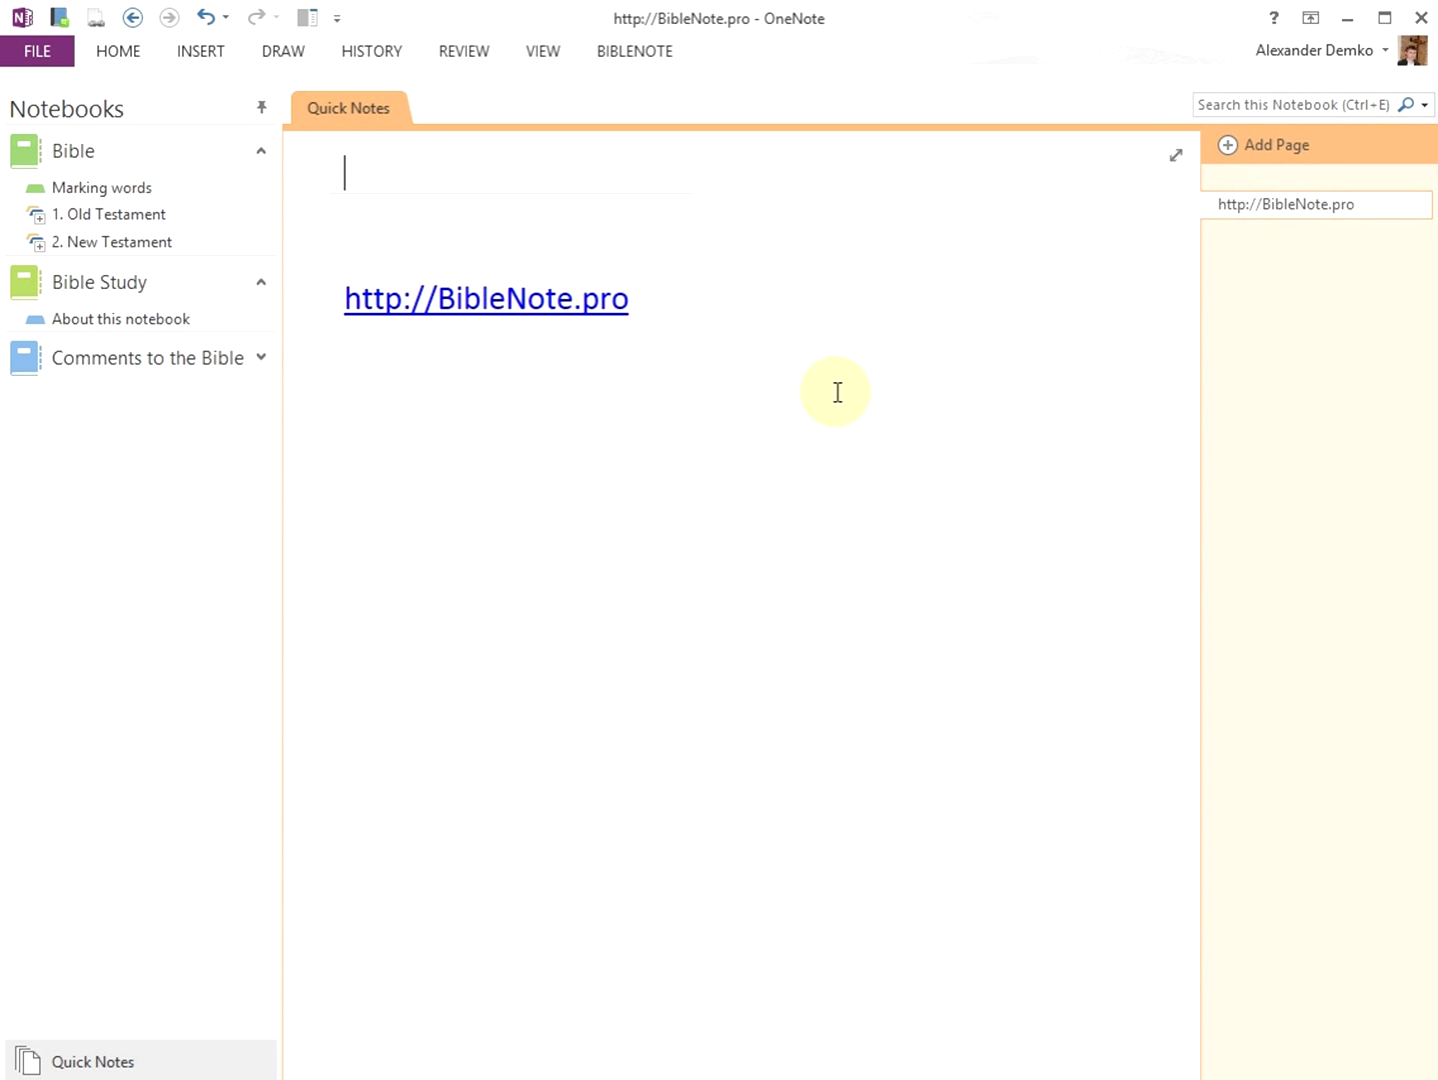
Show the BIBLENOTE ribbon tab's tools and Manual option over the BibleNote.pro Quick Notes page.
click(634, 51)
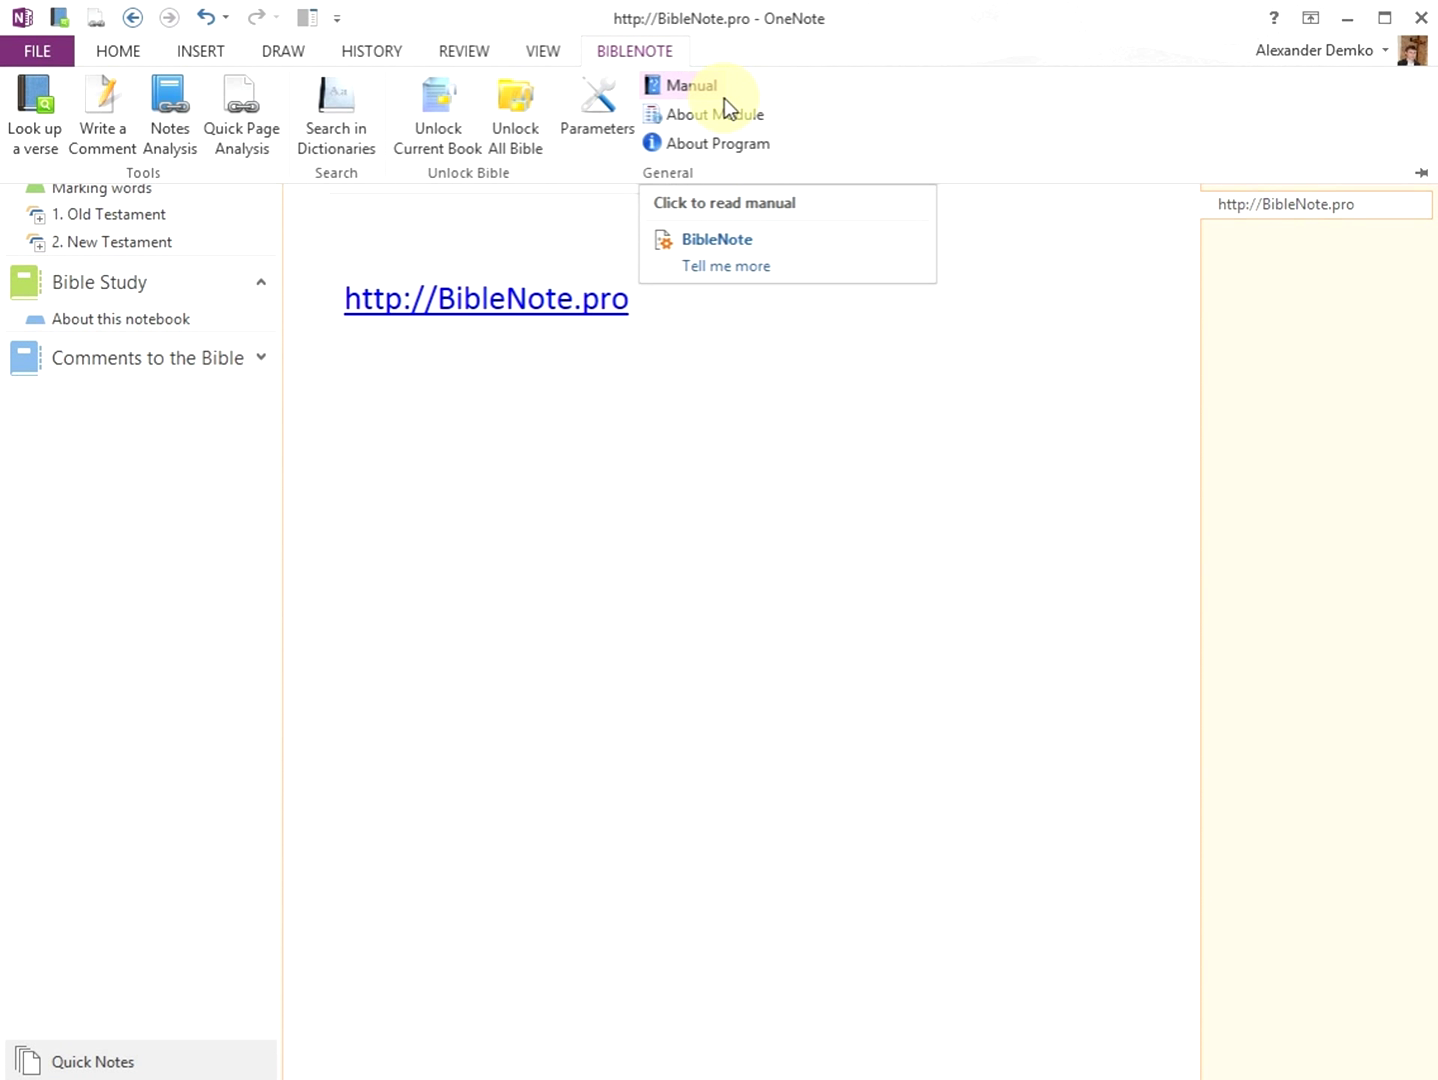
mouse_move(740, 270)
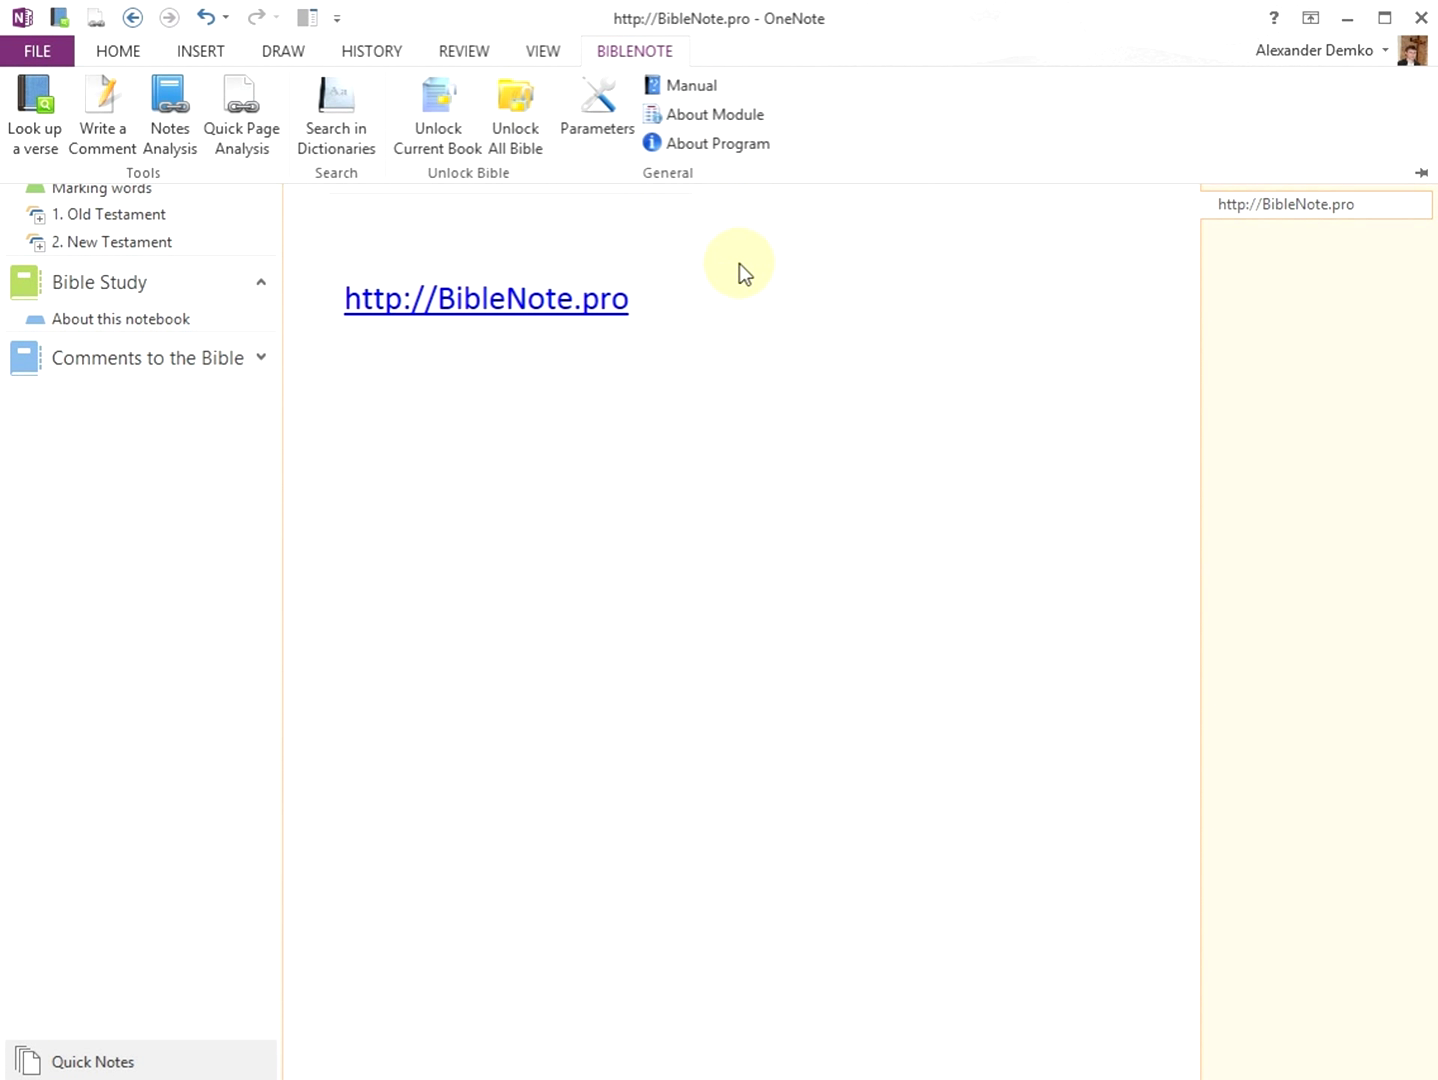